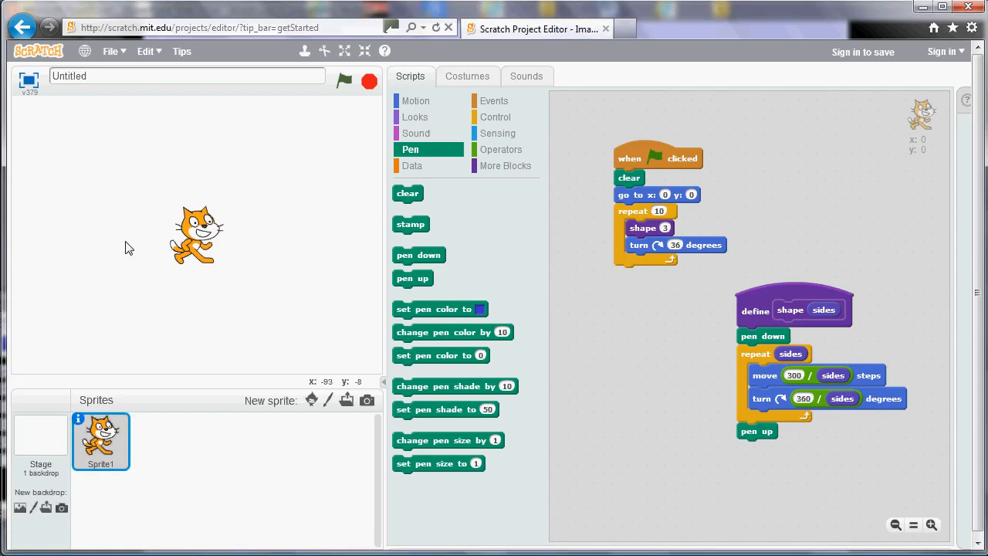
{"action": "mouse_move", "coordinate": [775, 324]}
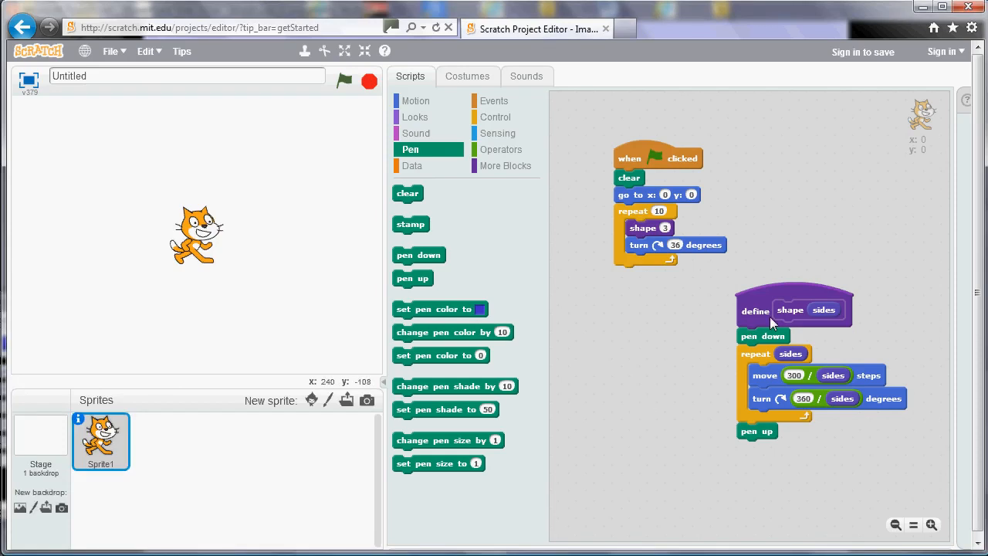
{"action": "mouse_move", "coordinate": [801, 301]}
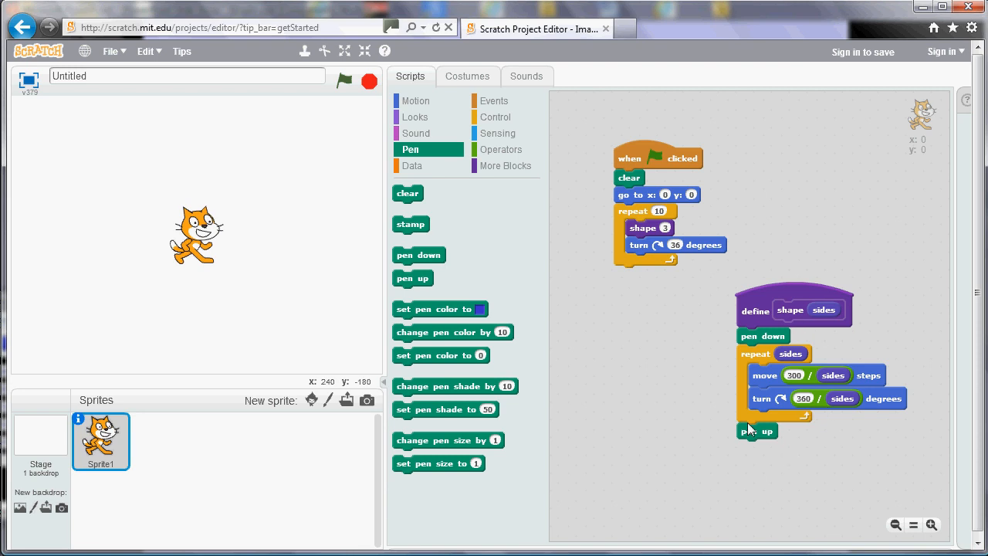
{"action": "mouse_move", "coordinate": [761, 310]}
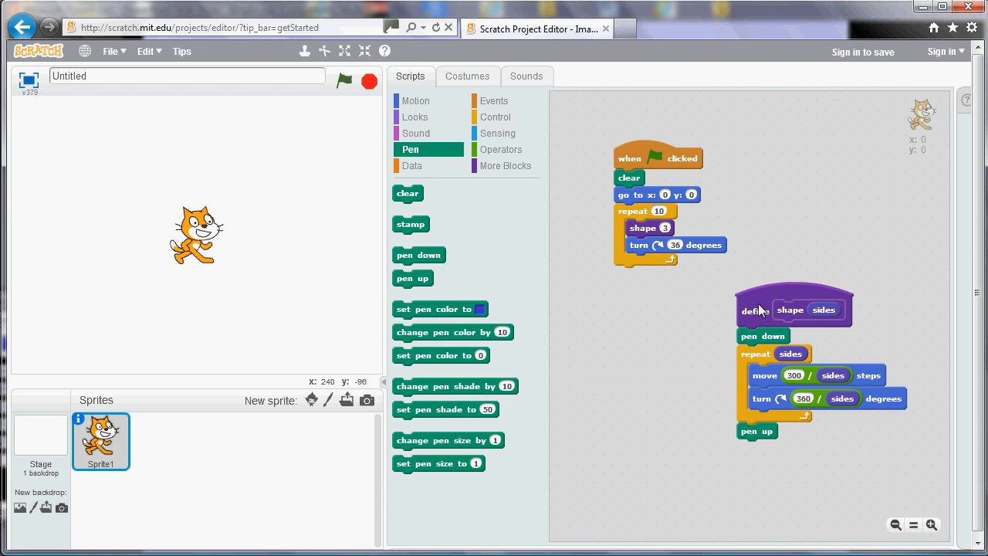
{"action": "mouse_move", "coordinate": [624, 325]}
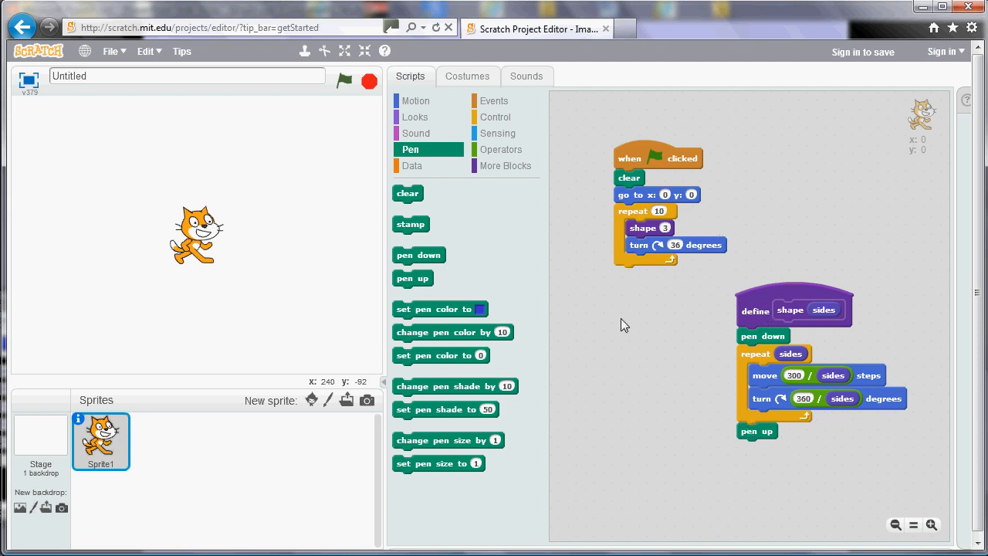
{"action": "mouse_move", "coordinate": [616, 309]}
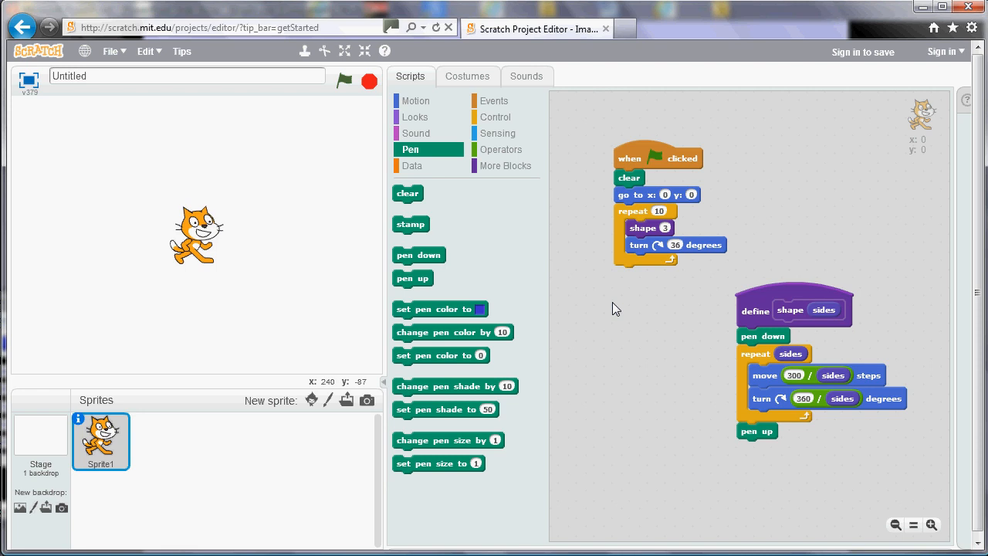
{"action": "mouse_move", "coordinate": [768, 310]}
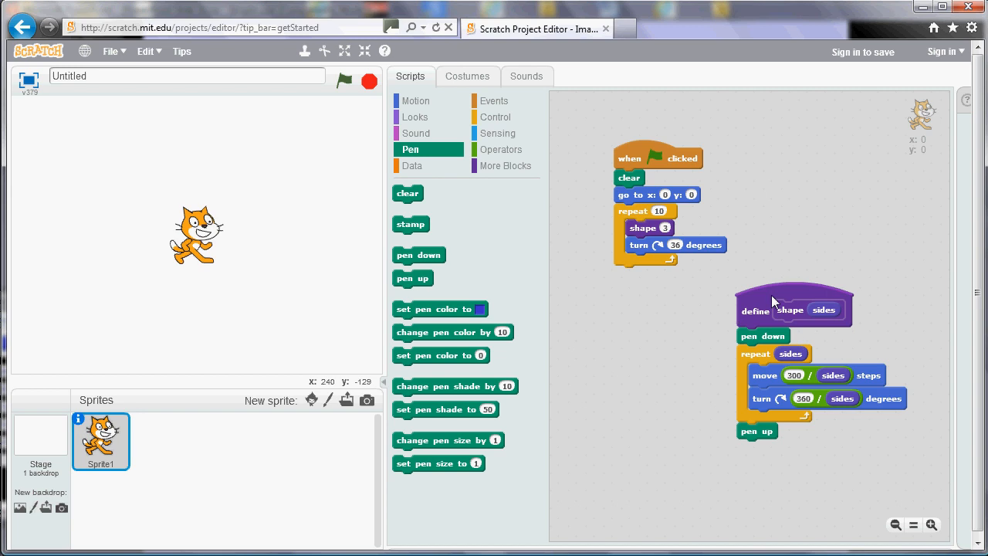
{"action": "mouse_move", "coordinate": [726, 377]}
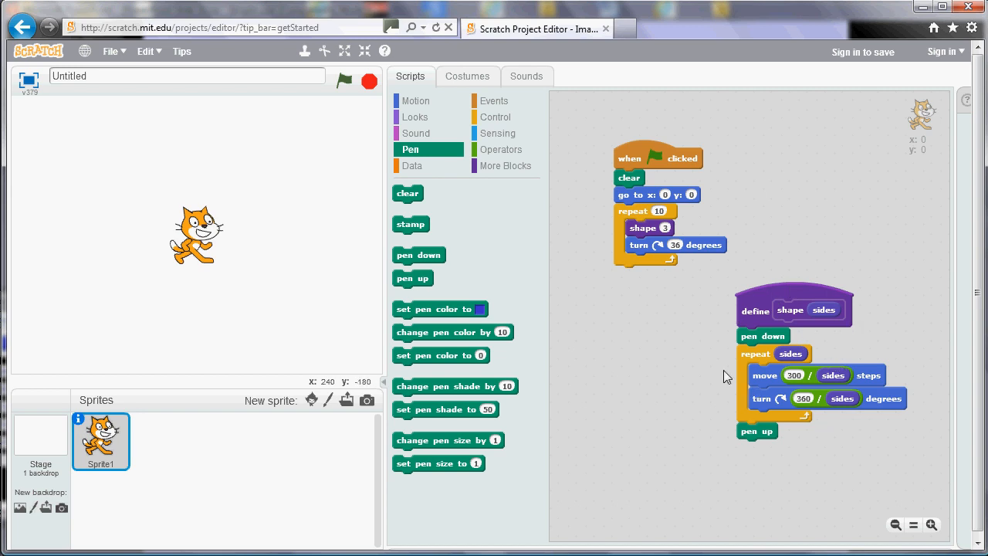
{"action": "mouse_move", "coordinate": [785, 313]}
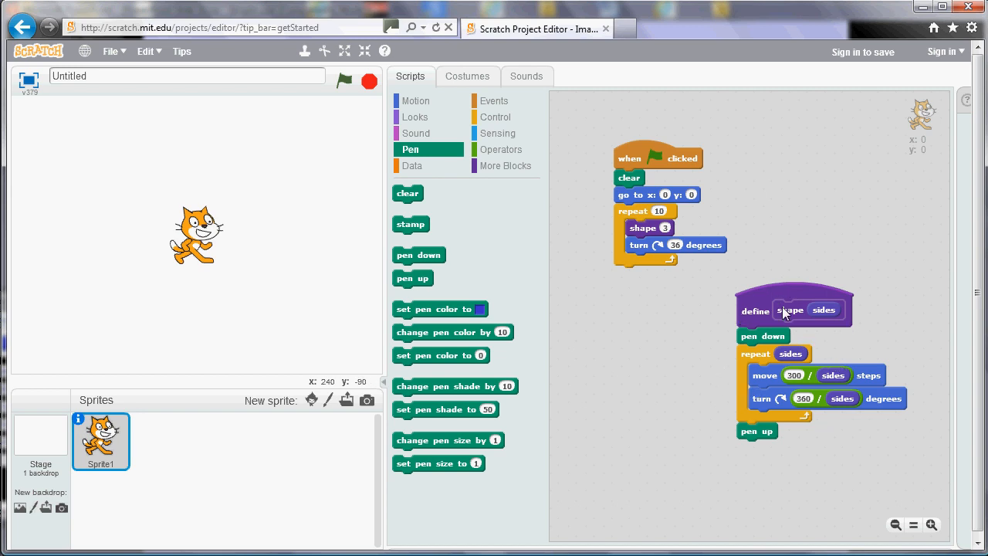
{"action": "mouse_move", "coordinate": [749, 342]}
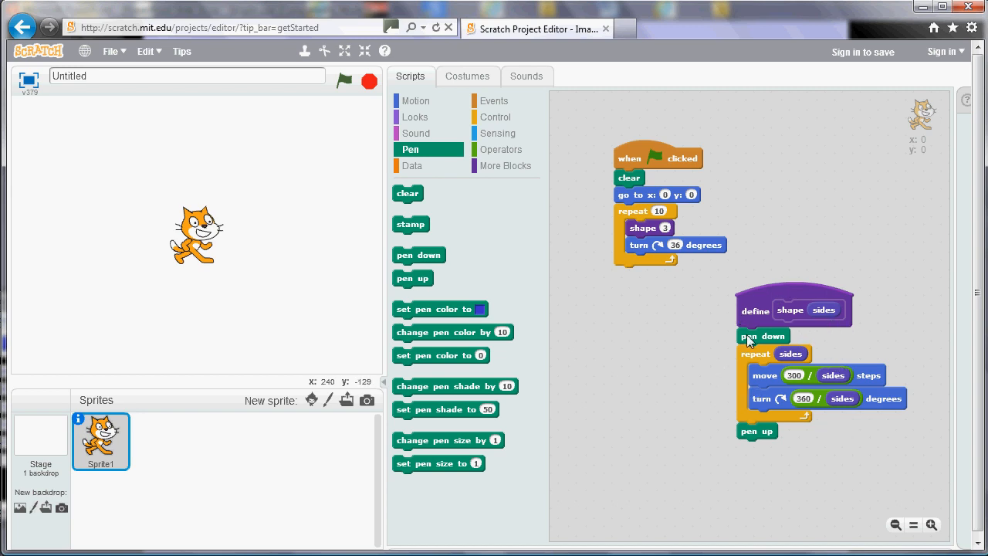
{"action": "mouse_move", "coordinate": [644, 237]}
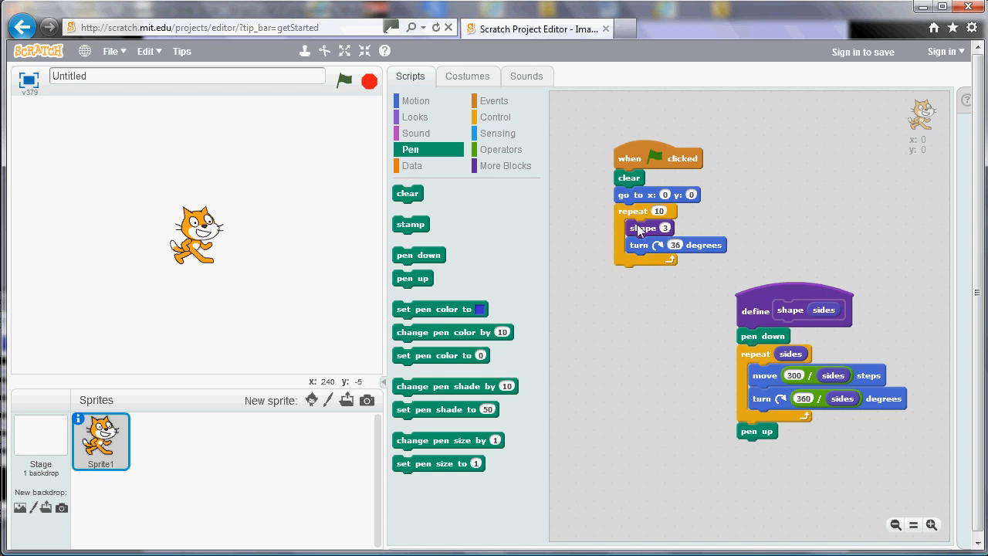
{"action": "mouse_move", "coordinate": [672, 210]}
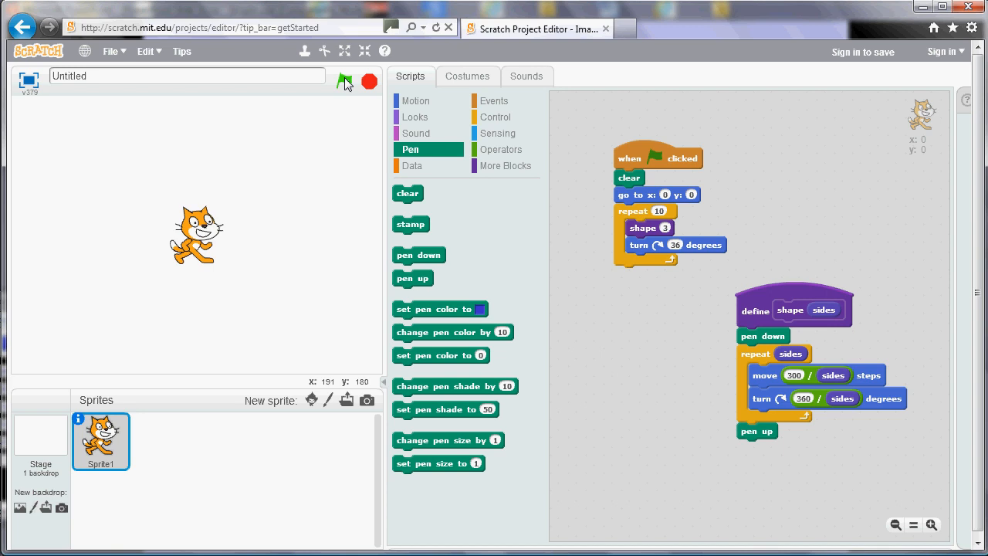
Run the script with the green flag to draw ten rotated triangles around the cat.
{"action": "left_click", "coordinate": [345, 81]}
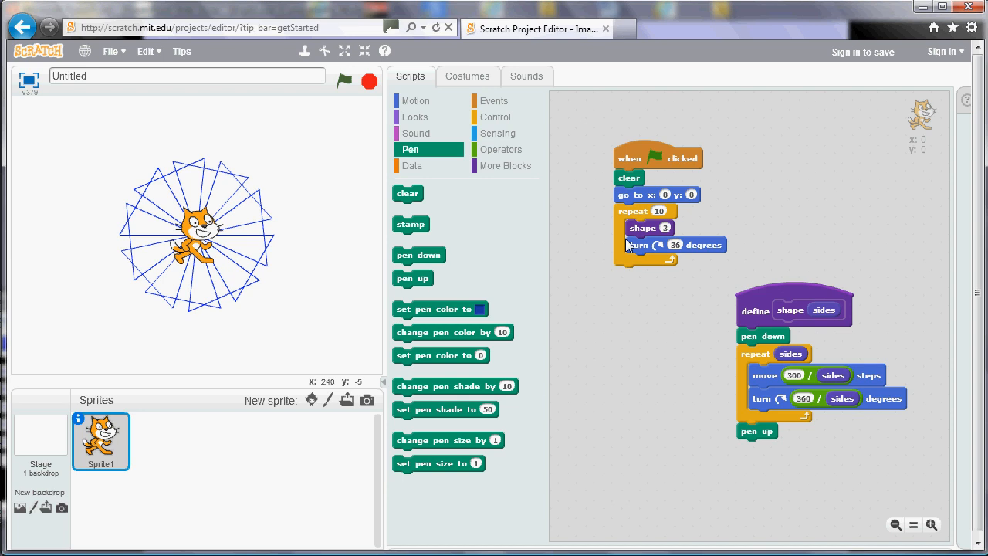
{"action": "mouse_move", "coordinate": [645, 293]}
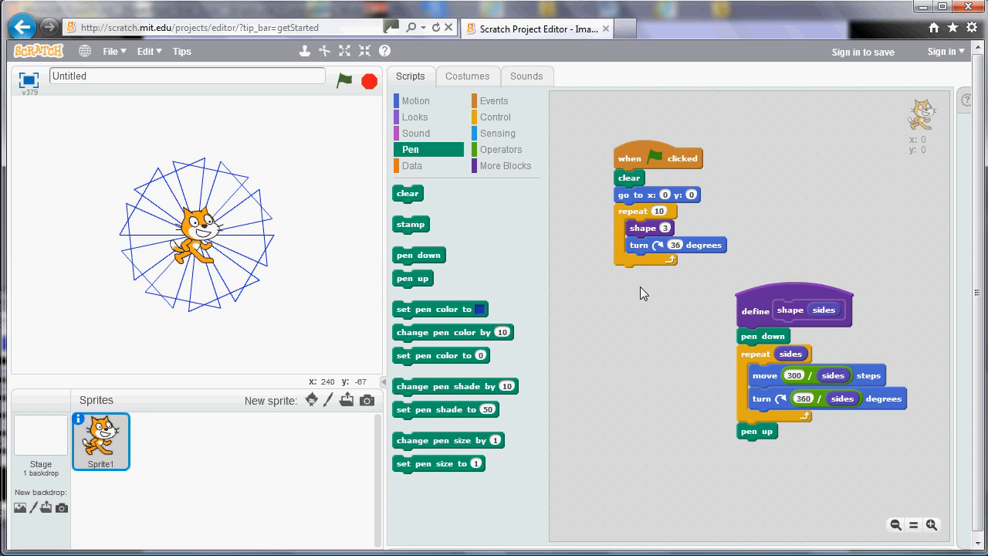
{"action": "mouse_move", "coordinate": [692, 322]}
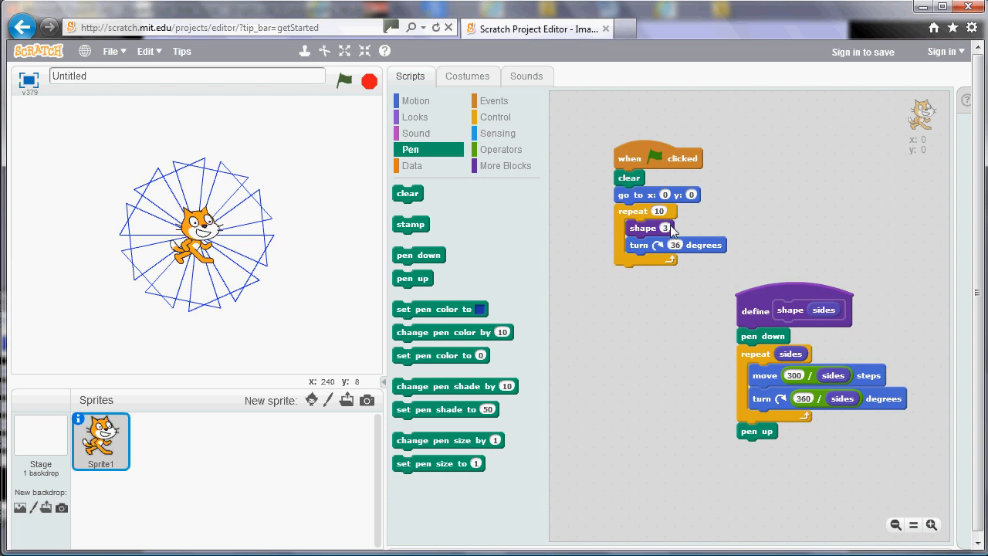
{"action": "mouse_move", "coordinate": [714, 203]}
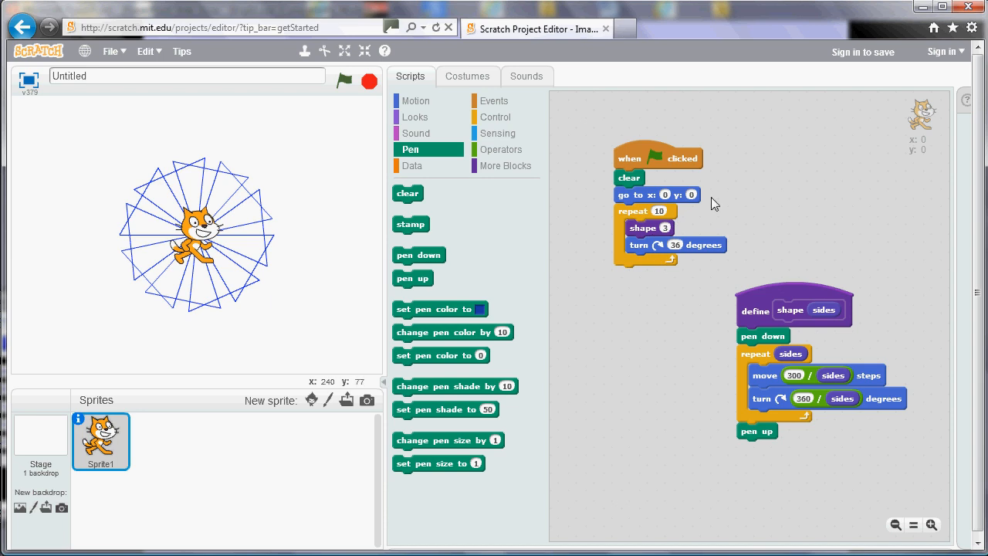
{"action": "mouse_move", "coordinate": [688, 228]}
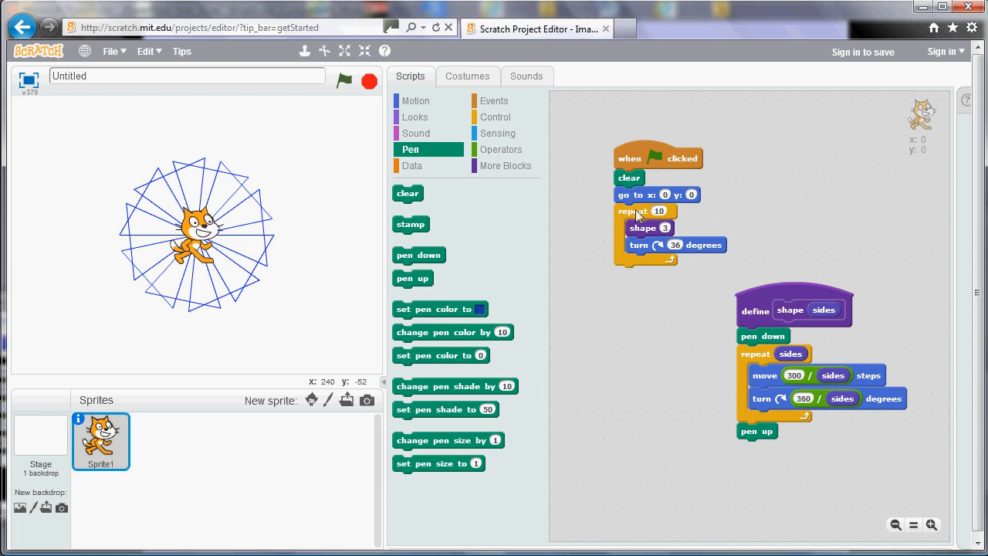
{"action": "mouse_move", "coordinate": [678, 318]}
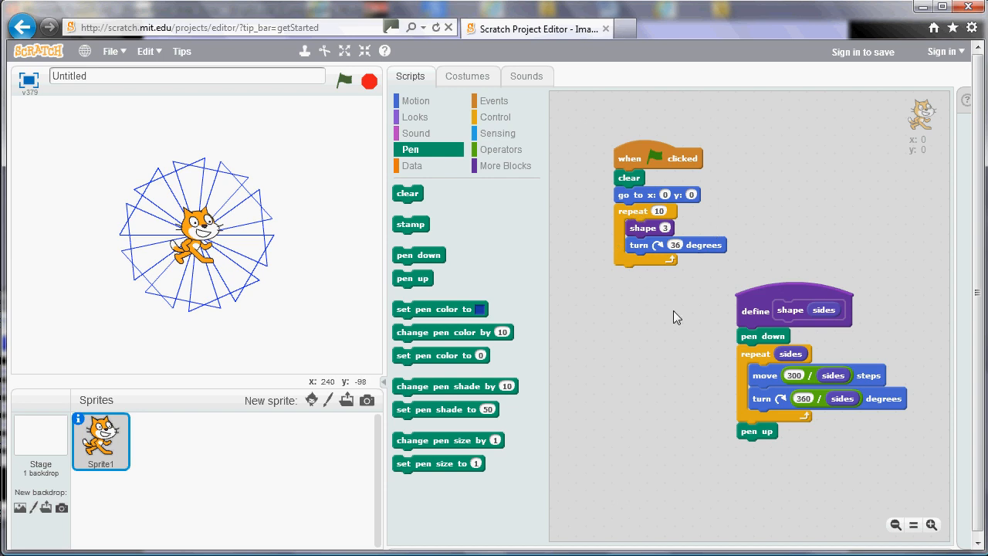
{"action": "mouse_move", "coordinate": [411, 166]}
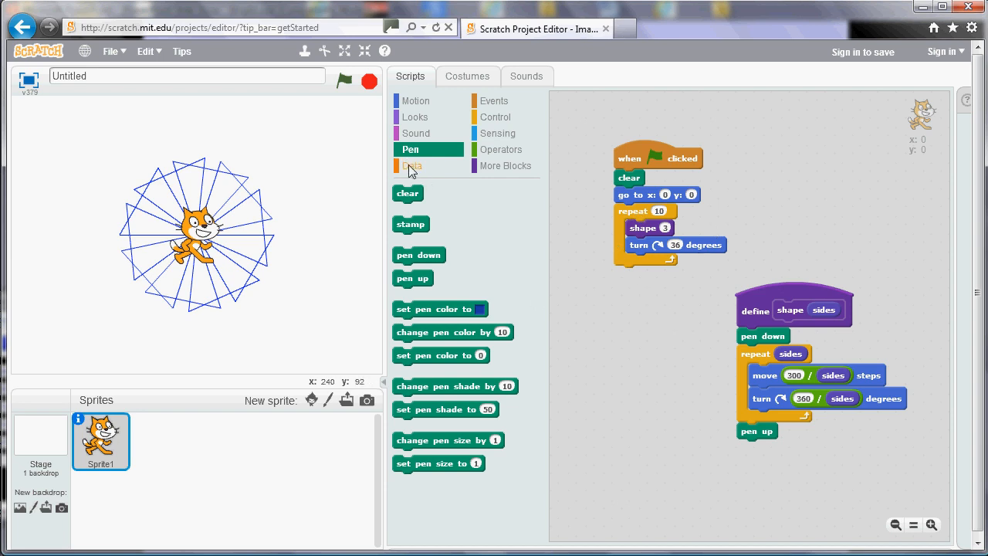
Show the Data blocks and begin making a new variable.
{"action": "left_click", "coordinate": [412, 165]}
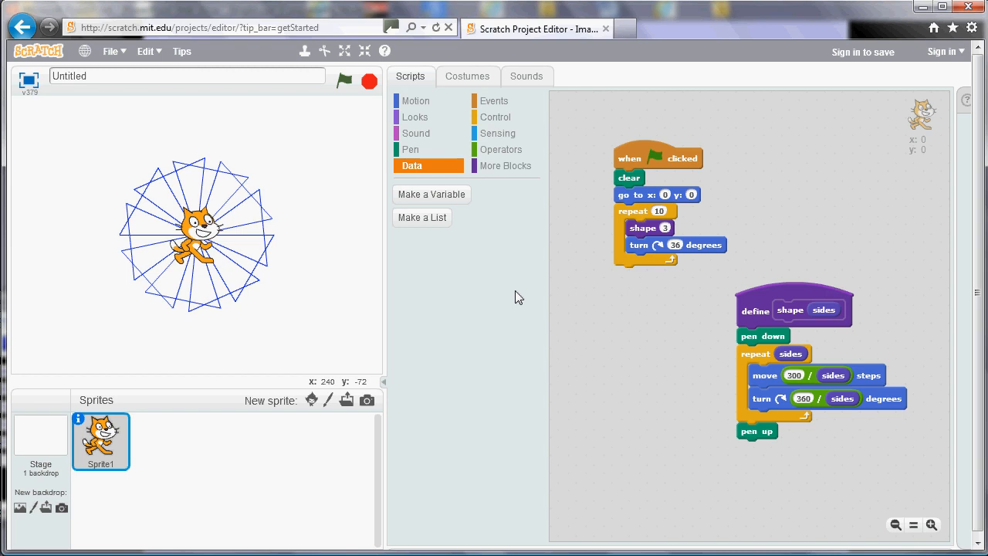
{"action": "mouse_move", "coordinate": [432, 194]}
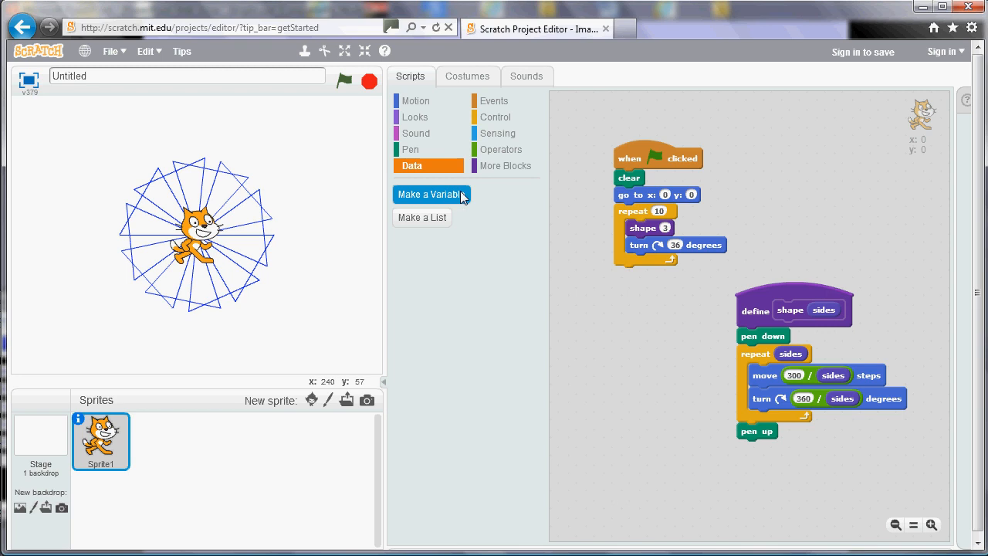
{"action": "mouse_move", "coordinate": [494, 228]}
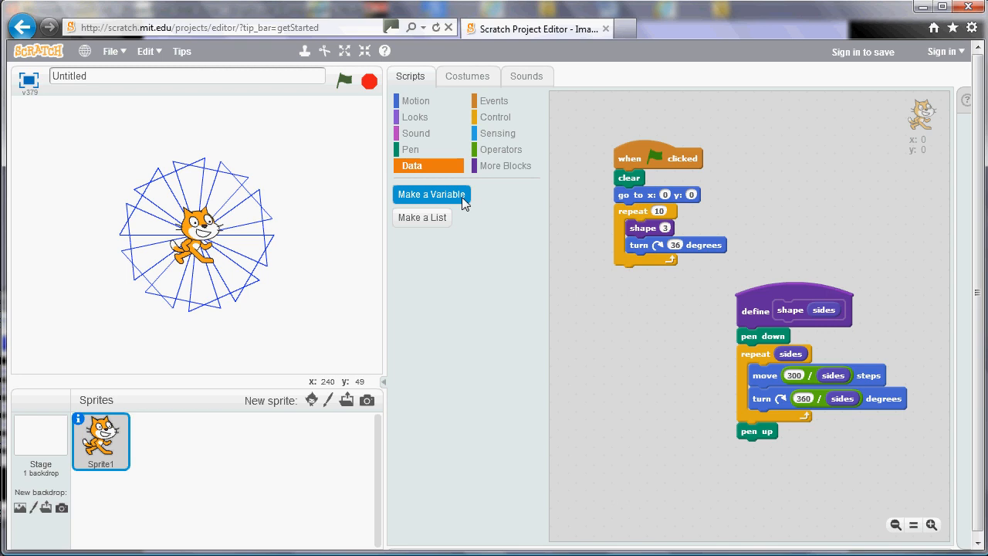
{"action": "left_click", "coordinate": [431, 194]}
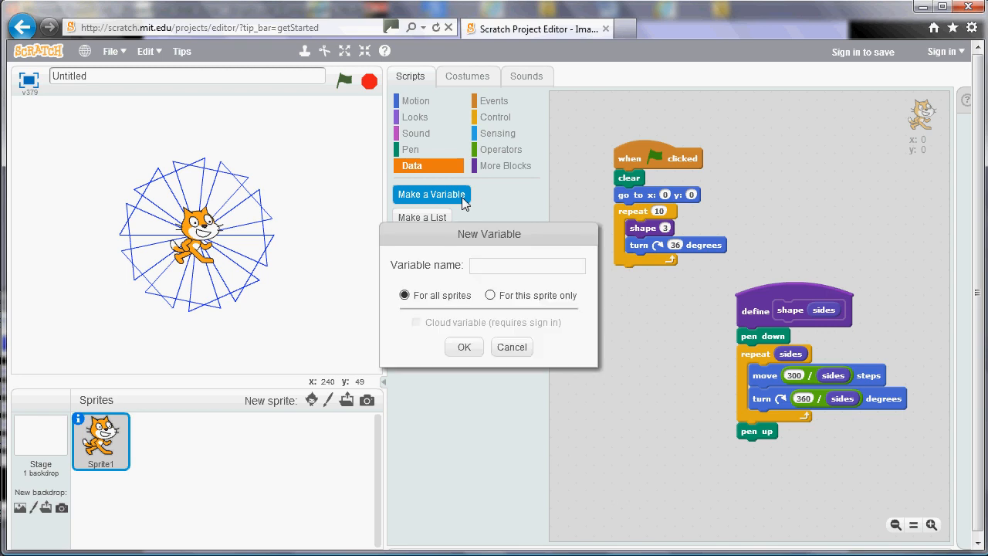
Enter 'sides' as the variable name, keeping For all sprites selected.
{"action": "left_click", "coordinate": [528, 265]}
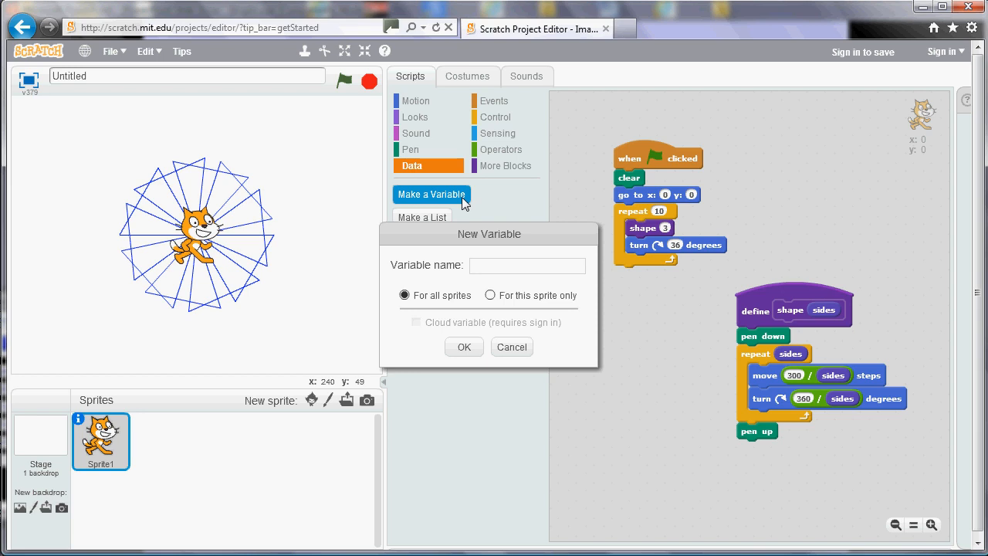
{"action": "type", "text": "sides"}
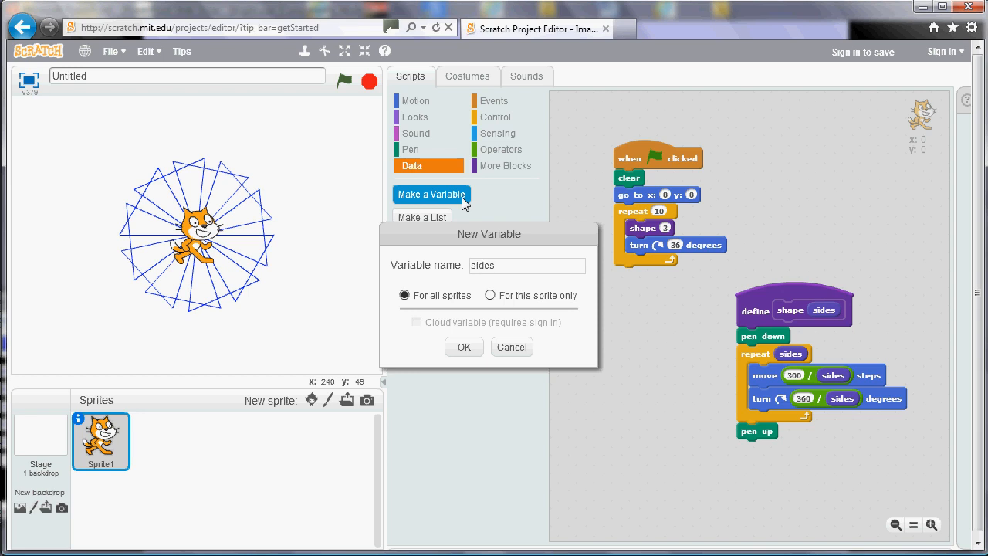
{"action": "left_click", "coordinate": [527, 265]}
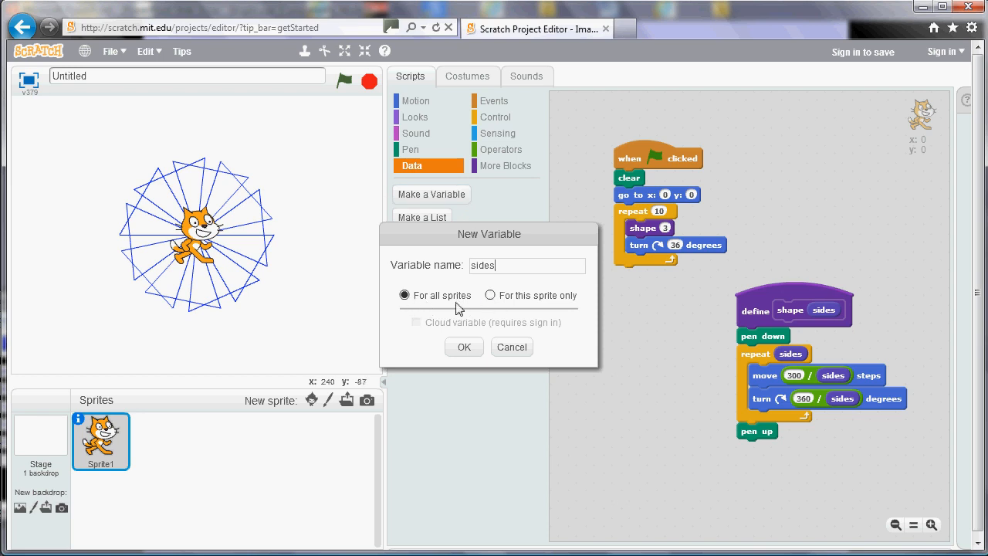
{"action": "mouse_move", "coordinate": [437, 299]}
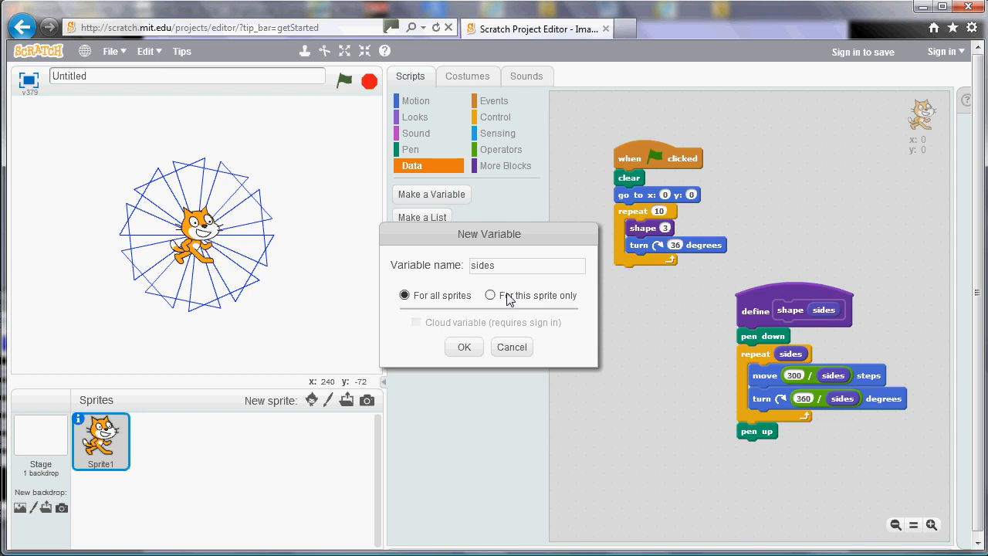
{"action": "mouse_move", "coordinate": [464, 346]}
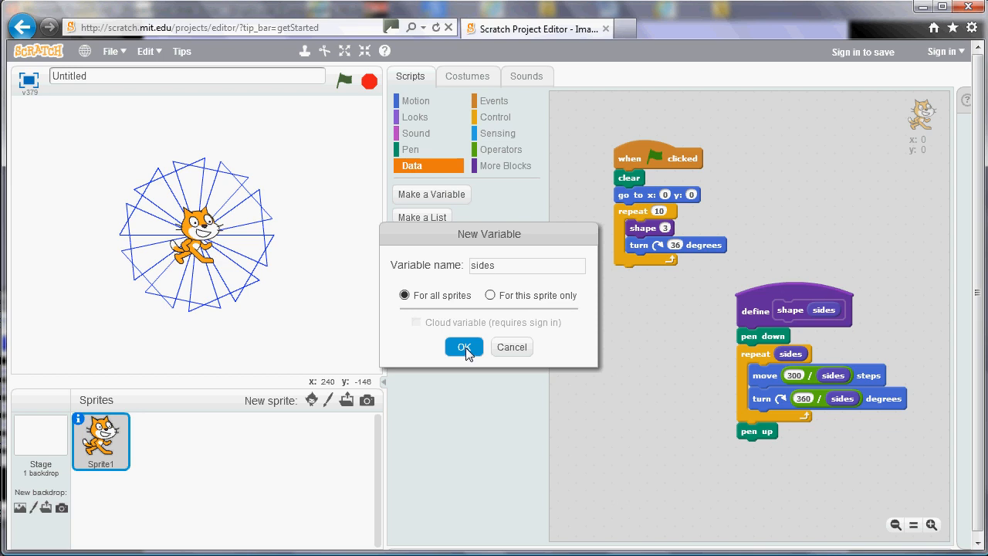
Confirm the 'sides' variable and uncheck its stage monitor checkbox.
{"action": "left_click", "coordinate": [463, 347]}
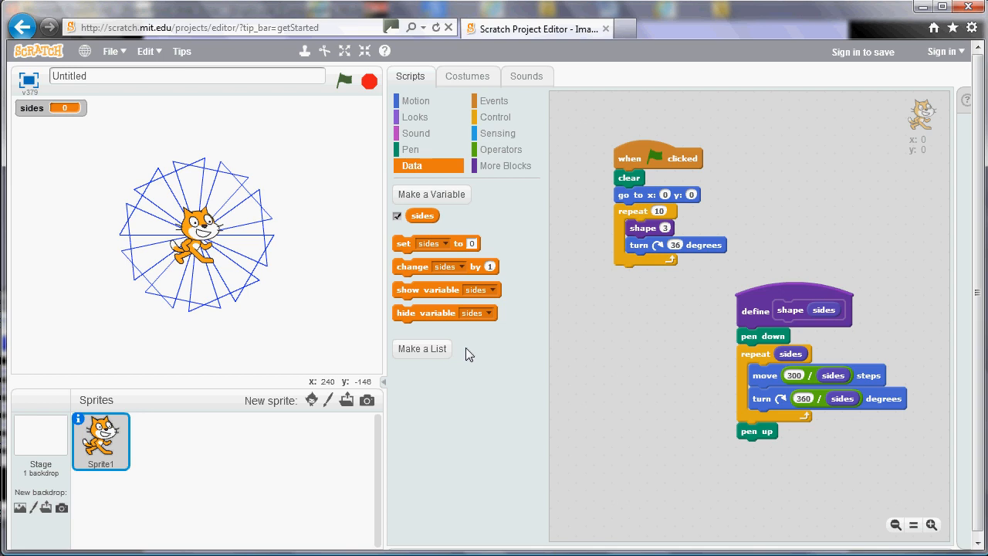
{"action": "mouse_move", "coordinate": [429, 220]}
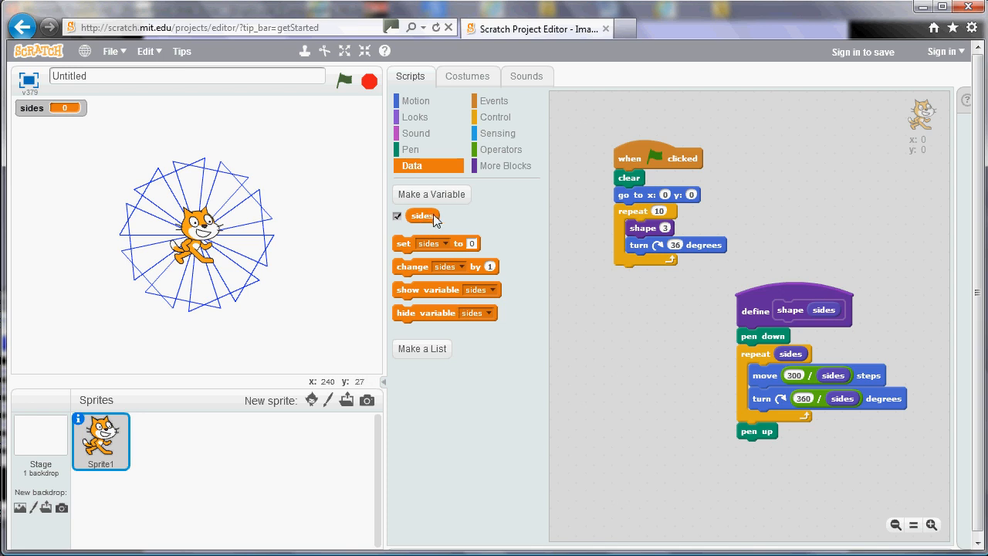
{"action": "mouse_move", "coordinate": [476, 226]}
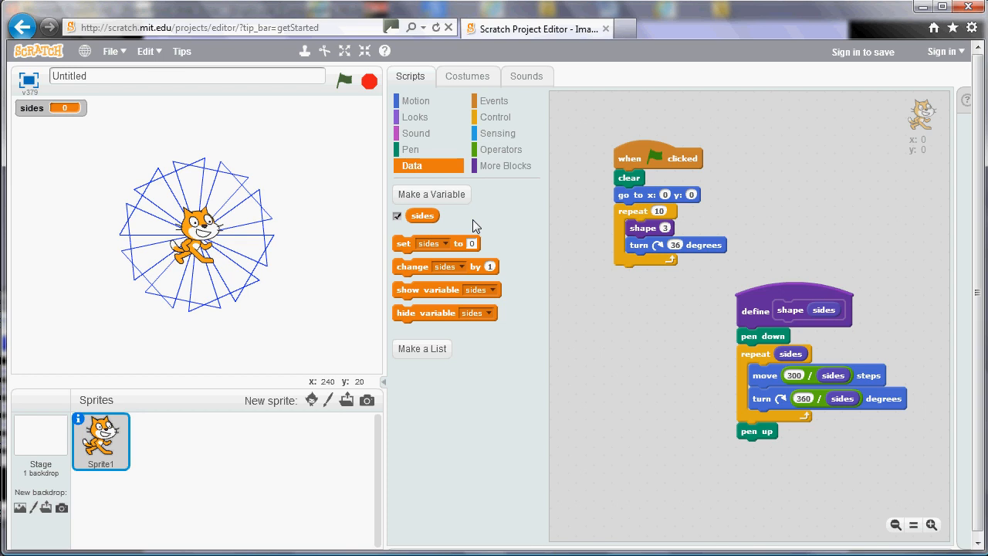
{"action": "mouse_move", "coordinate": [444, 317]}
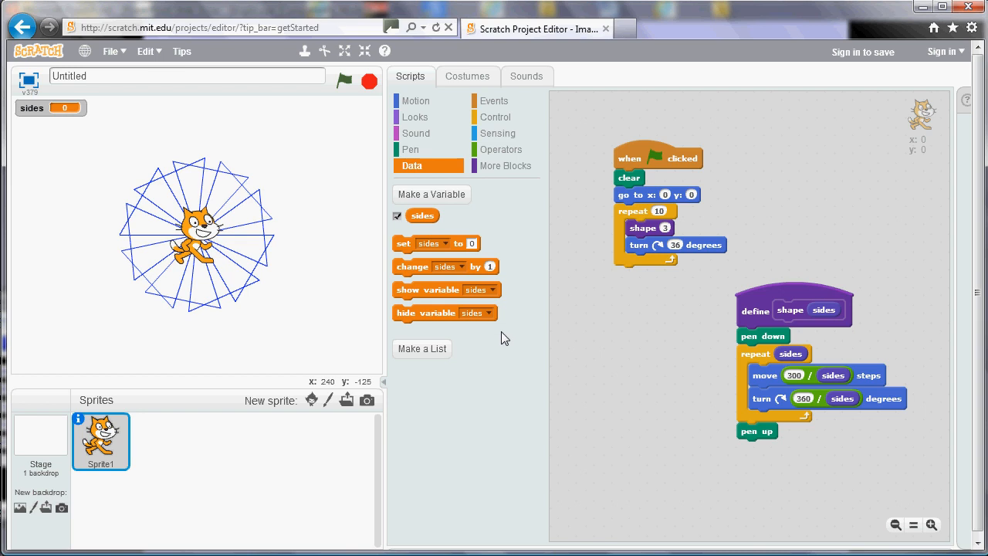
{"action": "mouse_move", "coordinate": [475, 264]}
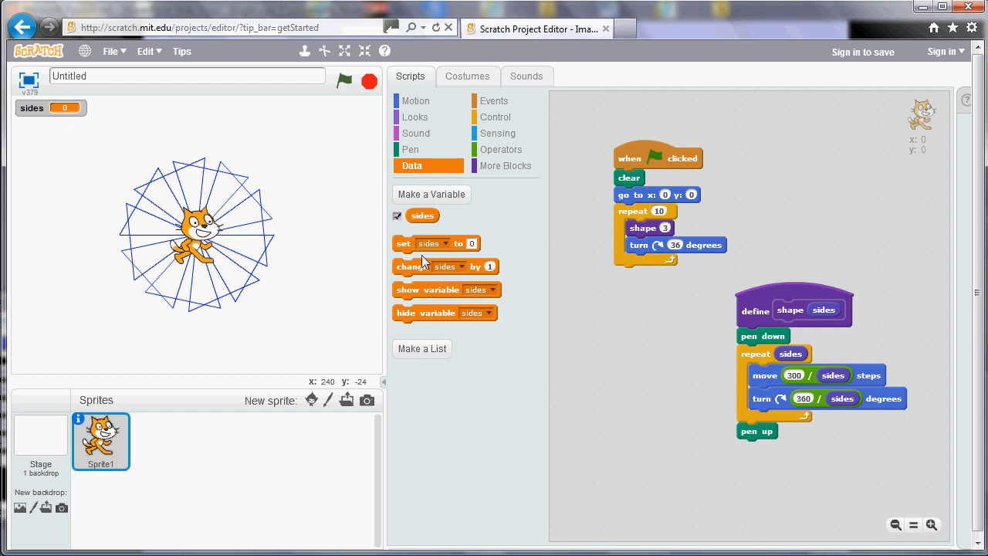
{"action": "mouse_move", "coordinate": [407, 234]}
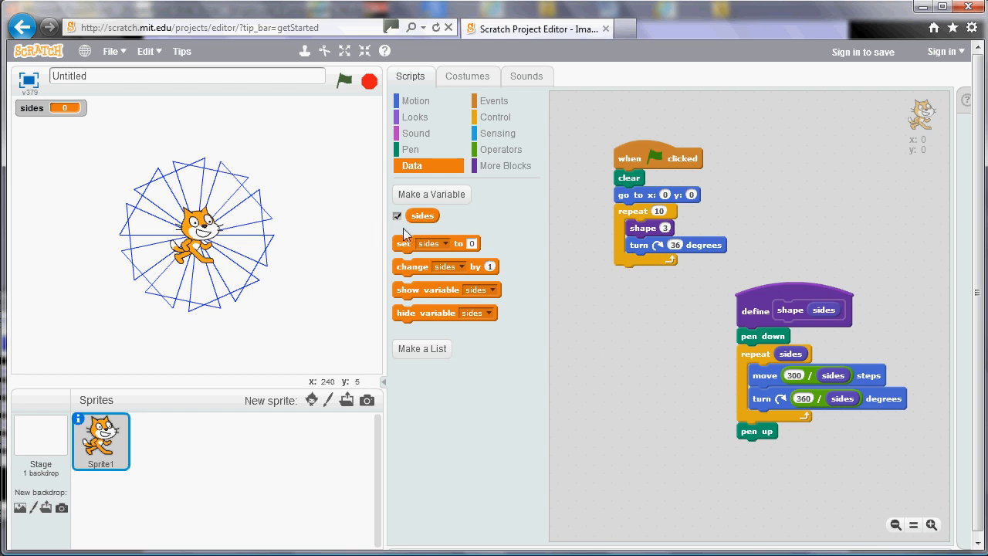
{"action": "left_click", "coordinate": [398, 216]}
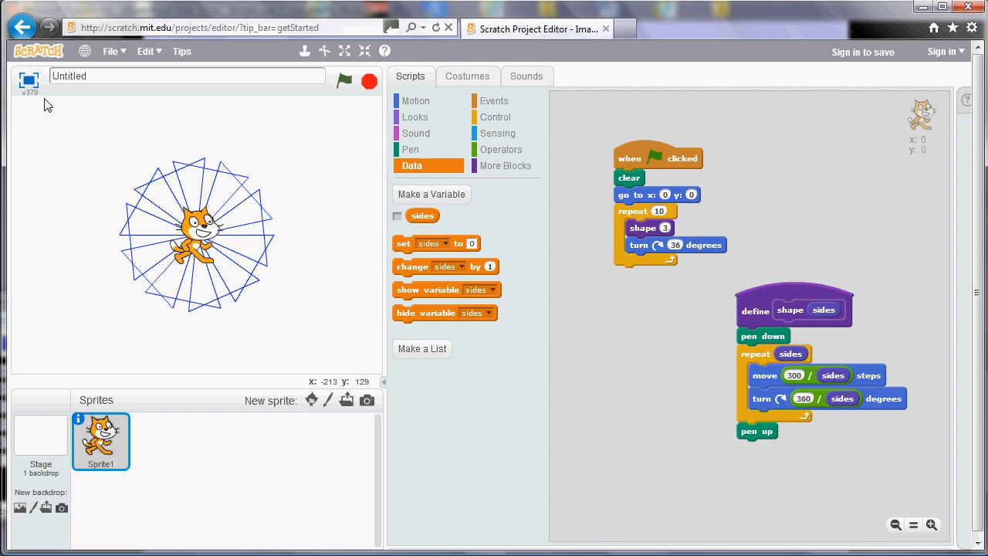
{"action": "mouse_move", "coordinate": [490, 430]}
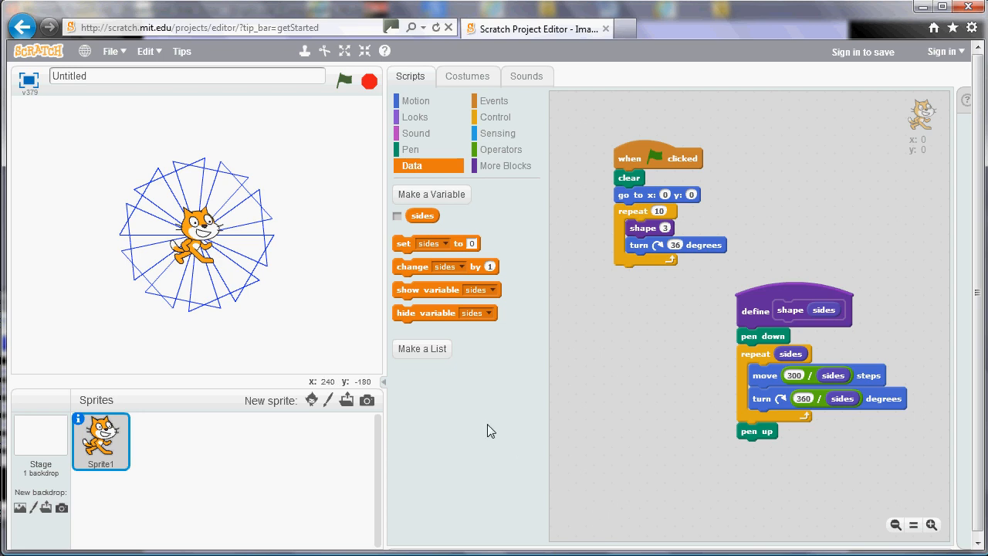
{"action": "mouse_move", "coordinate": [486, 418]}
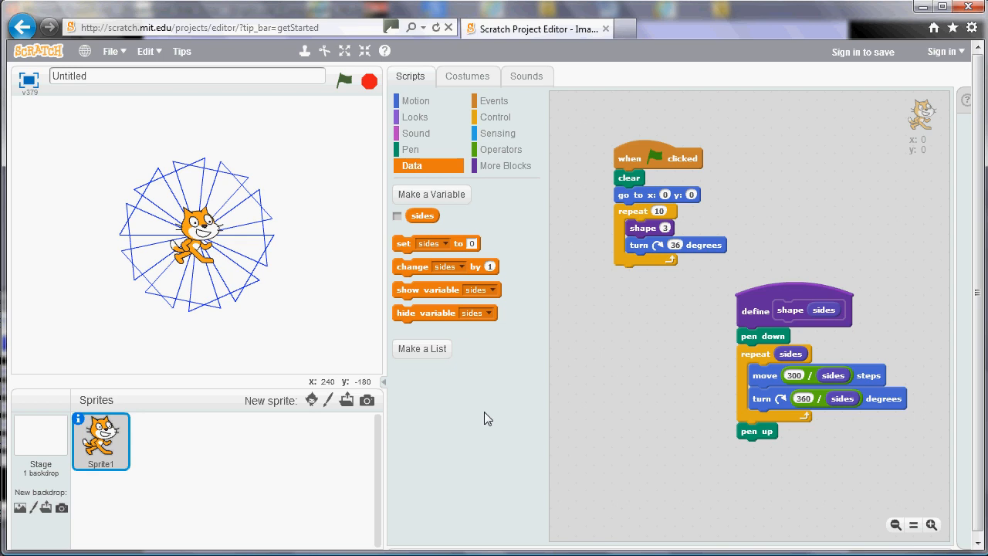
{"action": "mouse_move", "coordinate": [506, 379]}
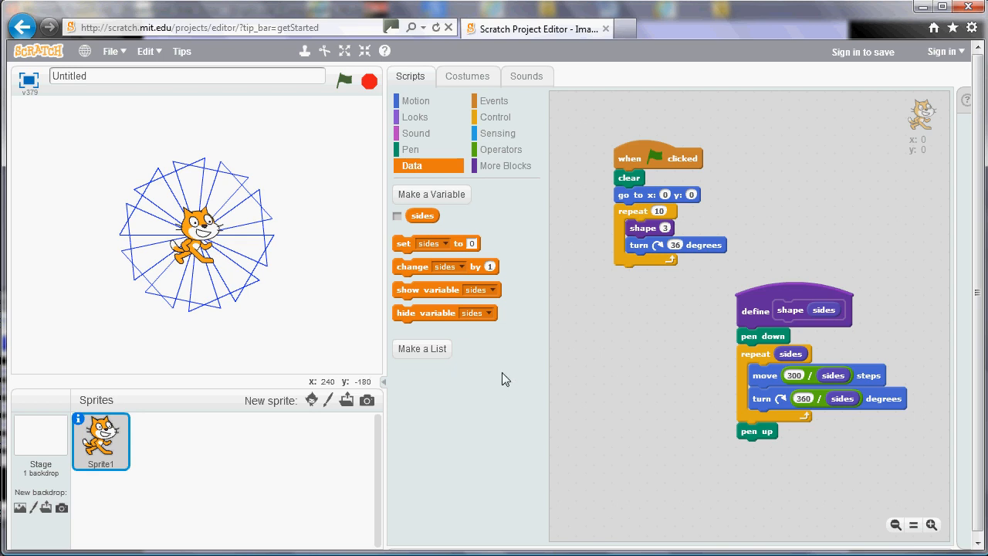
{"action": "mouse_move", "coordinate": [407, 247]}
{"action": "type", "text": "3"}
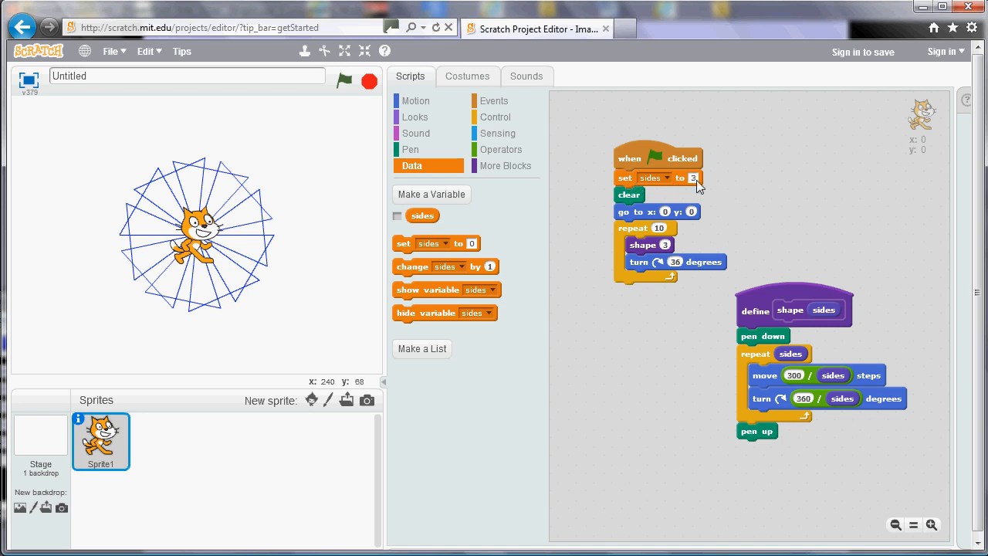
{"action": "mouse_move", "coordinate": [718, 204]}
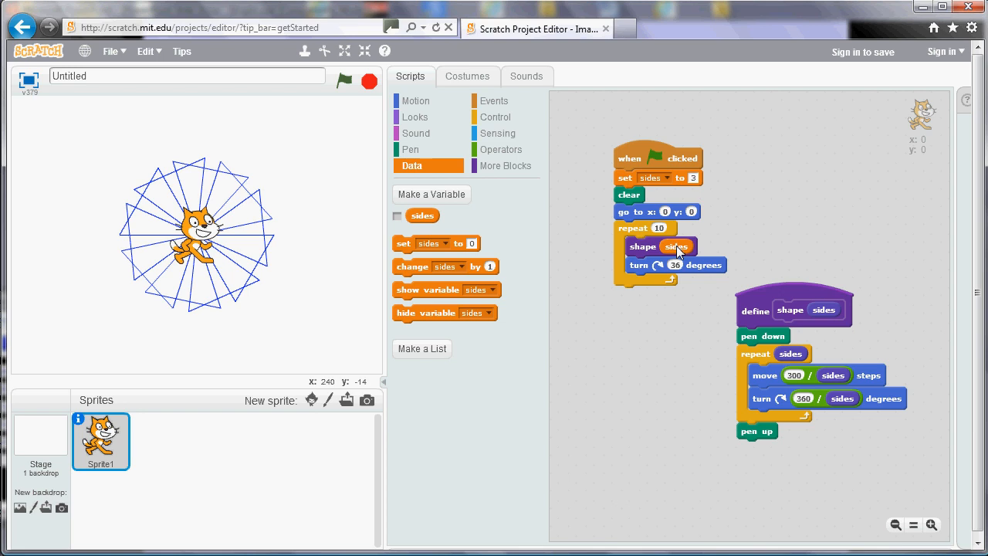
{"action": "mouse_move", "coordinate": [673, 177]}
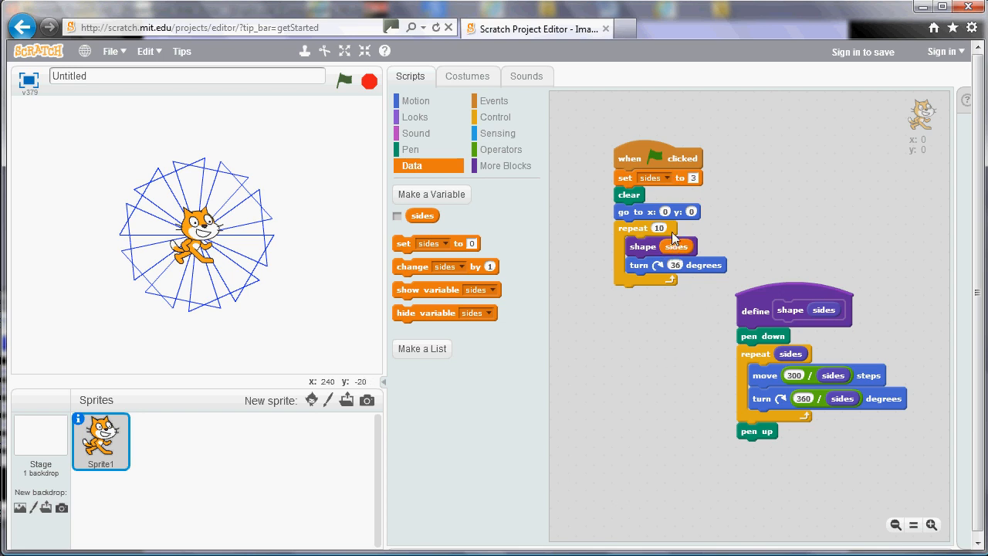
{"action": "mouse_move", "coordinate": [541, 393]}
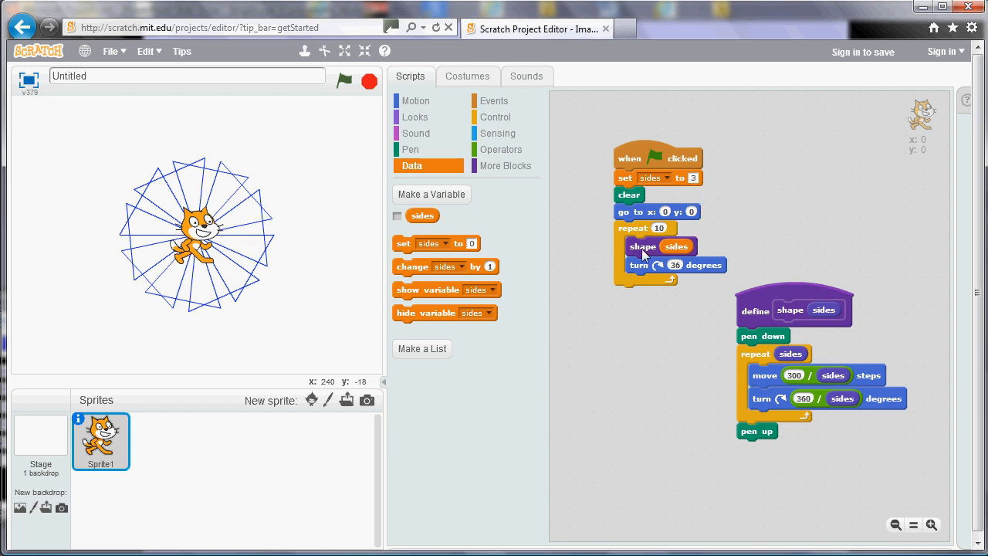
{"action": "mouse_move", "coordinate": [328, 160]}
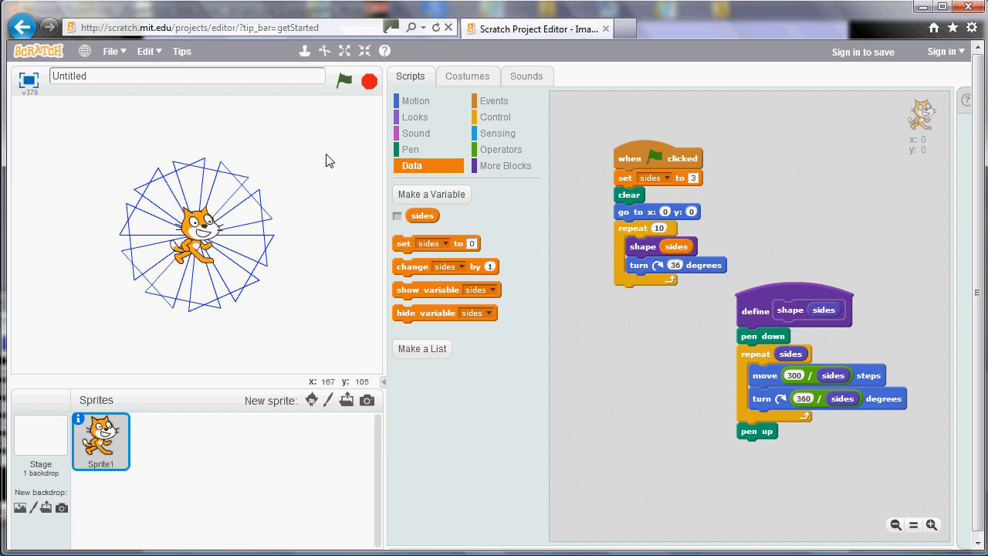
Run the sides-driven script with the green flag, redrawing the ten-triangle ring.
{"action": "left_click", "coordinate": [345, 81]}
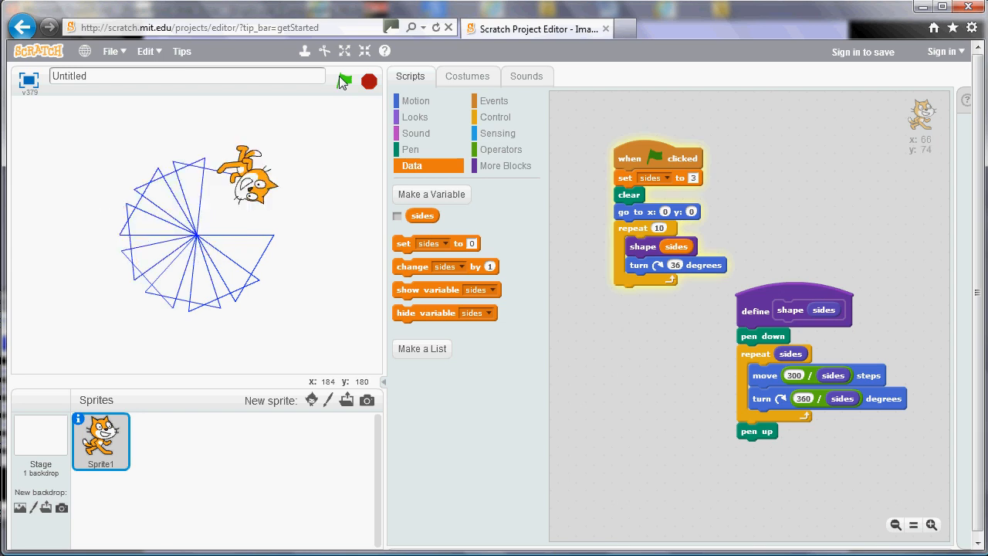
{"action": "left_click", "coordinate": [344, 81]}
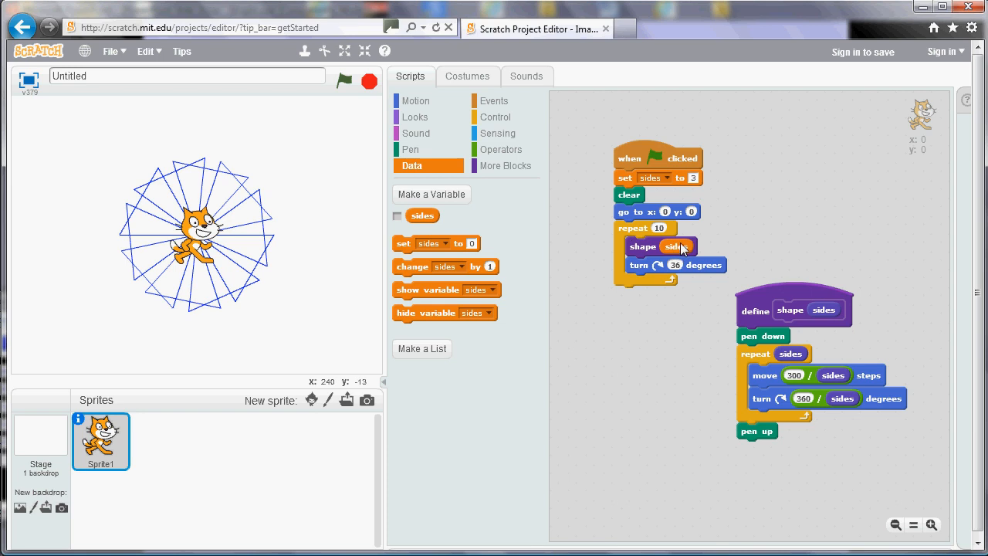
{"action": "mouse_move", "coordinate": [658, 199]}
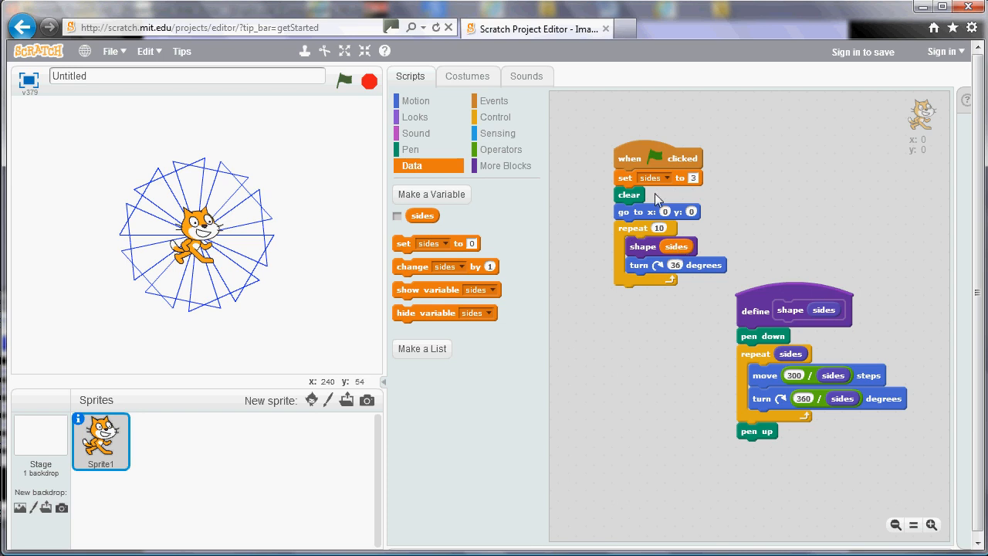
{"action": "mouse_move", "coordinate": [688, 253]}
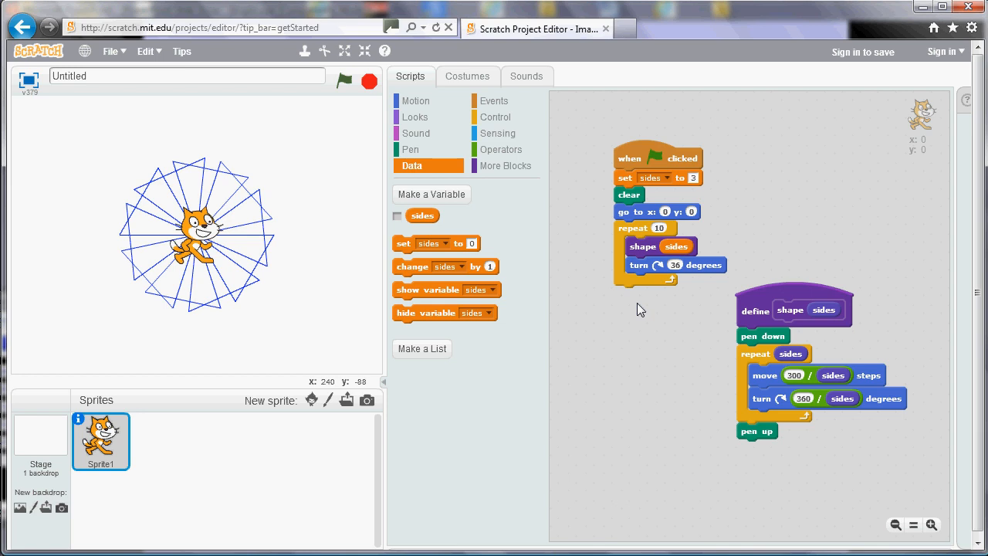
{"action": "mouse_move", "coordinate": [628, 330]}
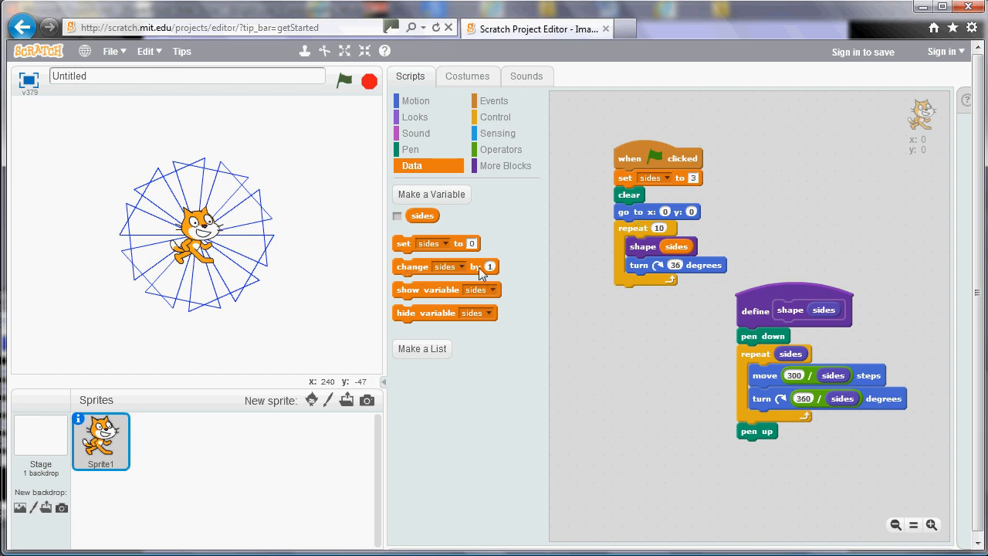
{"action": "mouse_move", "coordinate": [409, 275]}
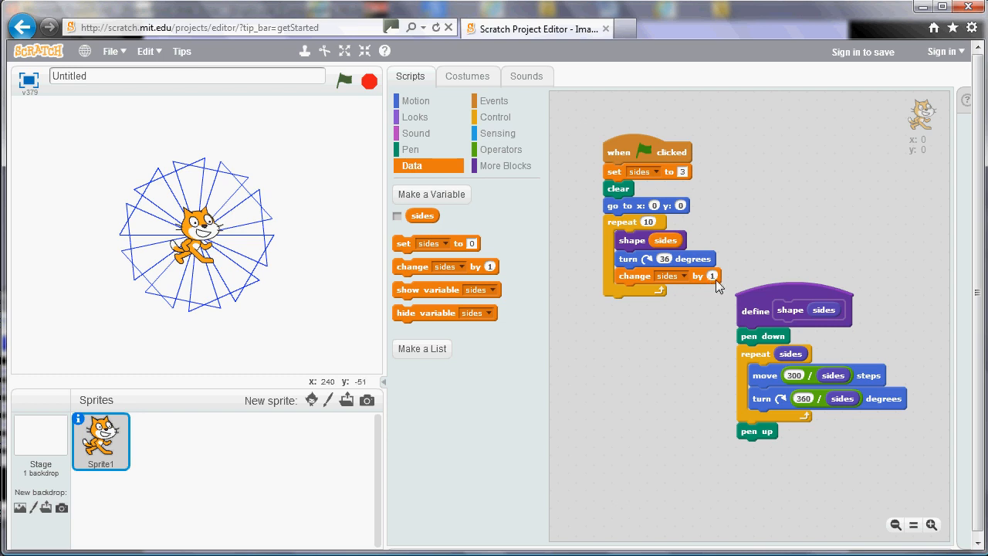
{"action": "mouse_move", "coordinate": [714, 307]}
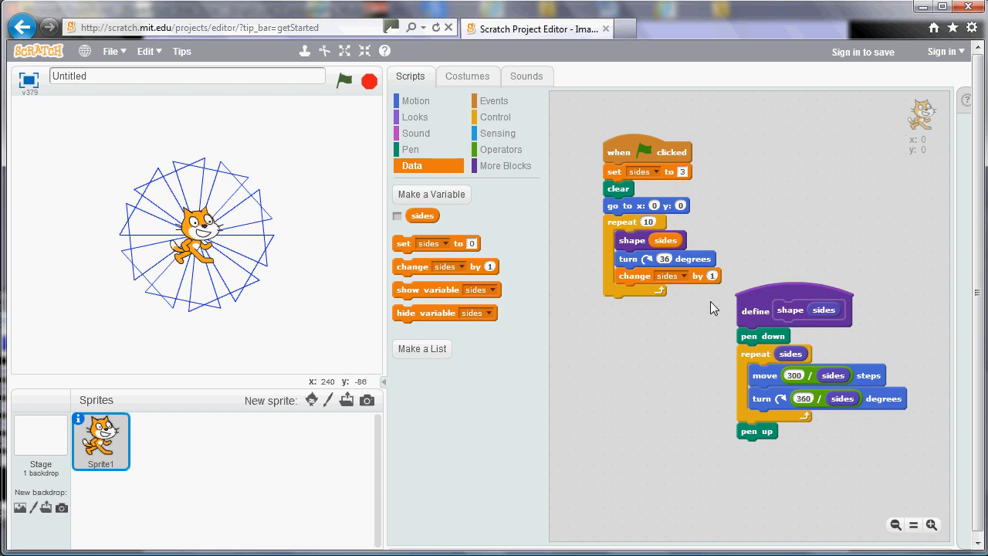
{"action": "mouse_move", "coordinate": [711, 302]}
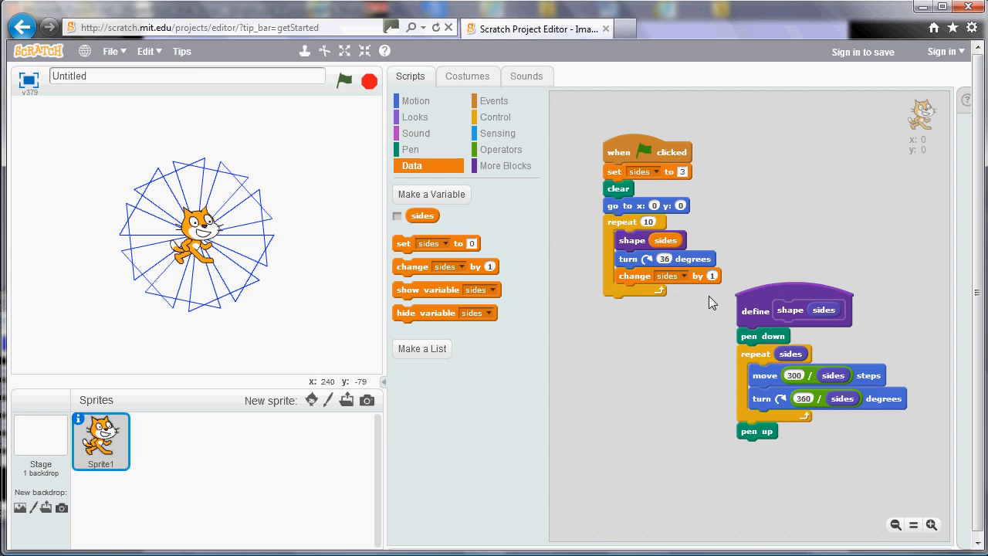
{"action": "mouse_move", "coordinate": [708, 283]}
{"action": "type", "text": "-1"}
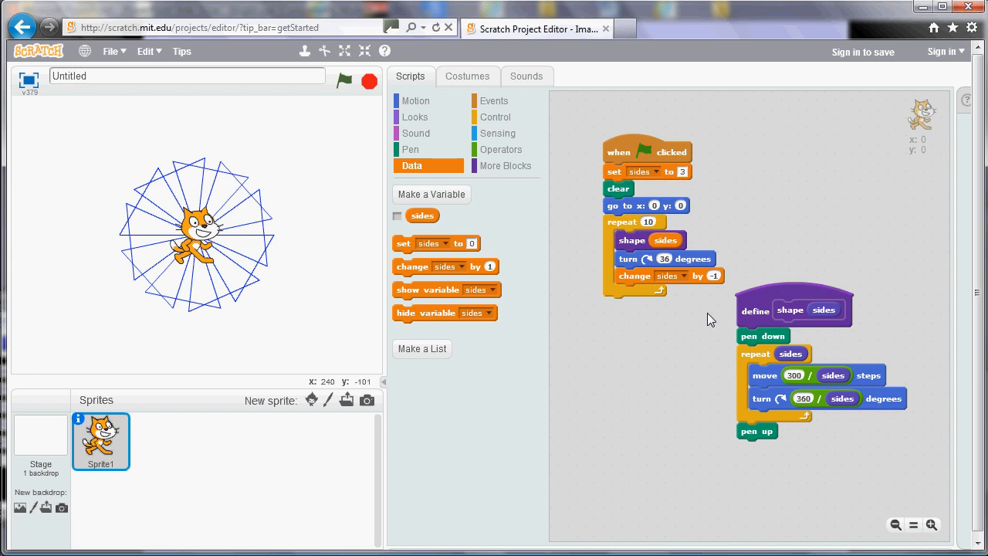
{"action": "mouse_move", "coordinate": [714, 289]}
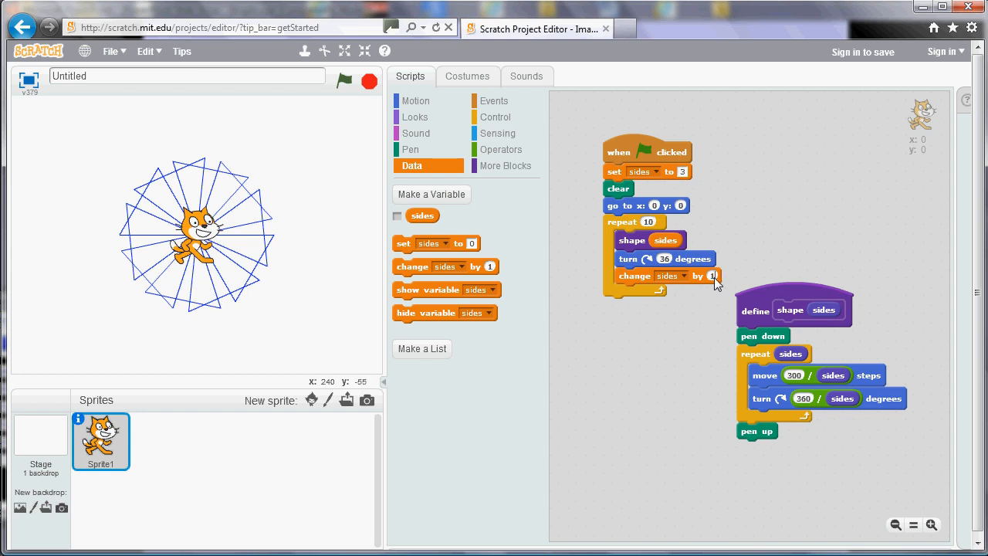
{"action": "mouse_move", "coordinate": [705, 334]}
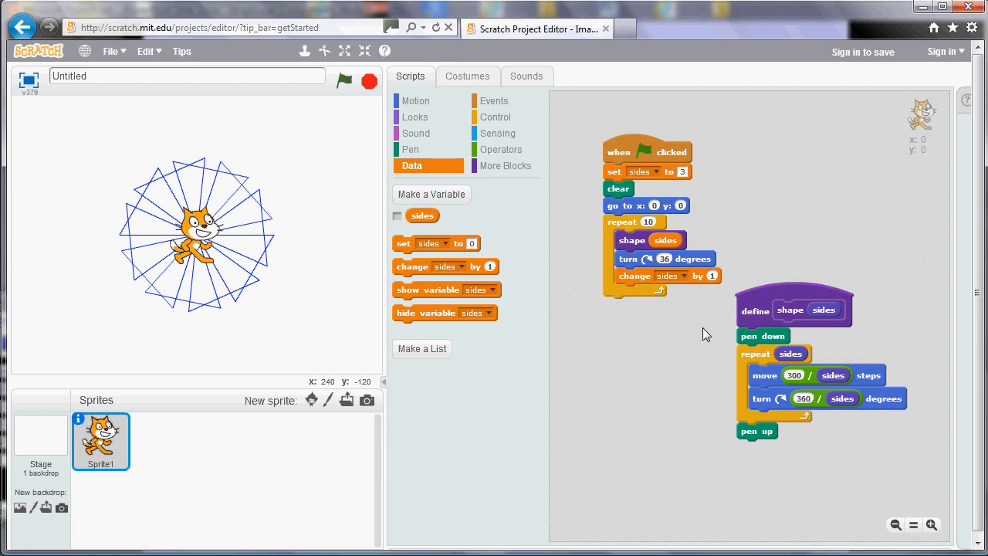
{"action": "mouse_move", "coordinate": [636, 203]}
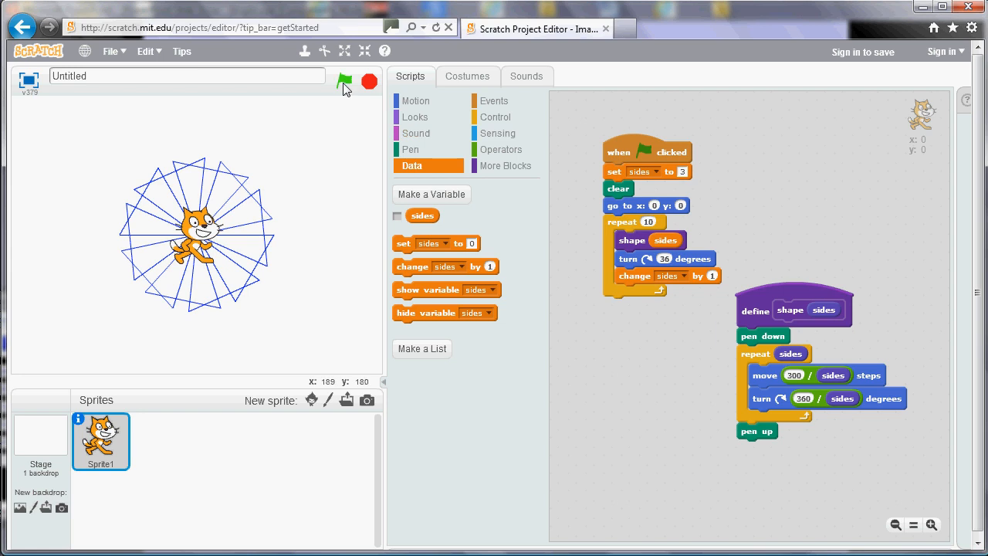
Run the updated script repeatedly to draw ten polygons with increasing side counts.
{"action": "left_click", "coordinate": [345, 81]}
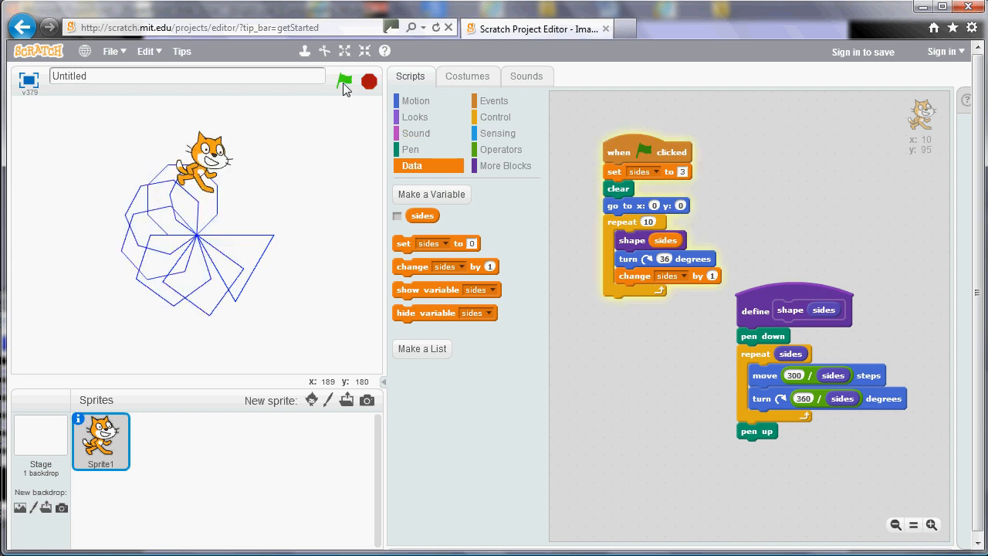
{"action": "left_click", "coordinate": [344, 81]}
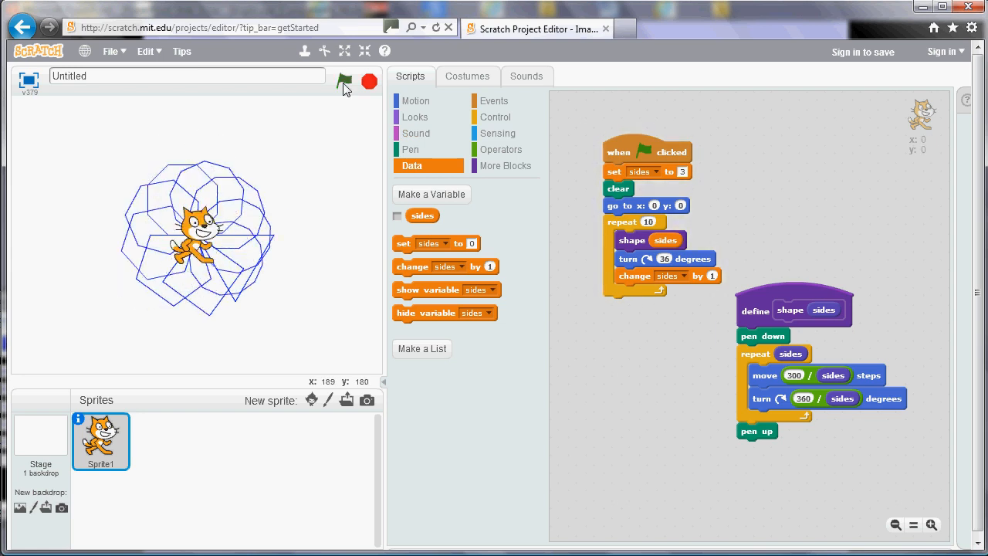
{"action": "left_click", "coordinate": [343, 82]}
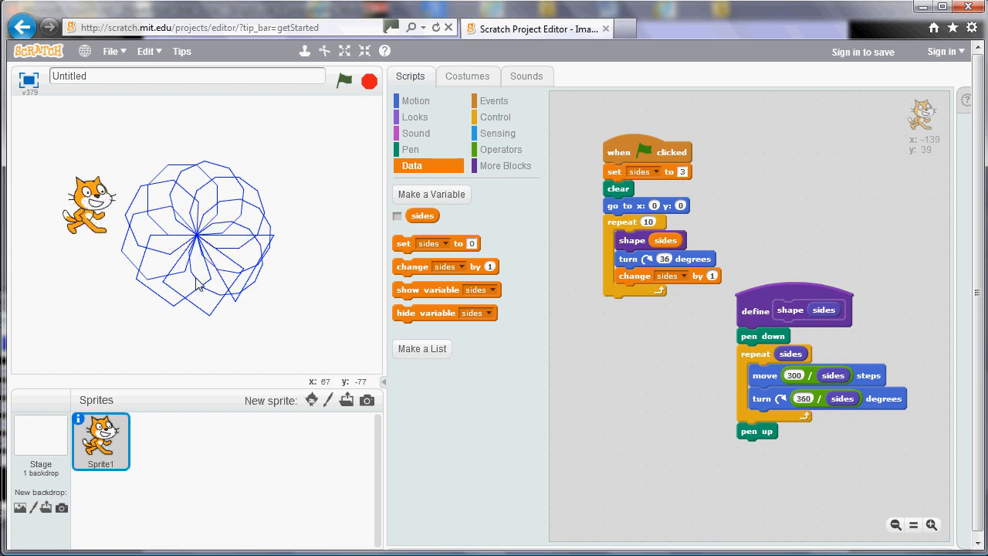
{"action": "mouse_move", "coordinate": [287, 232]}
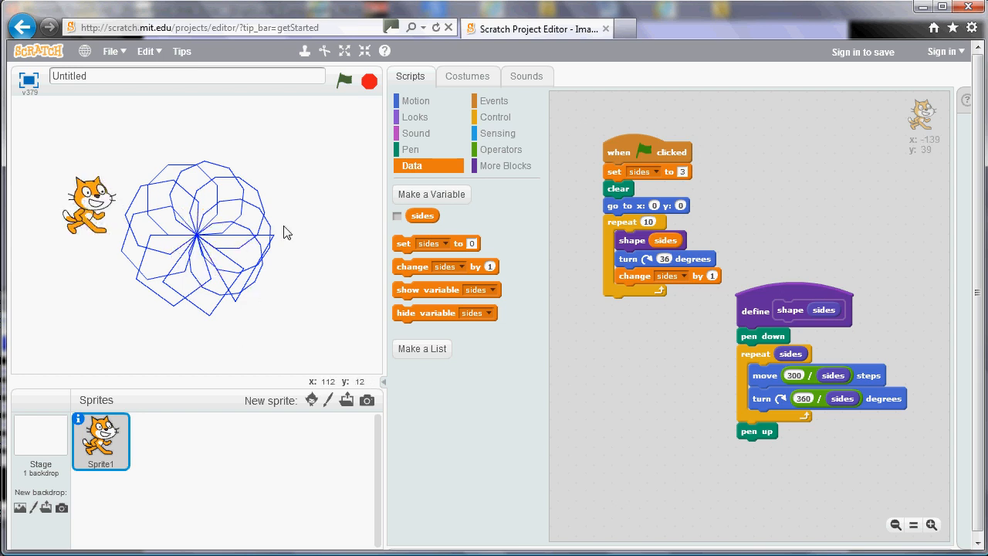
{"action": "mouse_move", "coordinate": [254, 244]}
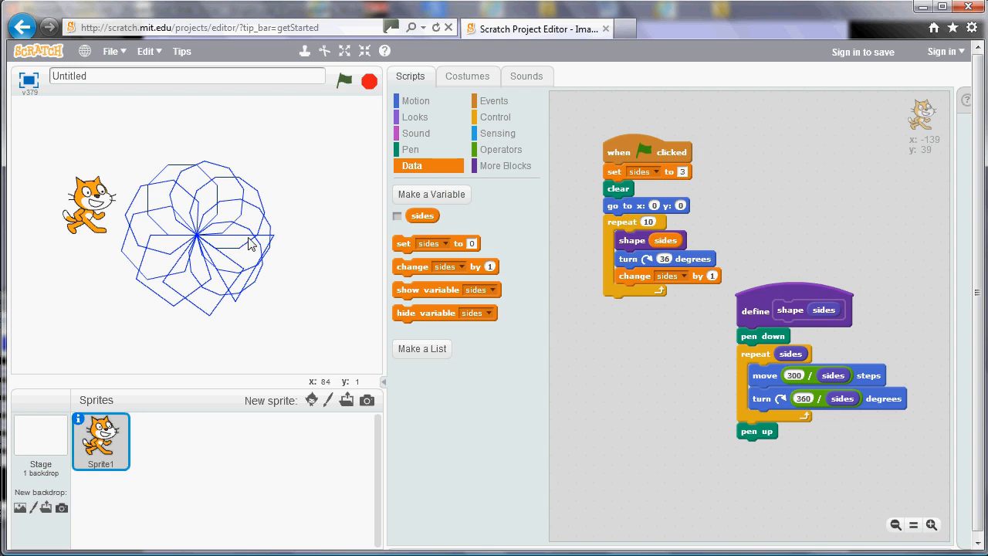
{"action": "mouse_move", "coordinate": [152, 283]}
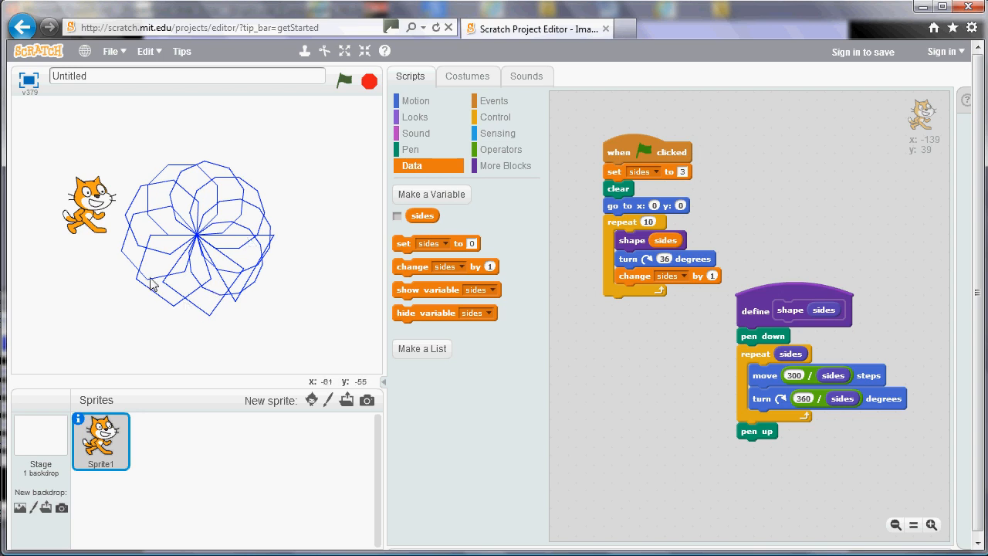
{"action": "mouse_move", "coordinate": [429, 260]}
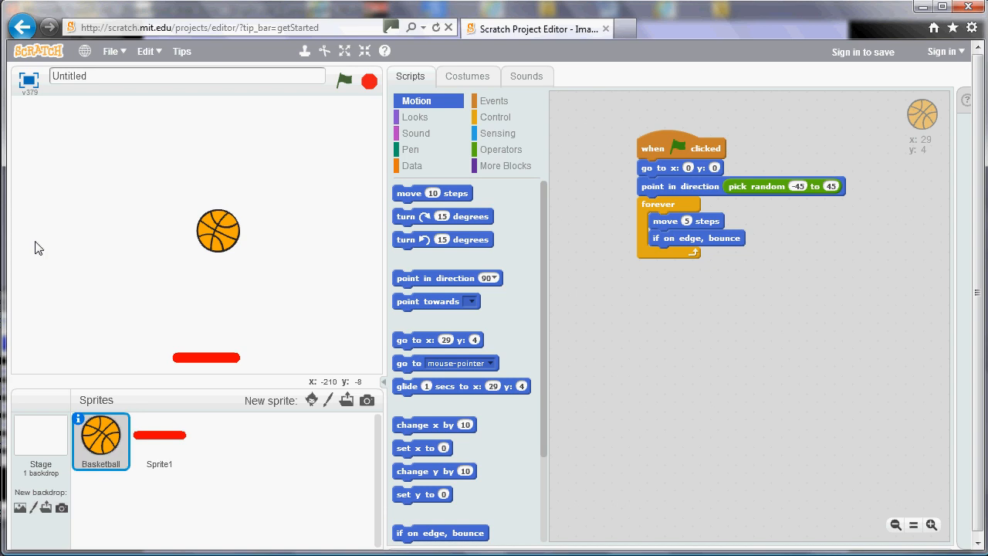
{"action": "mouse_move", "coordinate": [265, 293]}
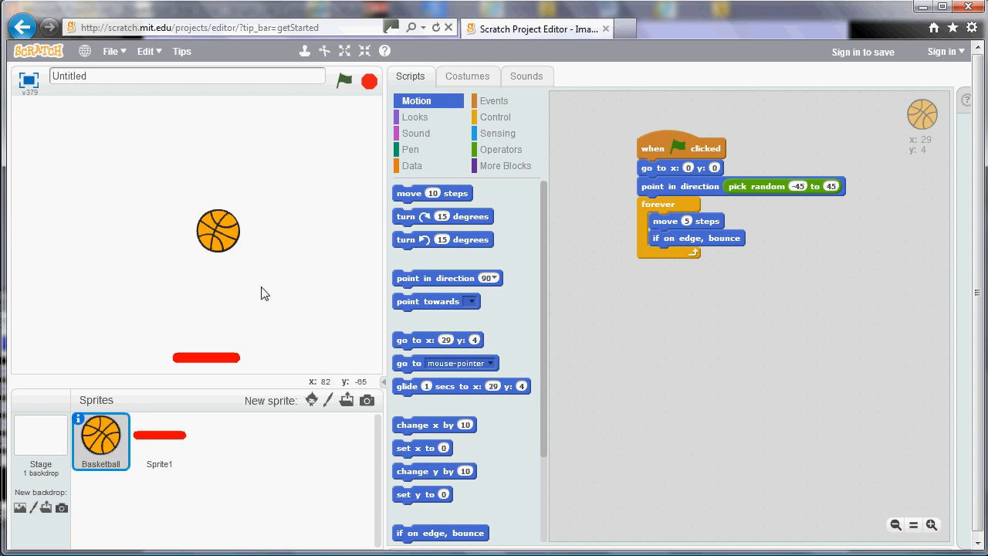
{"action": "mouse_move", "coordinate": [313, 400]}
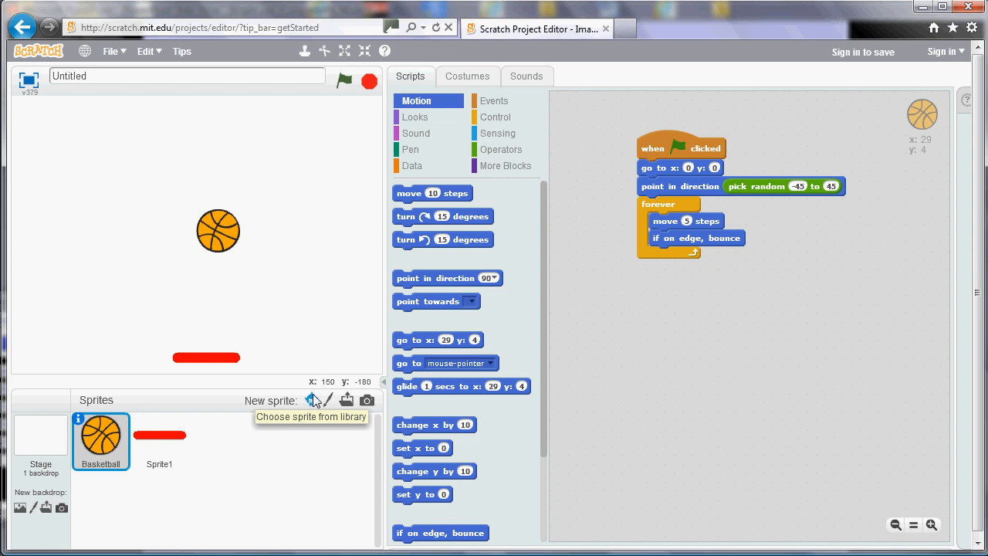
{"action": "mouse_move", "coordinate": [227, 348]}
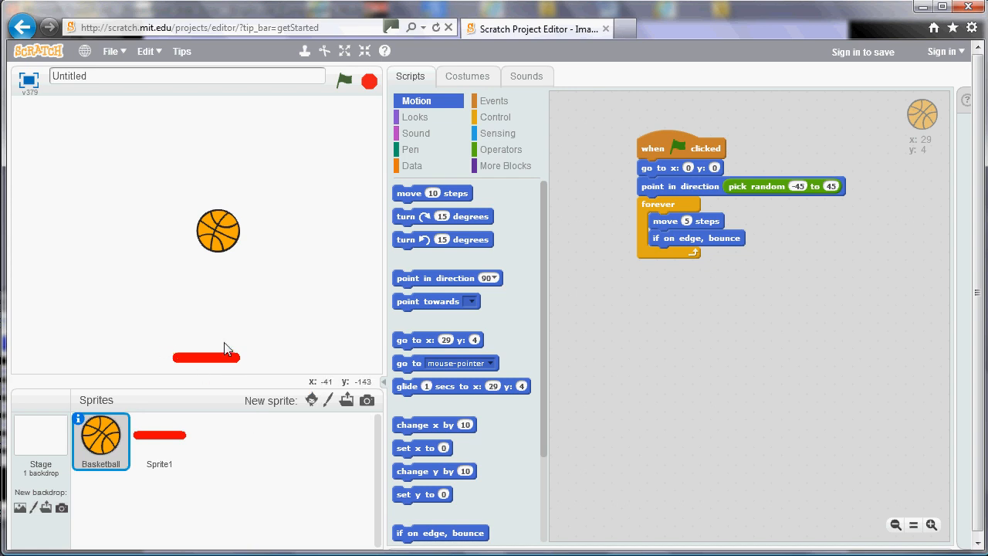
{"action": "mouse_move", "coordinate": [305, 427]}
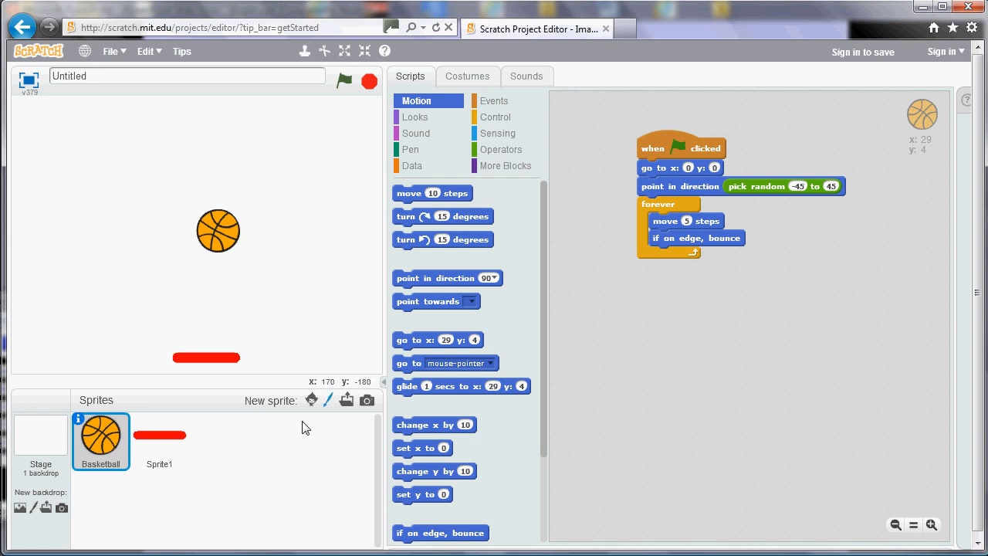
{"action": "mouse_move", "coordinate": [114, 441]}
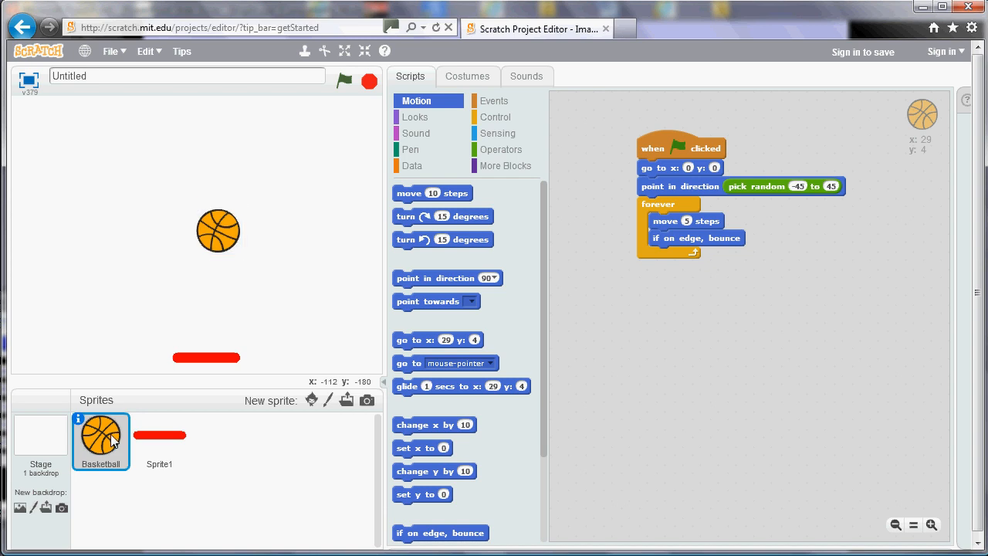
{"action": "mouse_move", "coordinate": [685, 161]}
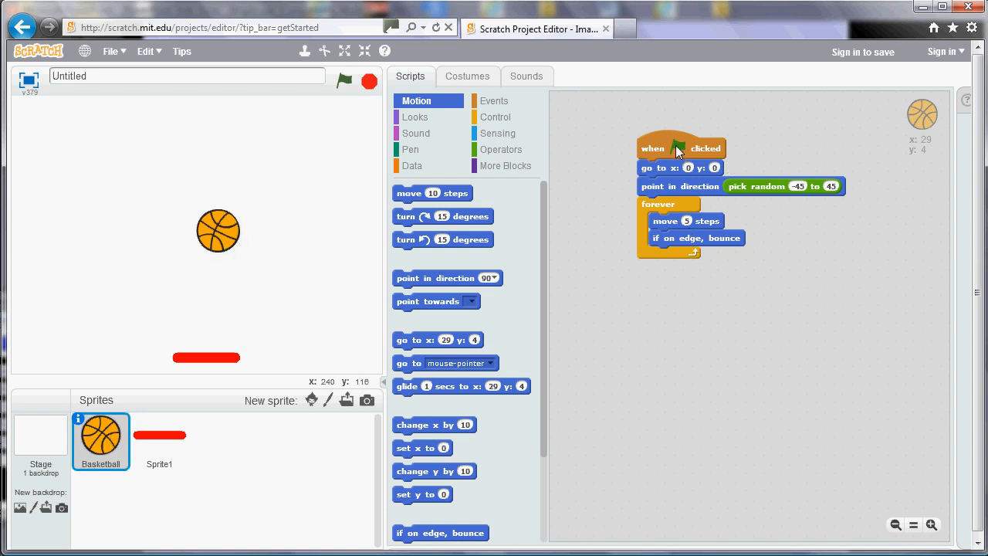
{"action": "mouse_move", "coordinate": [717, 197]}
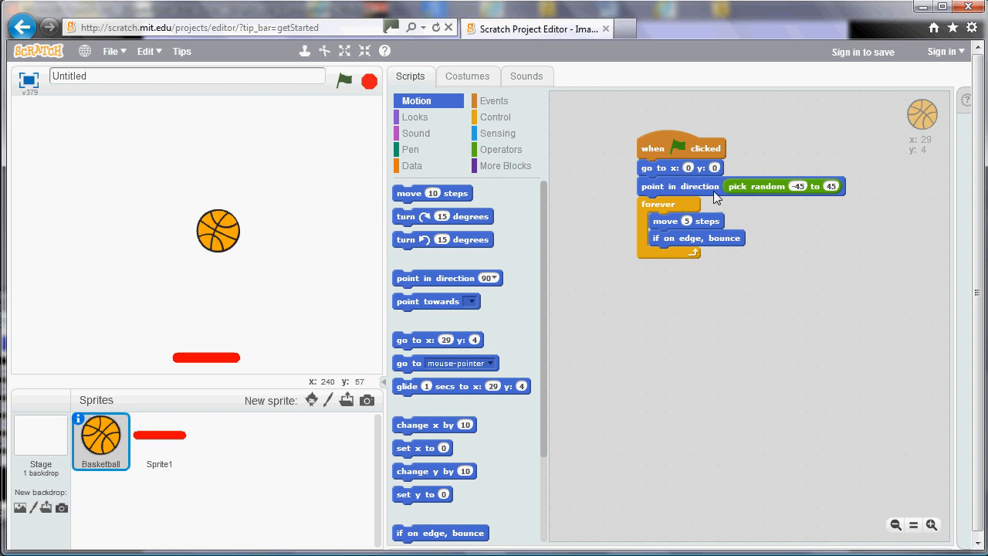
{"action": "mouse_move", "coordinate": [767, 207]}
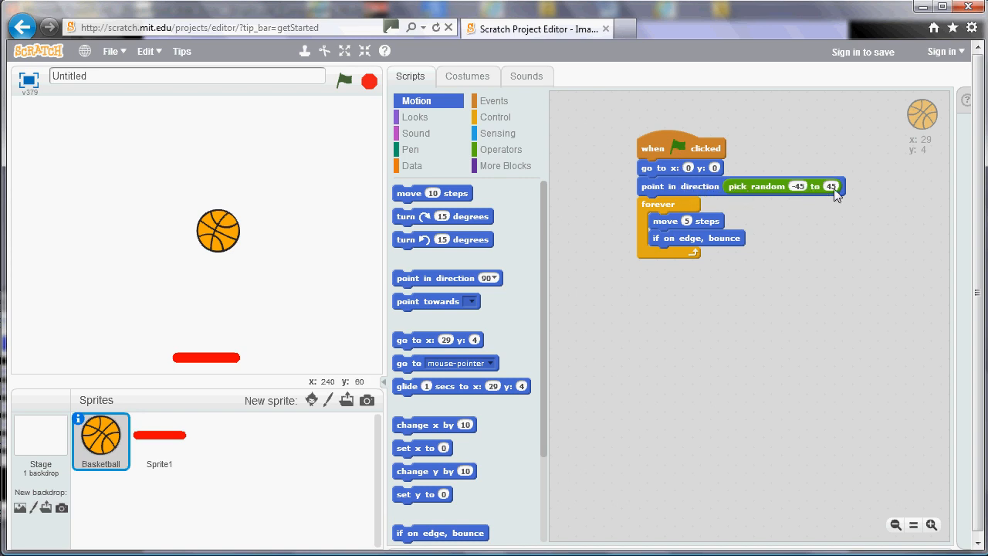
{"action": "mouse_move", "coordinate": [811, 257]}
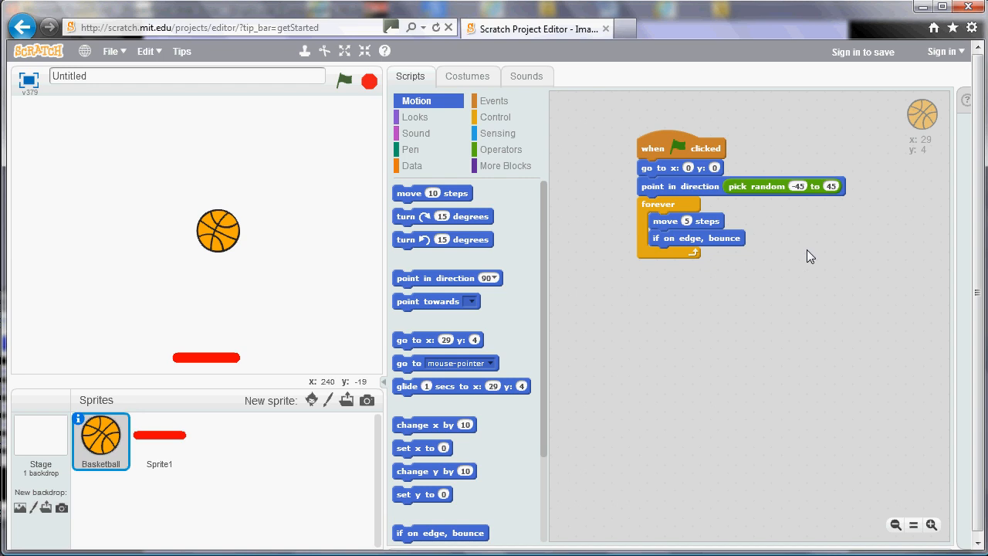
{"action": "mouse_move", "coordinate": [678, 222]}
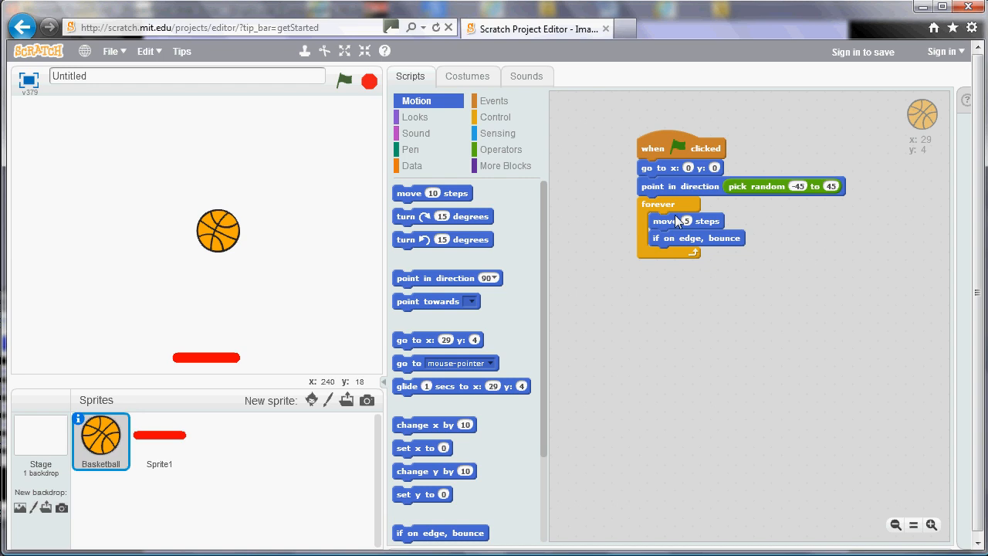
{"action": "mouse_move", "coordinate": [690, 238]}
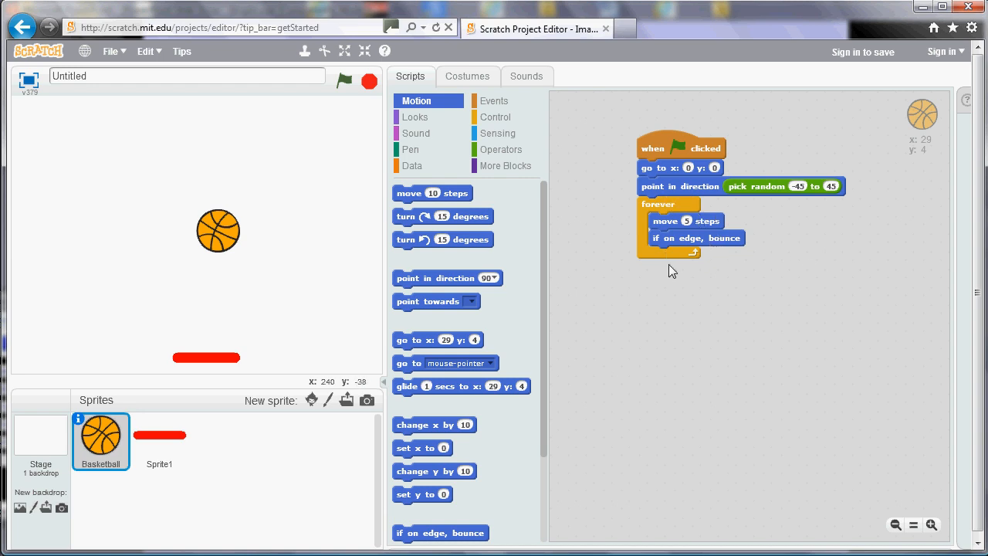
{"action": "mouse_move", "coordinate": [271, 423]}
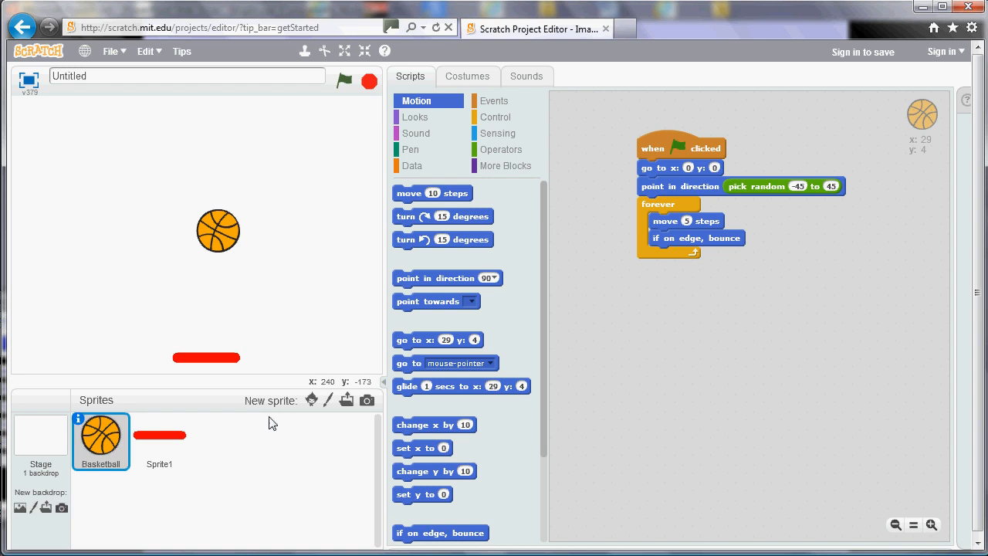
{"action": "mouse_move", "coordinate": [171, 444]}
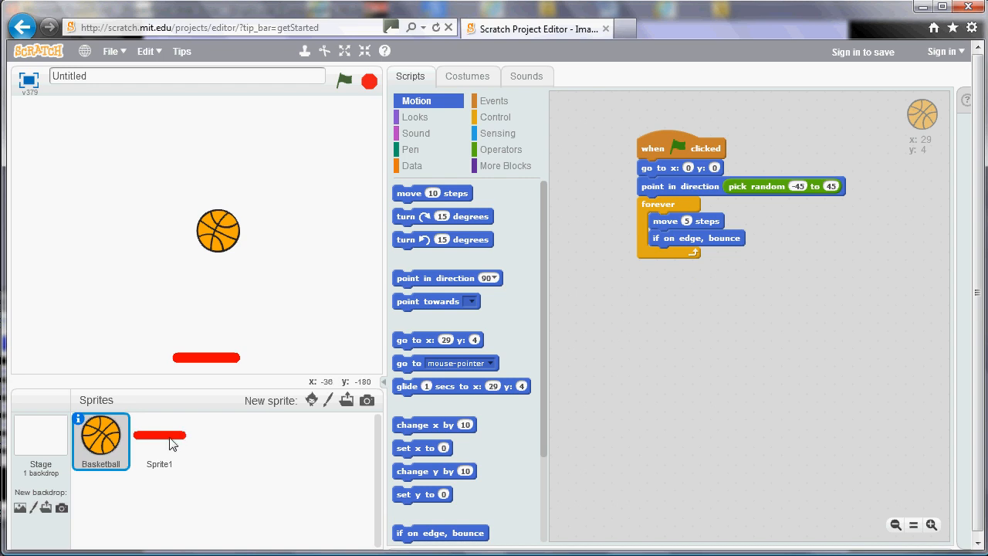
Select Sprite1 to view its arrow-key scripts moving 25 steps left and right.
{"action": "left_click", "coordinate": [159, 442]}
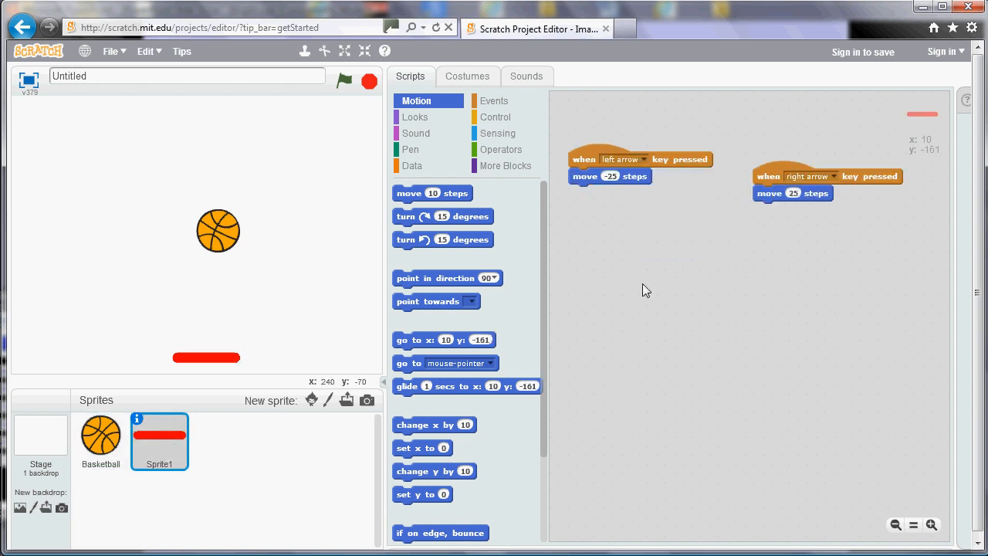
{"action": "mouse_move", "coordinate": [663, 312]}
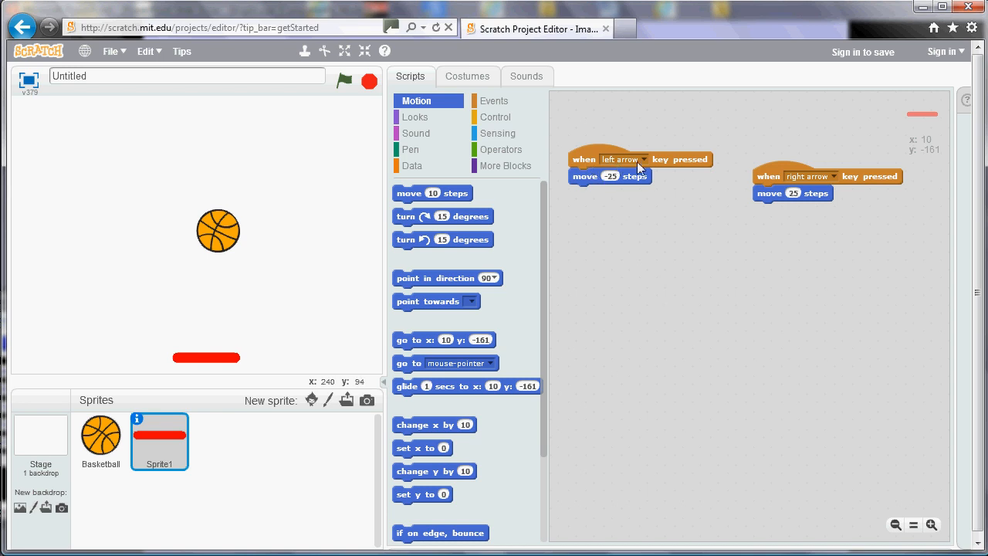
{"action": "mouse_move", "coordinate": [671, 166]}
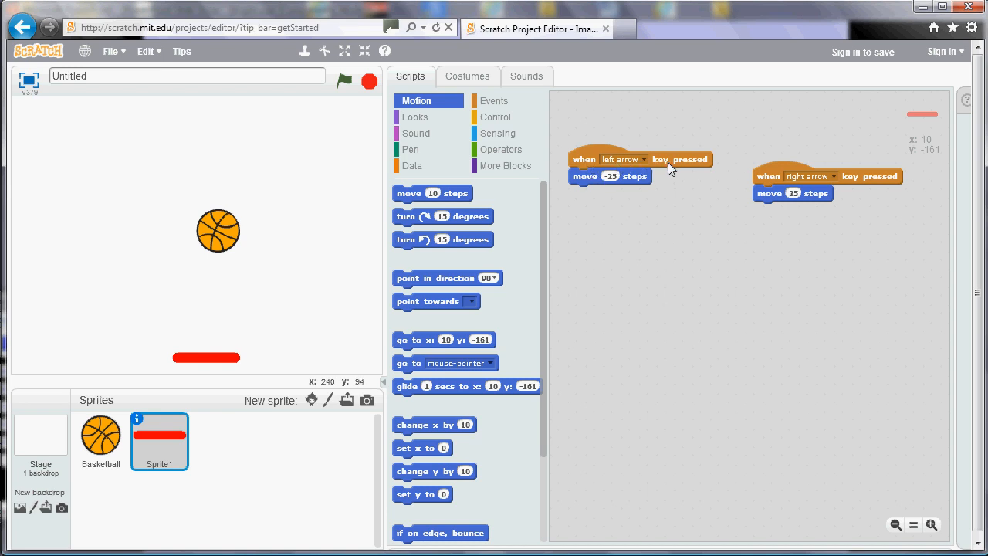
{"action": "mouse_move", "coordinate": [639, 188]}
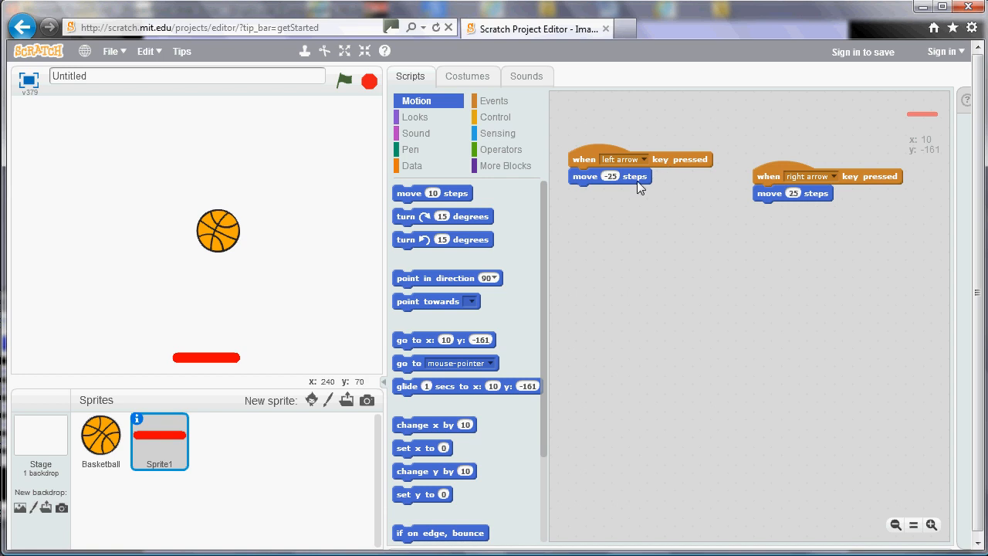
{"action": "mouse_move", "coordinate": [776, 174]}
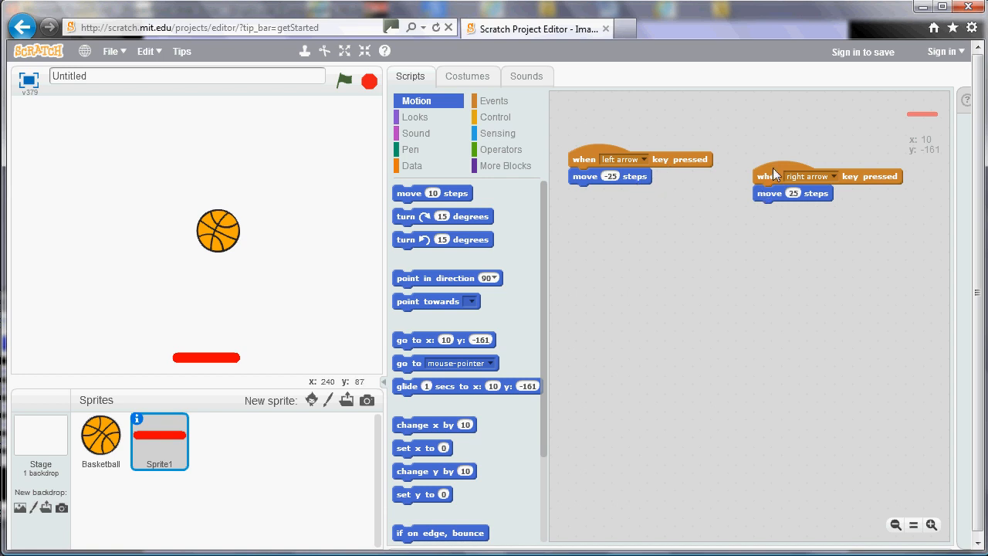
{"action": "mouse_move", "coordinate": [884, 203]}
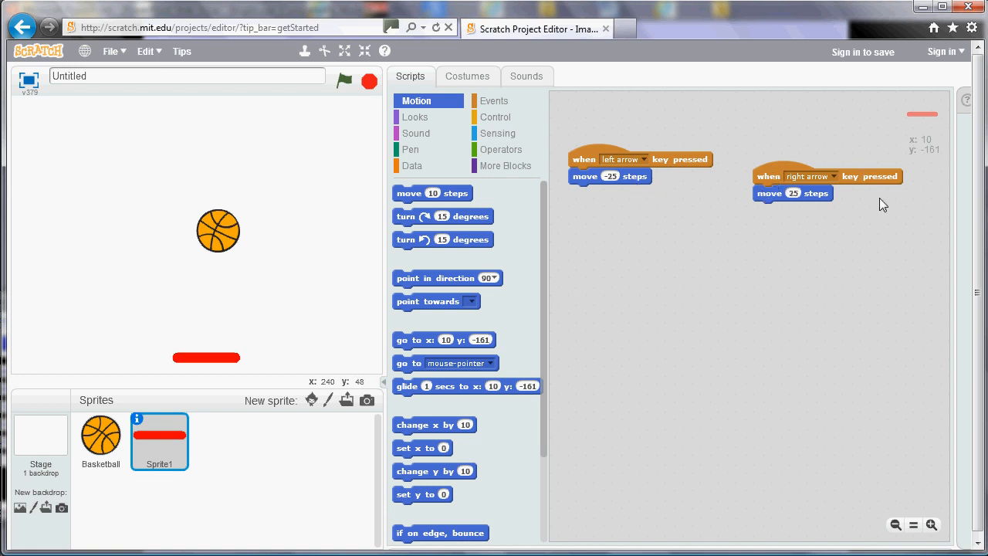
{"action": "mouse_move", "coordinate": [767, 201]}
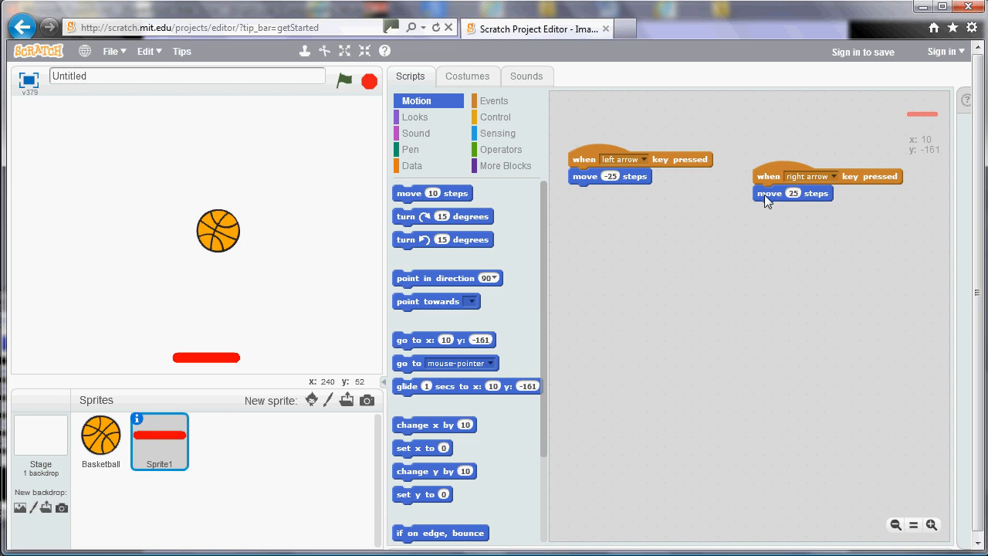
{"action": "mouse_move", "coordinate": [786, 252]}
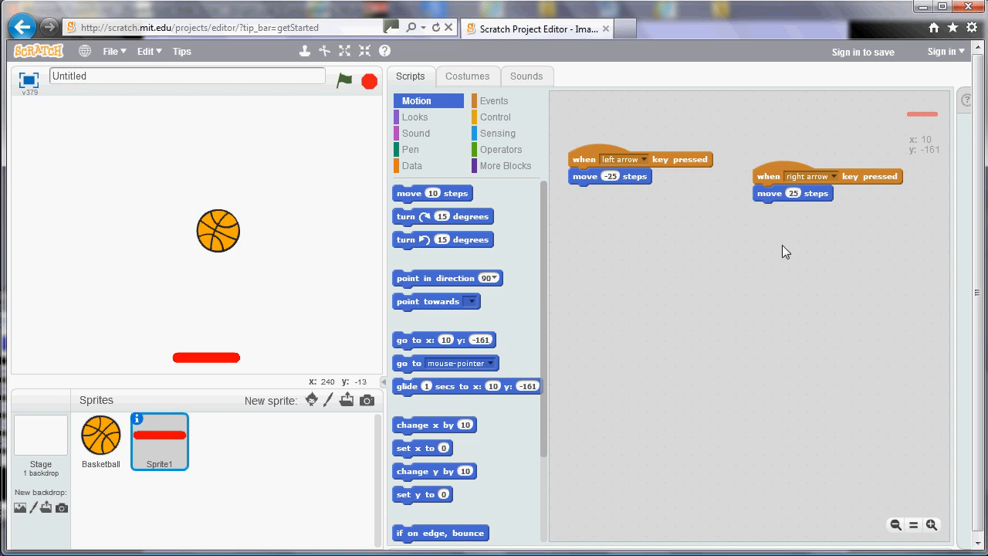
{"action": "mouse_move", "coordinate": [773, 203]}
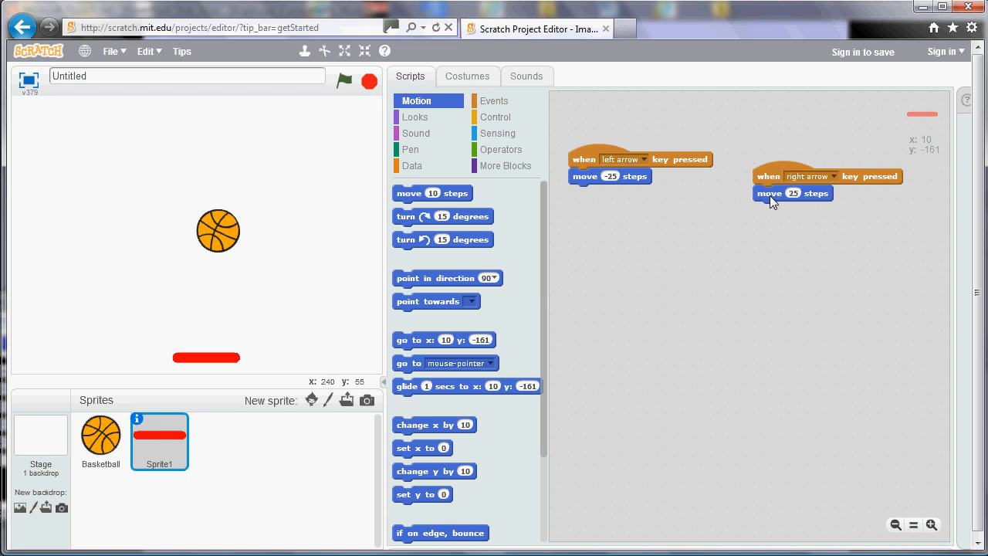
{"action": "mouse_move", "coordinate": [782, 256]}
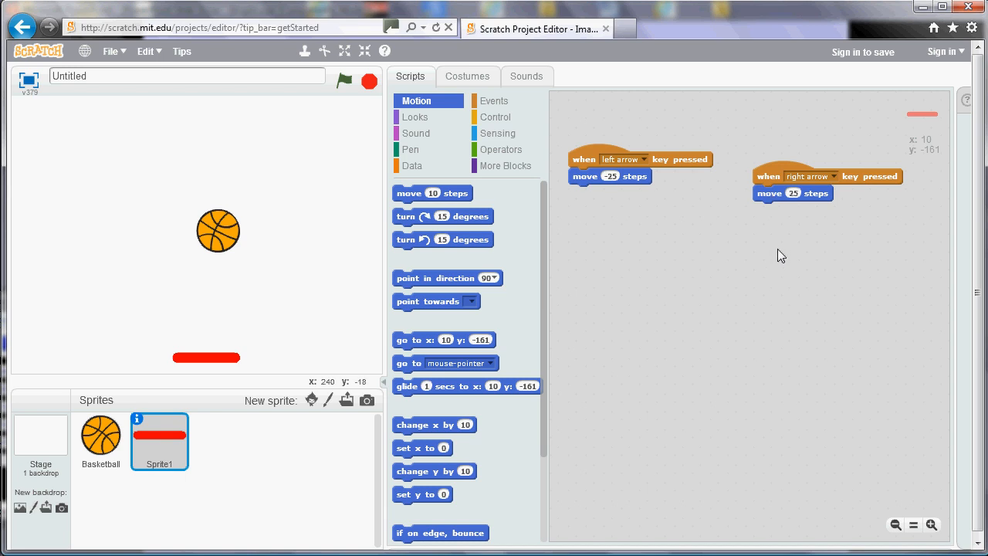
{"action": "mouse_move", "coordinate": [634, 180]}
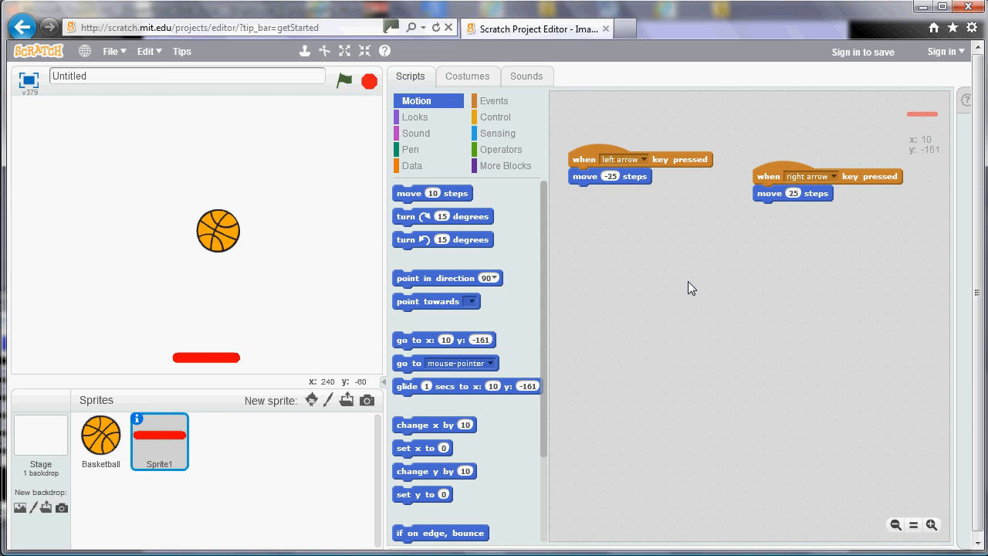
Run the game several times to test the bouncing ball against the paddle.
{"action": "left_click", "coordinate": [344, 81]}
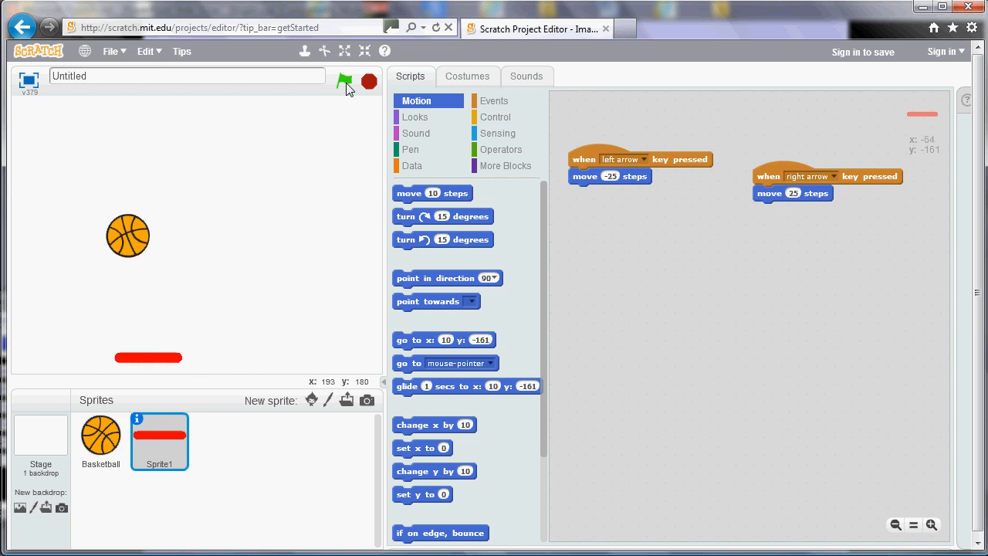
{"action": "left_click", "coordinate": [345, 81]}
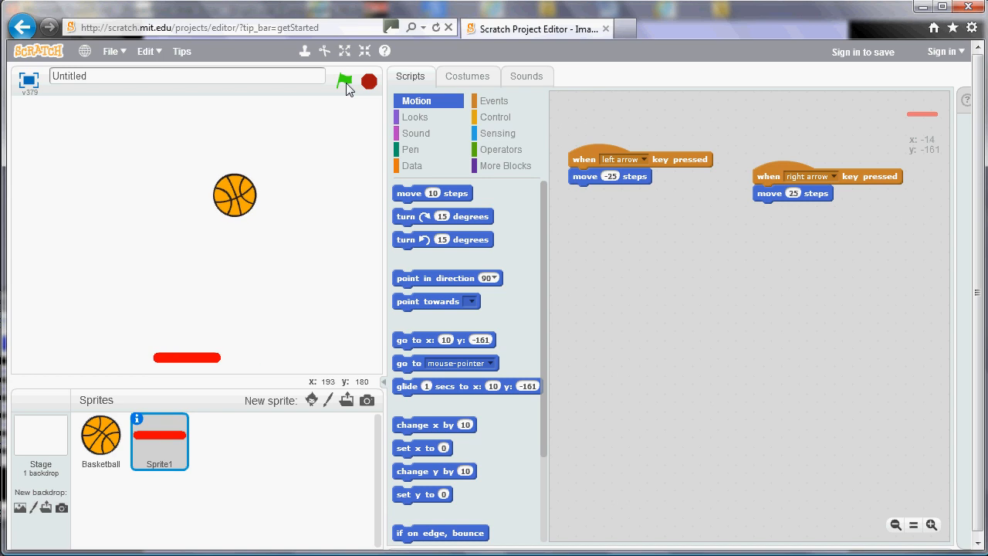
{"action": "left_click", "coordinate": [345, 80]}
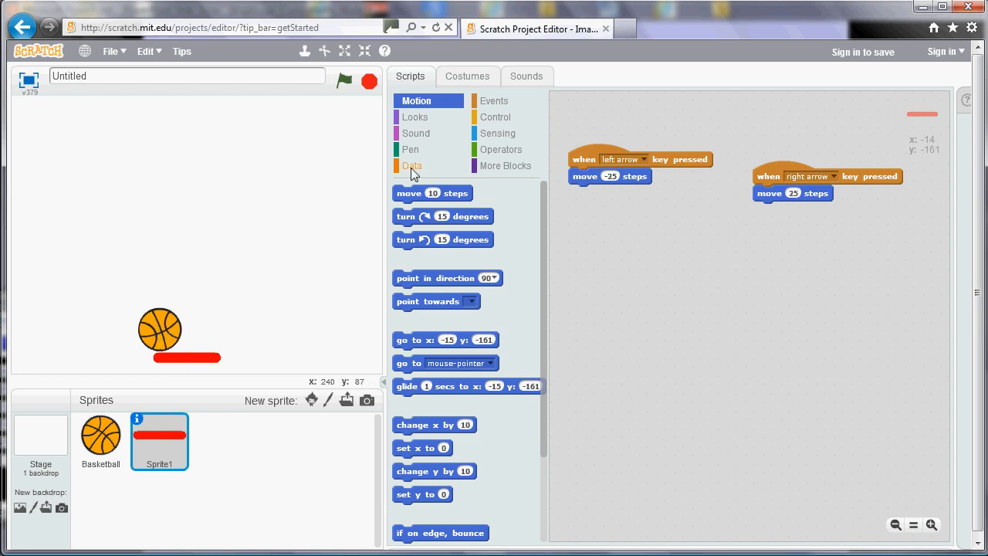
{"action": "mouse_move", "coordinate": [104, 450]}
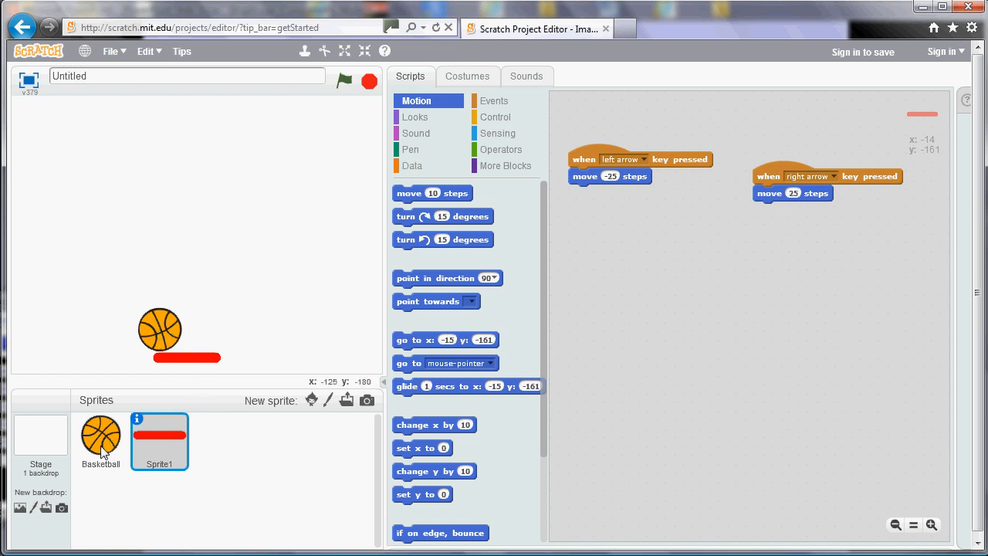
Place an if-then block inside the basketball's forever loop.
{"action": "left_click", "coordinate": [100, 441]}
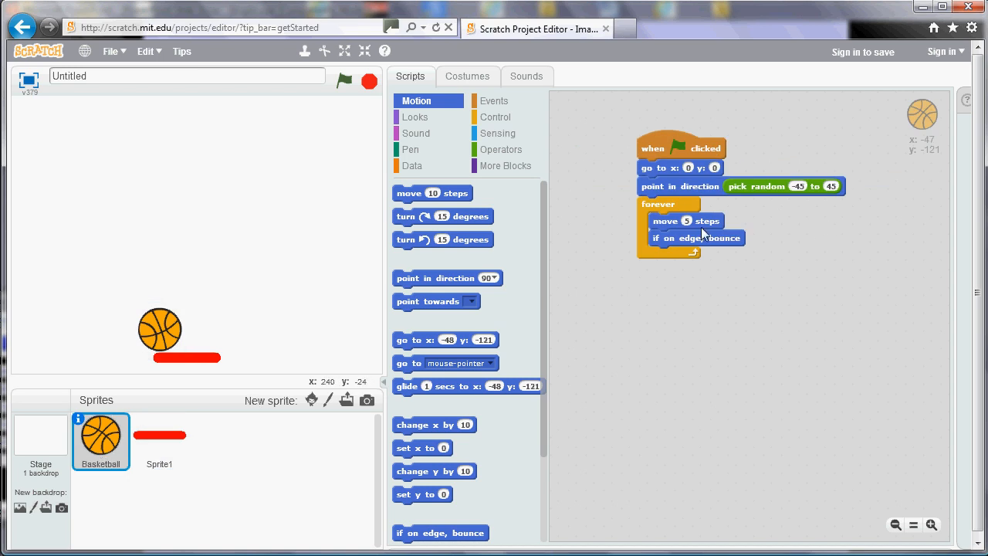
{"action": "mouse_move", "coordinate": [660, 229]}
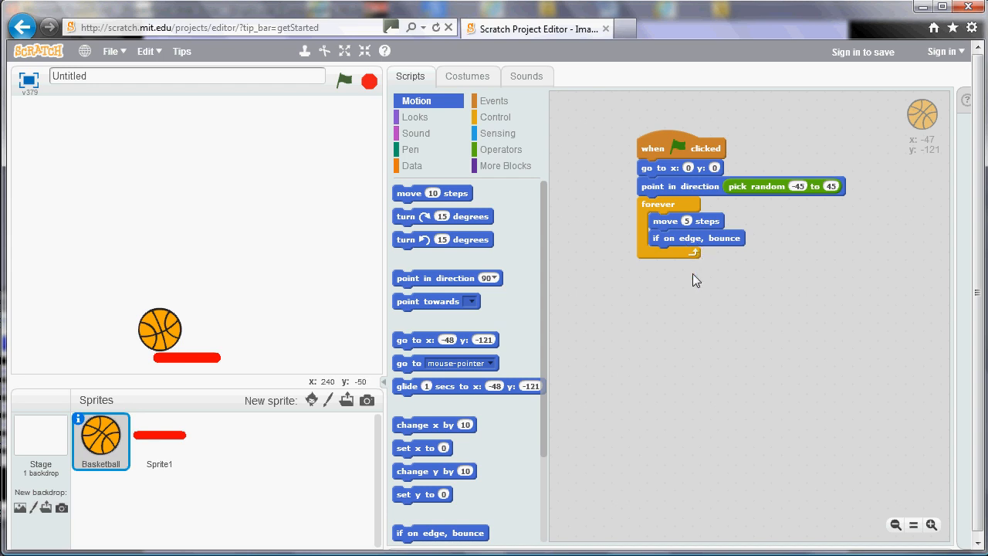
{"action": "mouse_move", "coordinate": [559, 202]}
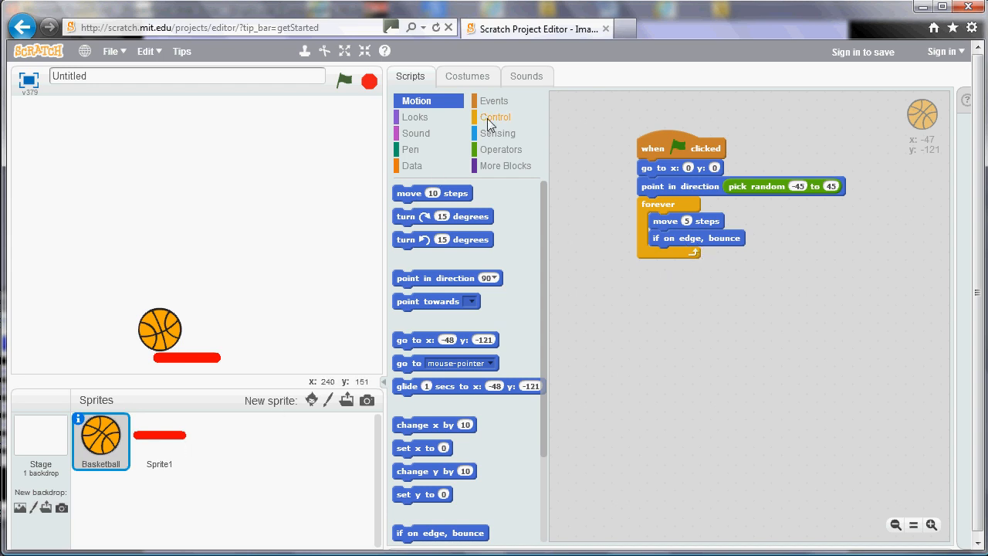
{"action": "left_click", "coordinate": [496, 117]}
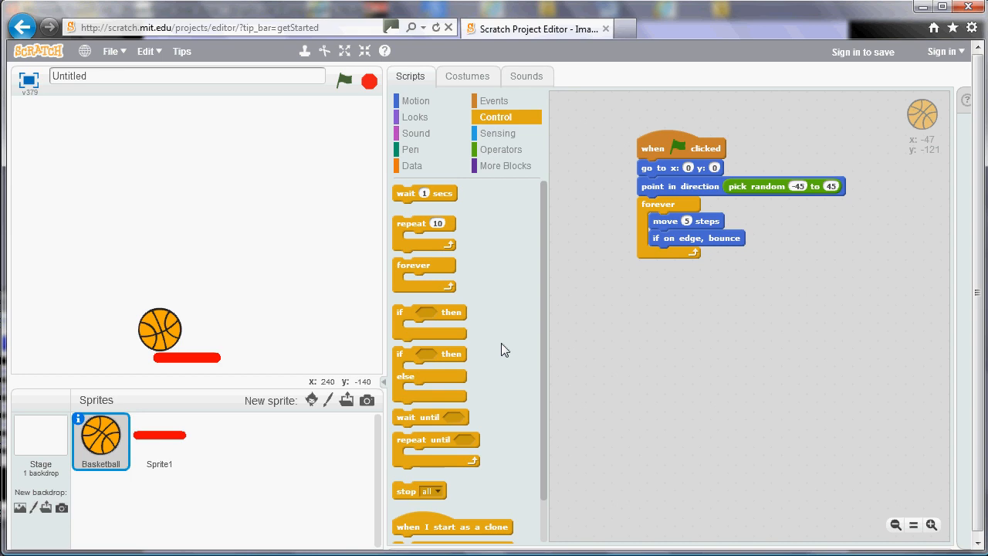
{"action": "left_click_drag", "start_coordinate": [430, 313], "coordinate": [707, 292]}
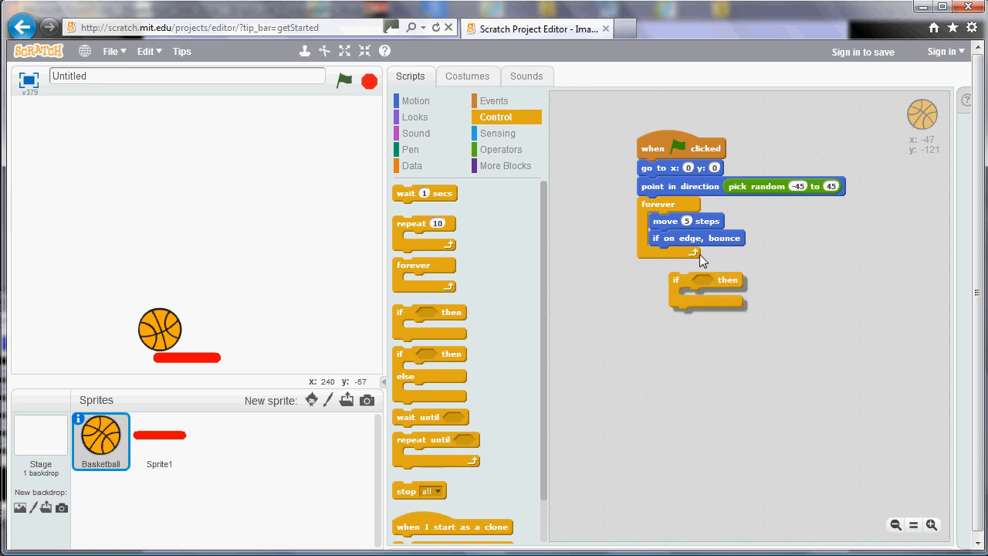
{"action": "left_click_drag", "start_coordinate": [709, 279], "coordinate": [686, 255]}
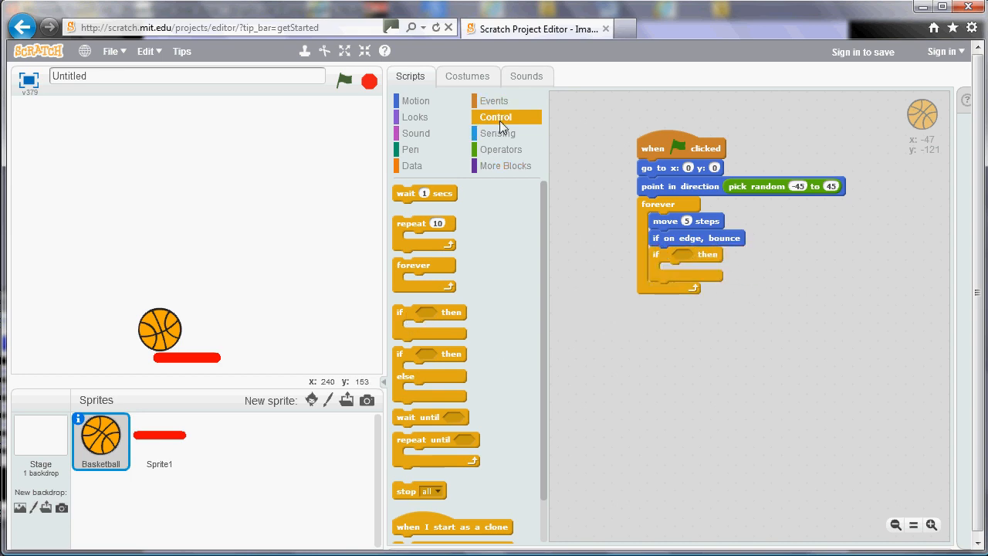
Fill the if condition with 'touching Sprite1?' from Sensing.
{"action": "left_click", "coordinate": [497, 132]}
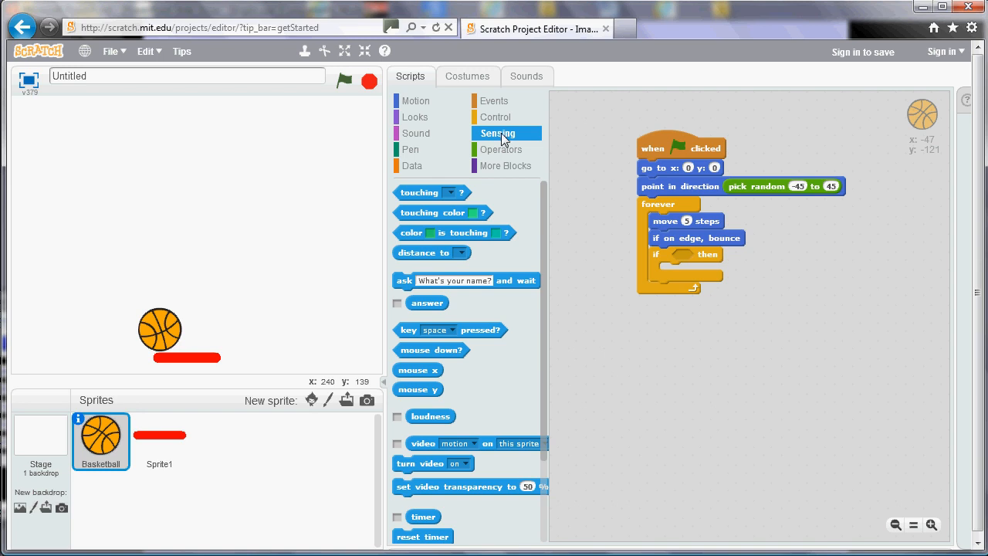
{"action": "mouse_move", "coordinate": [417, 205]}
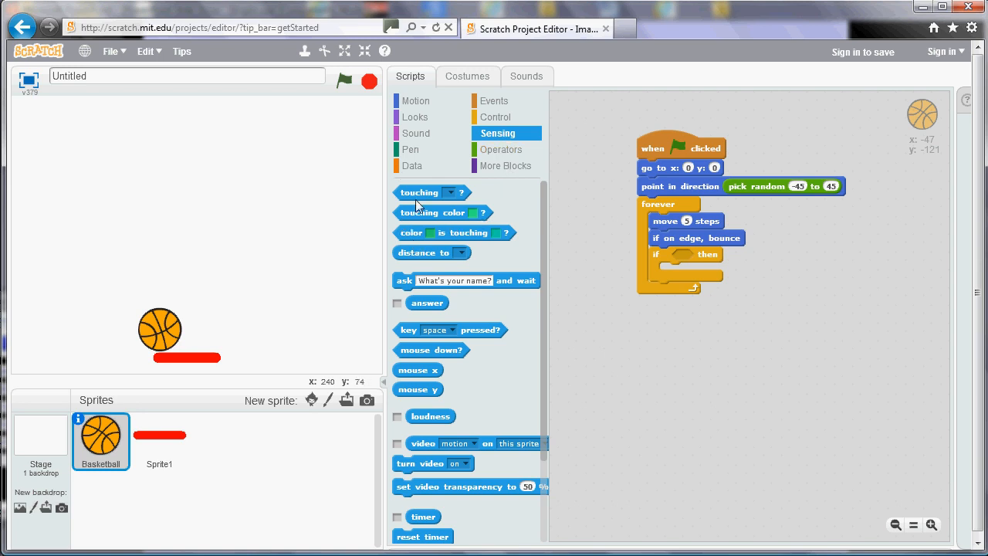
{"action": "mouse_move", "coordinate": [456, 193]}
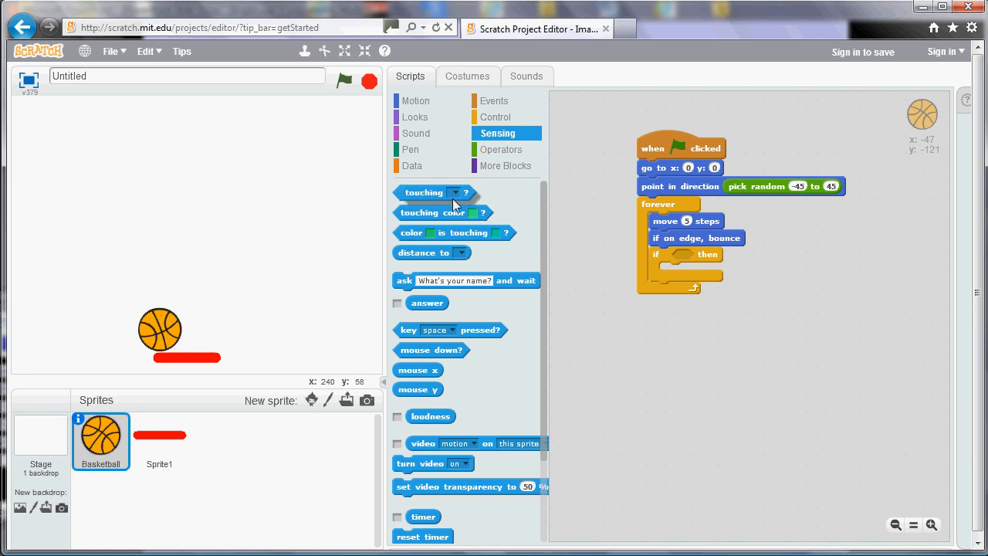
{"action": "left_click_drag", "start_coordinate": [429, 192], "coordinate": [703, 256]}
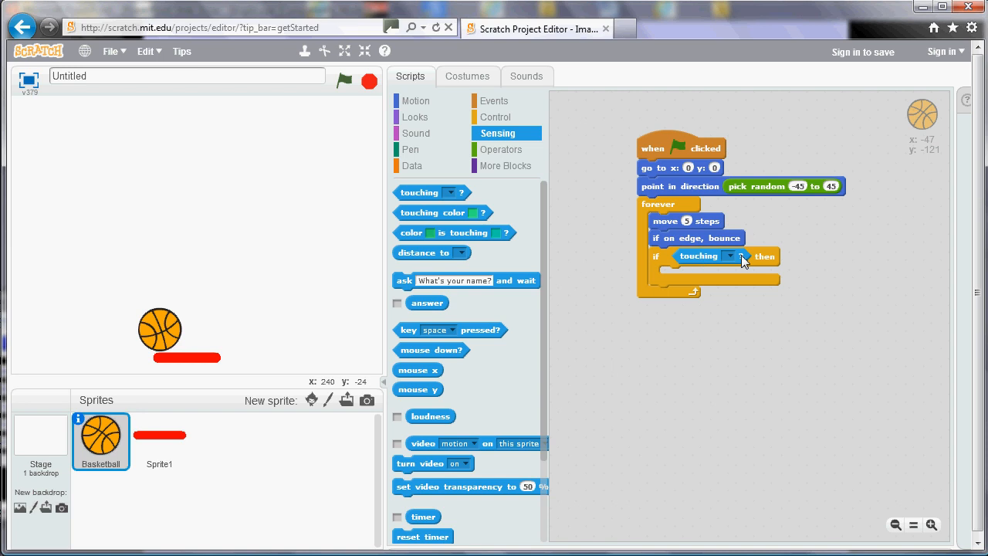
{"action": "left_click", "coordinate": [730, 255]}
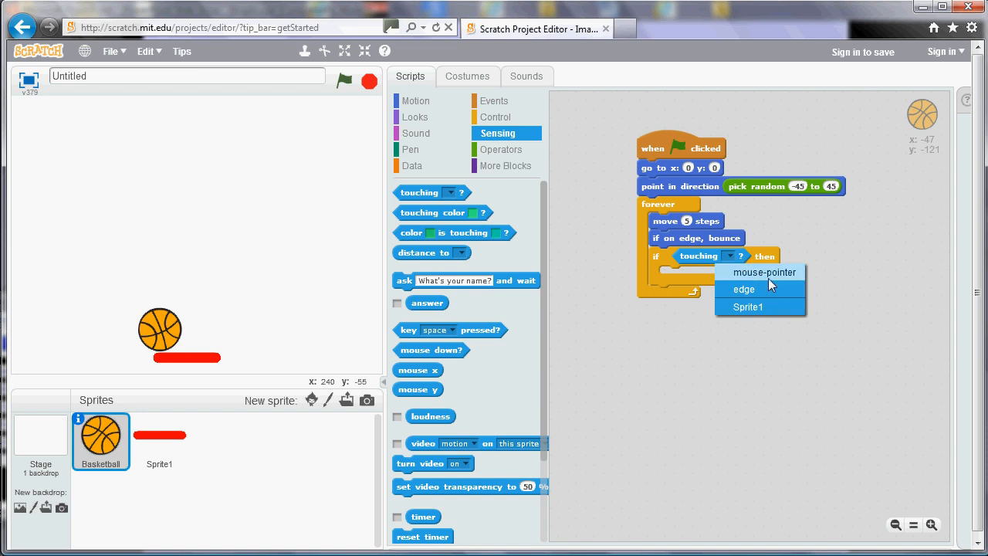
{"action": "mouse_move", "coordinate": [747, 306]}
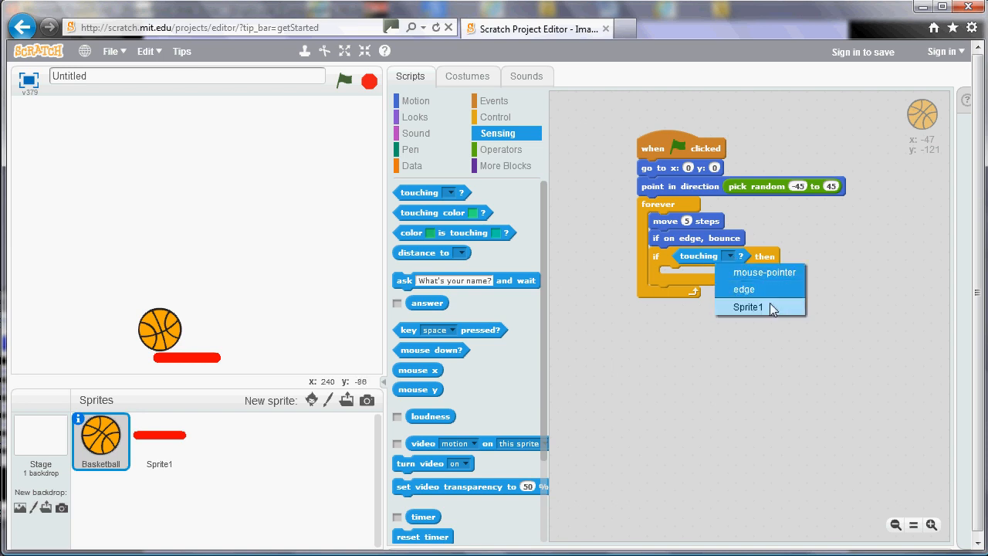
{"action": "left_click", "coordinate": [748, 307]}
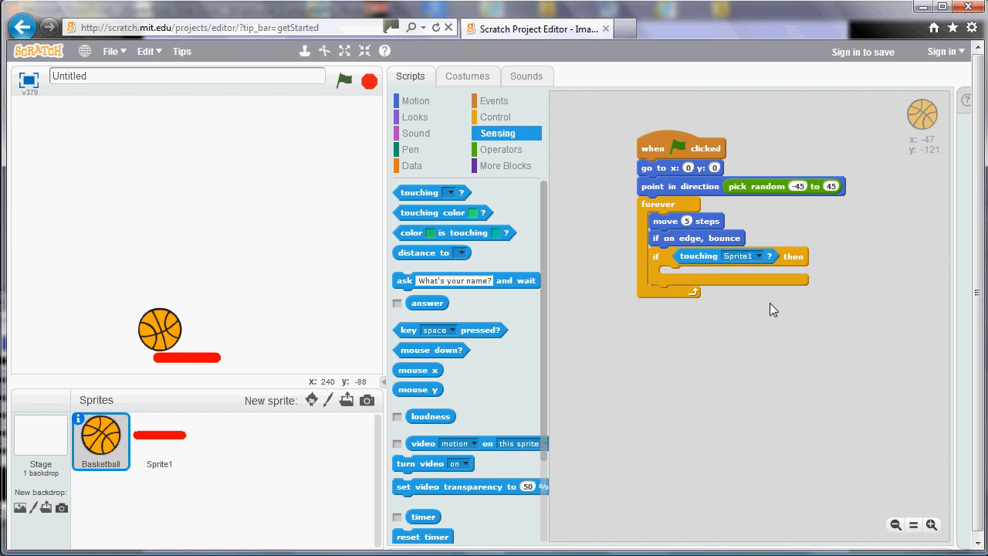
{"action": "mouse_move", "coordinate": [508, 200]}
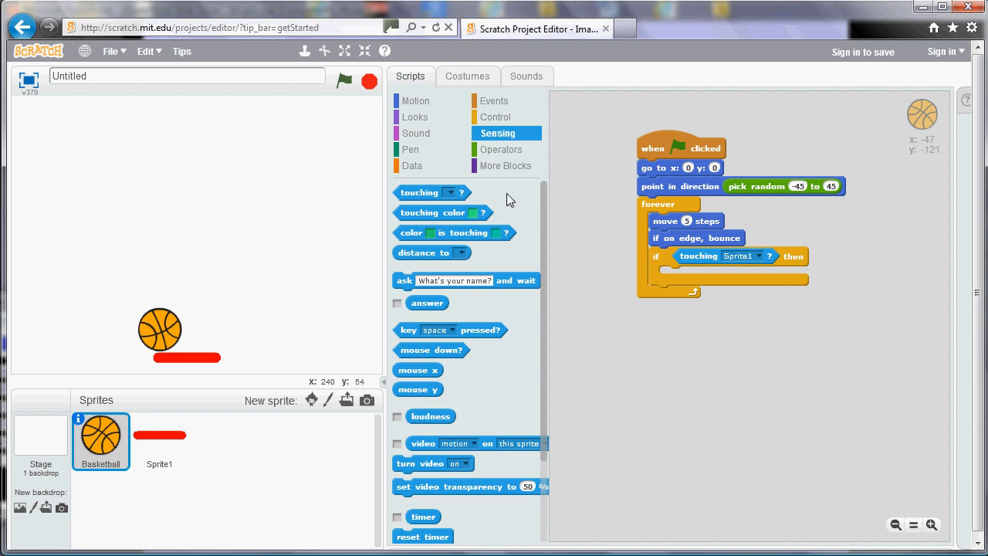
{"action": "left_click", "coordinate": [416, 100]}
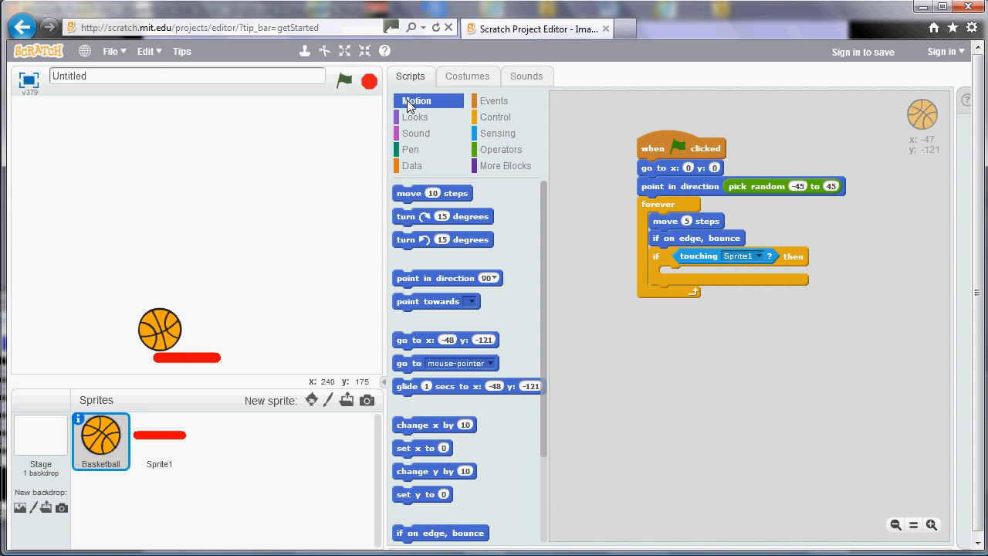
{"action": "mouse_move", "coordinate": [446, 279]}
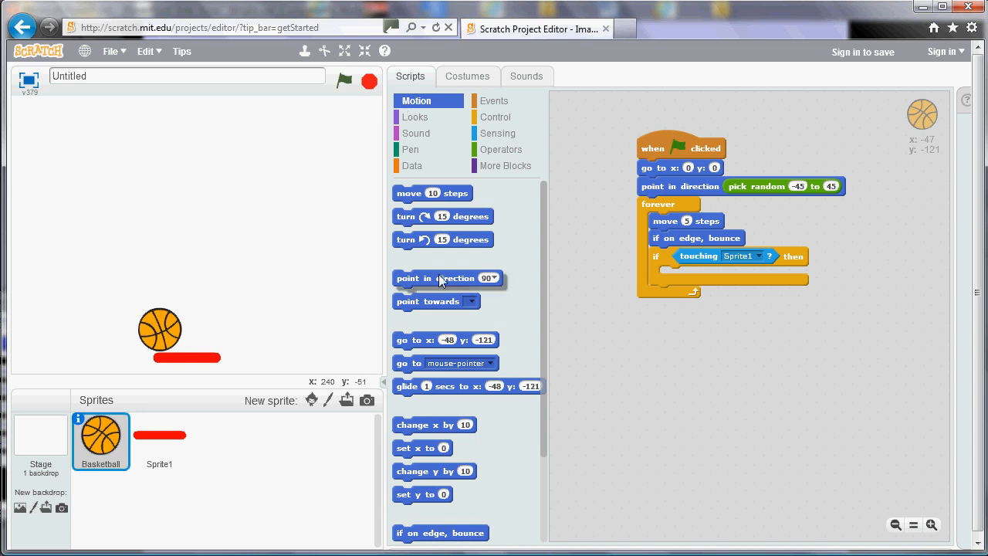
Inside the if, point in direction 180 minus direction, then rerun the game.
{"action": "left_click_drag", "start_coordinate": [435, 278], "coordinate": [711, 275]}
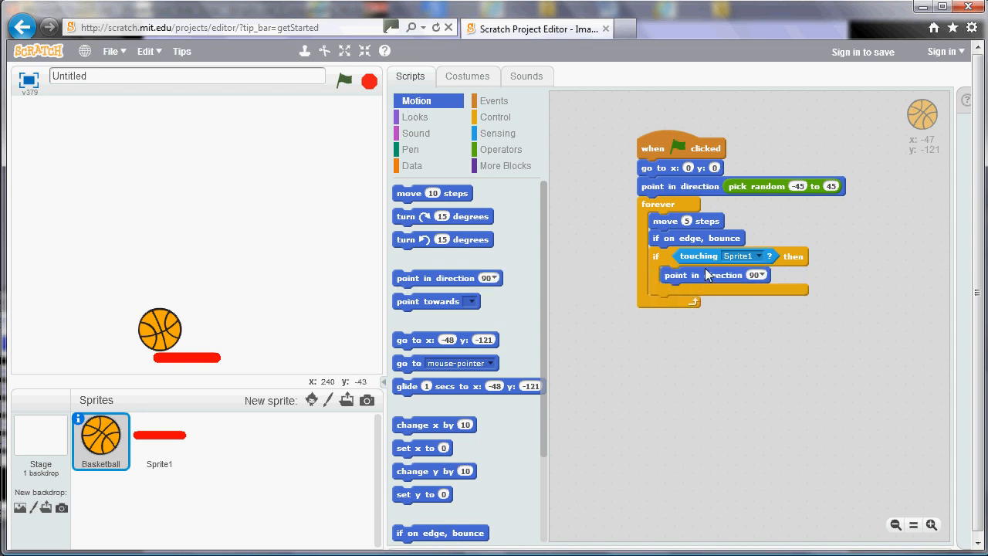
{"action": "left_click", "coordinate": [501, 149]}
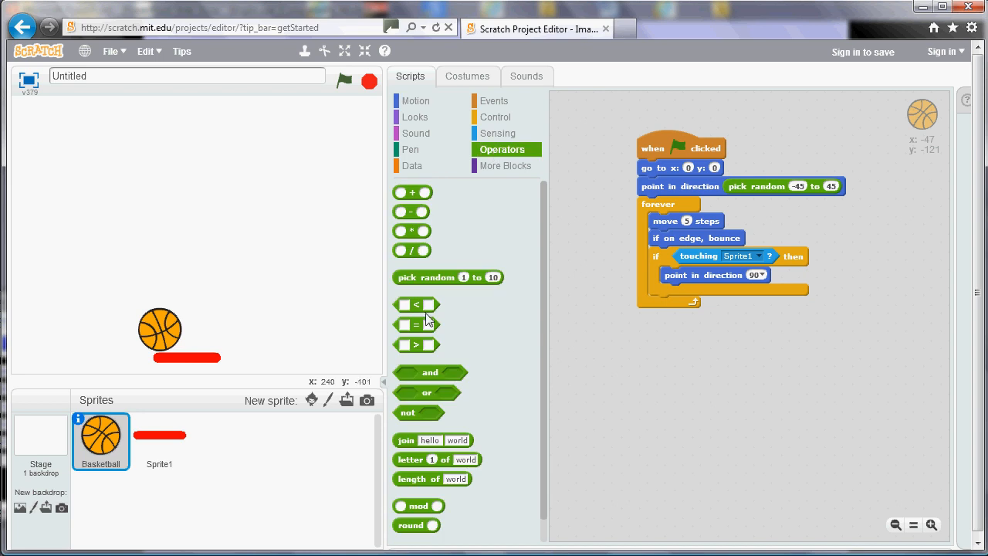
{"action": "mouse_move", "coordinate": [413, 219]}
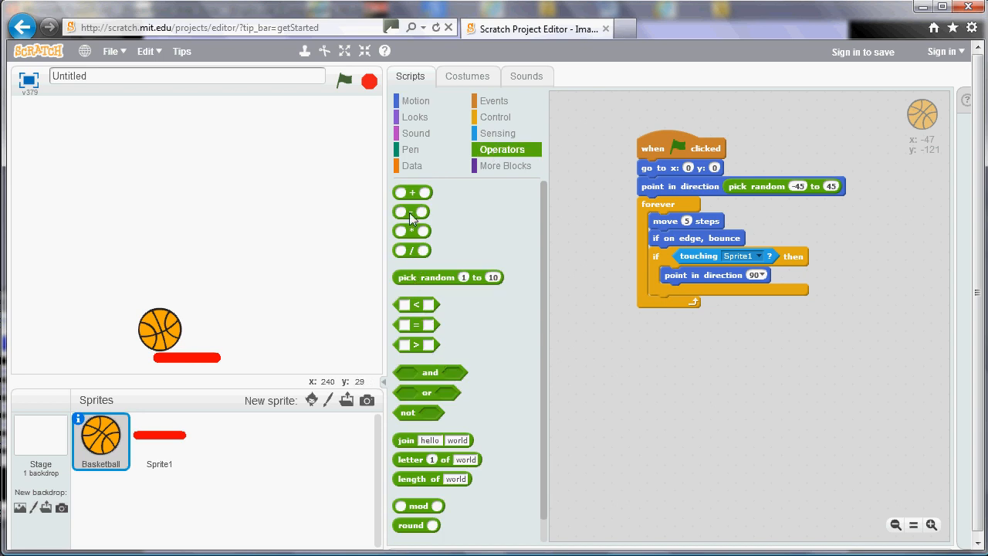
{"action": "left_click", "coordinate": [765, 276]}
{"action": "type", "text": "180"}
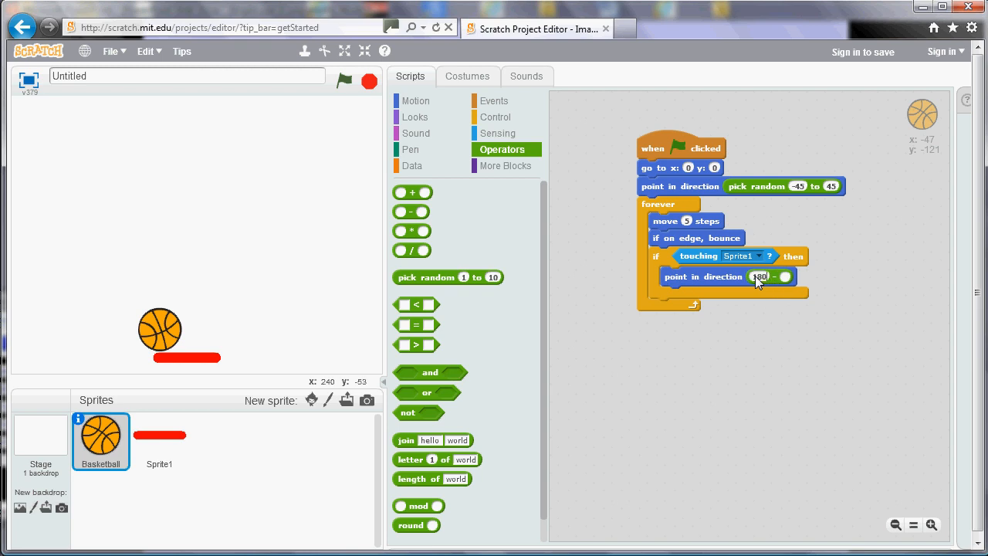
{"action": "left_click", "coordinate": [416, 101]}
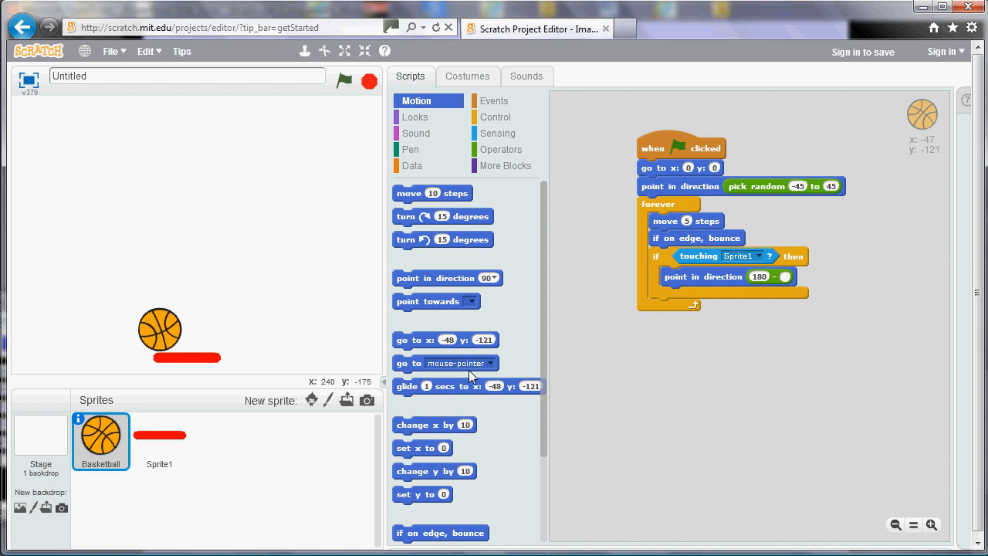
{"action": "scroll", "scroll_direction": "up", "scroll_amount": 3}
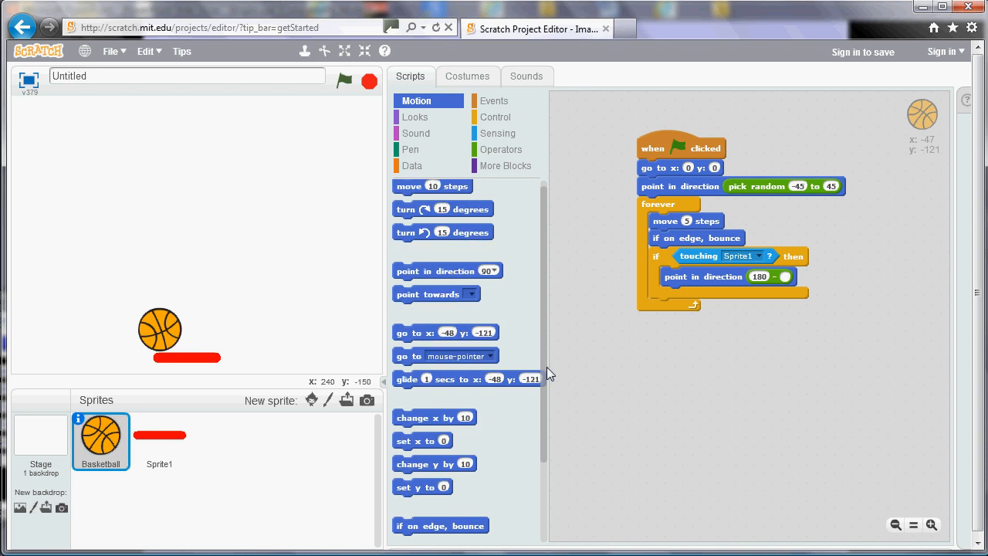
{"action": "scroll", "scroll_direction": "down", "scroll_amount": 3}
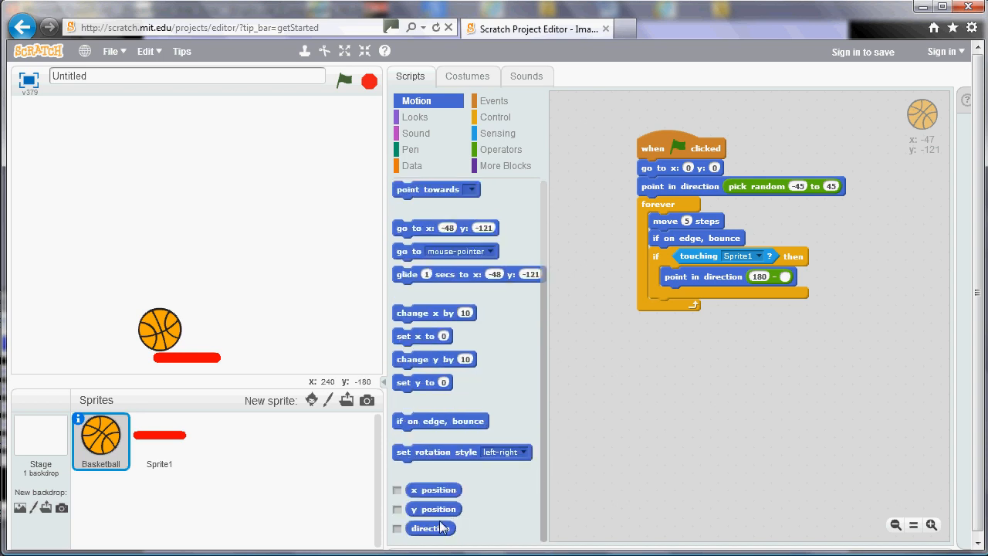
{"action": "left_click_drag", "start_coordinate": [431, 528], "coordinate": [799, 282]}
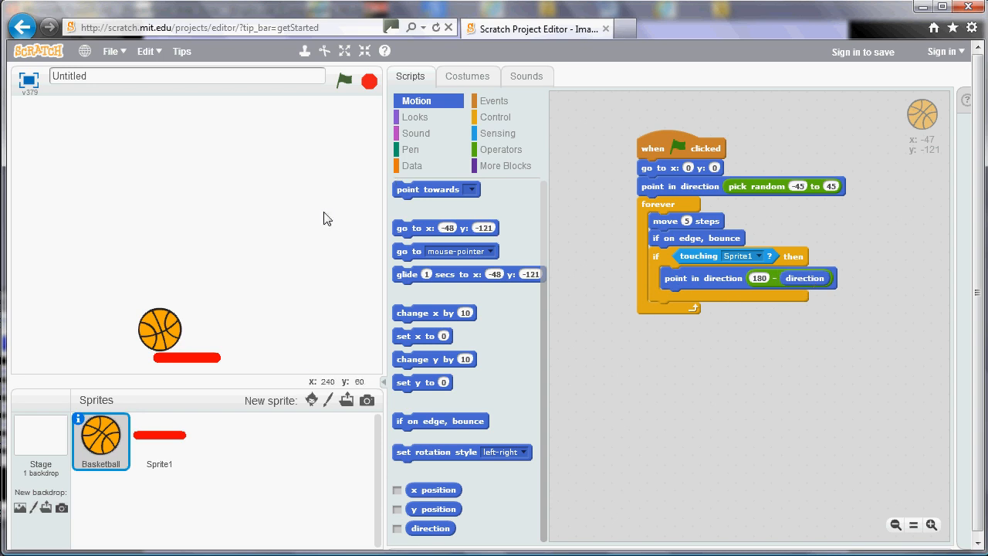
{"action": "left_click", "coordinate": [345, 82]}
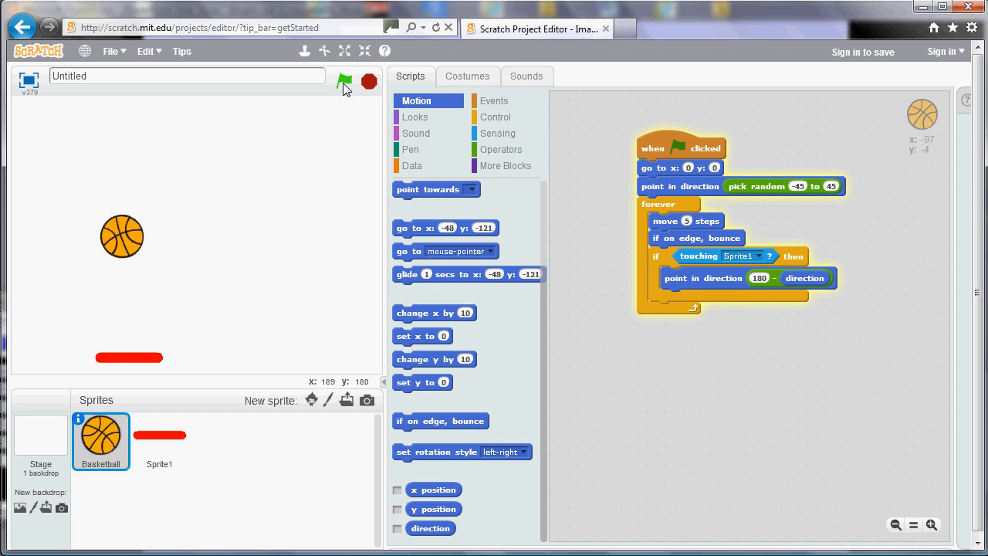
{"action": "left_click", "coordinate": [344, 81]}
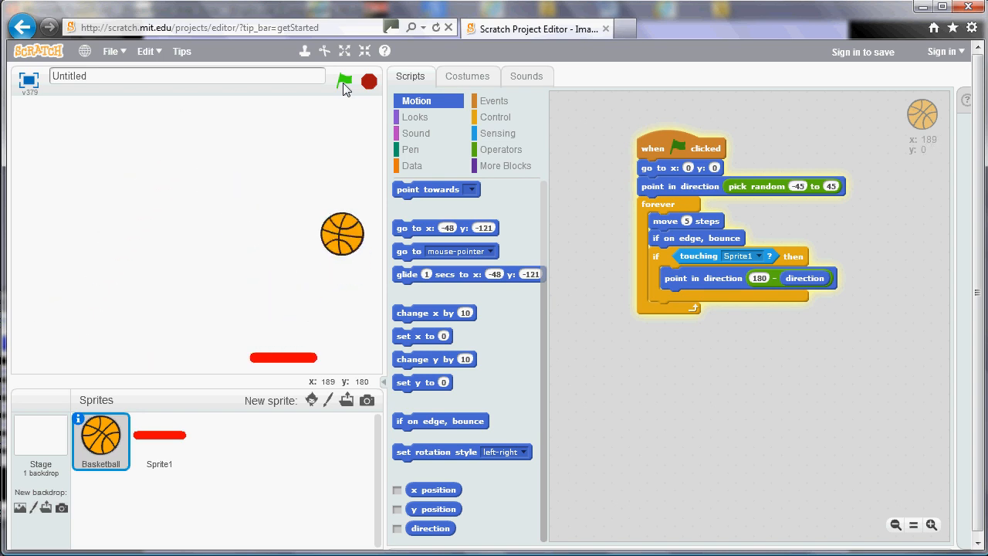
{"action": "left_click", "coordinate": [369, 82]}
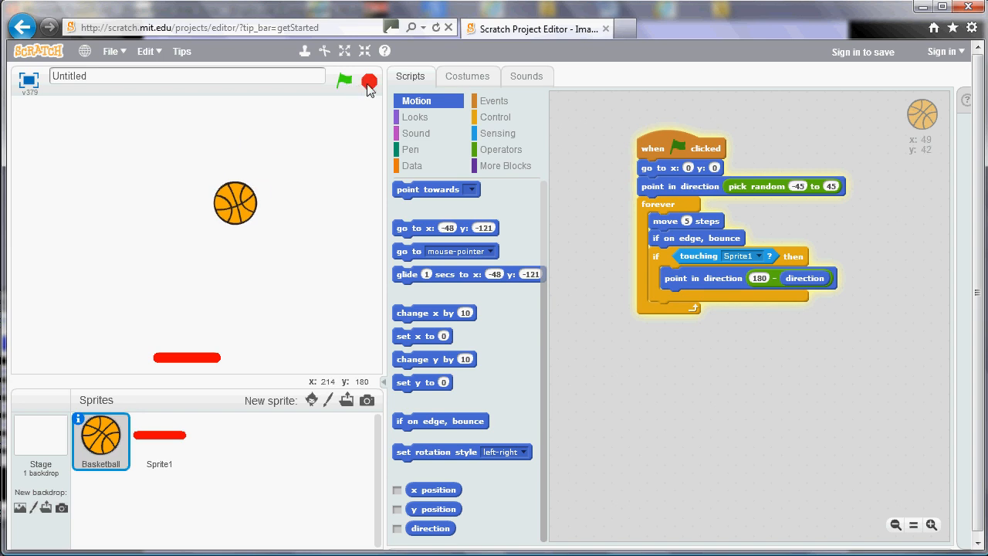
{"action": "left_click", "coordinate": [344, 81]}
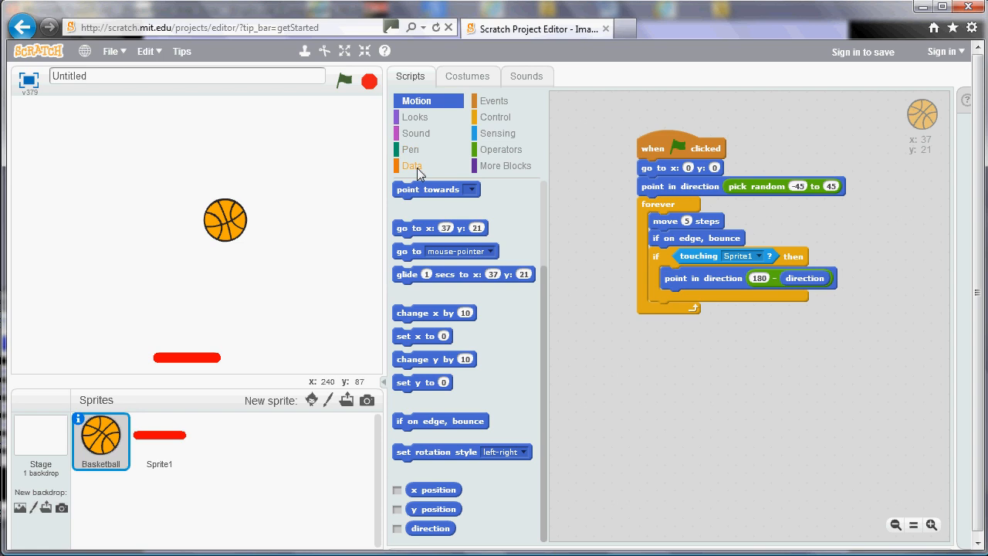
Create a new variable named 'score' from the Data blocks.
{"action": "left_click", "coordinate": [411, 165]}
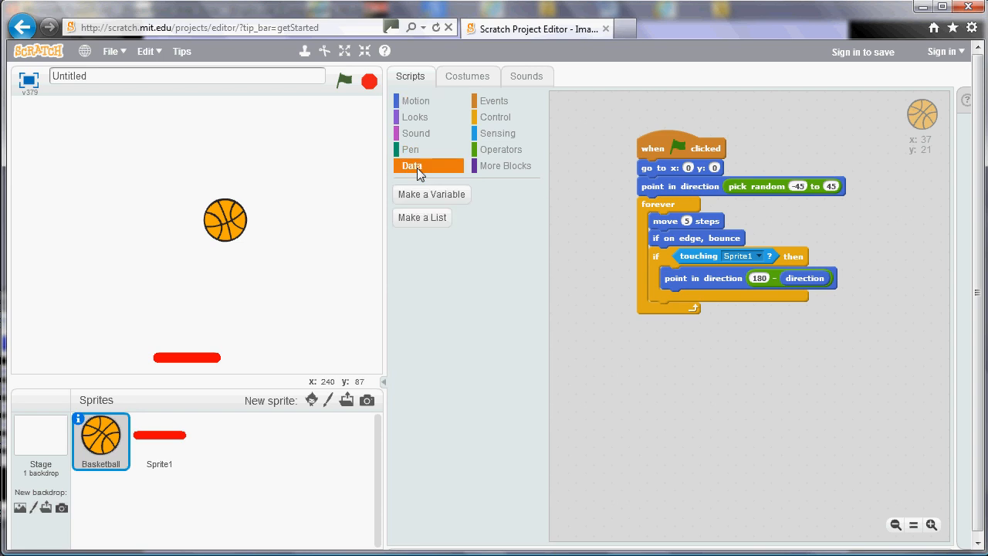
{"action": "left_click", "coordinate": [431, 194]}
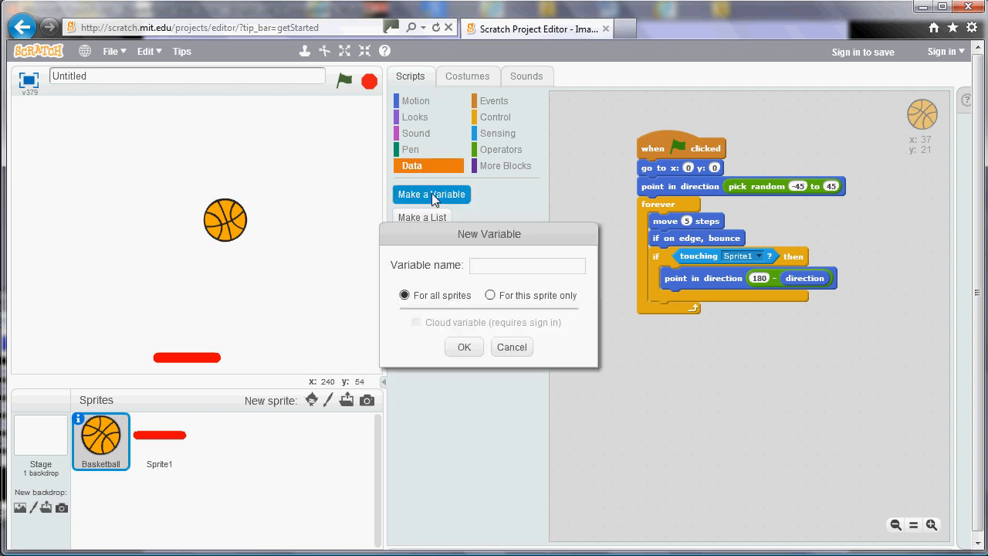
{"action": "type", "text": "score"}
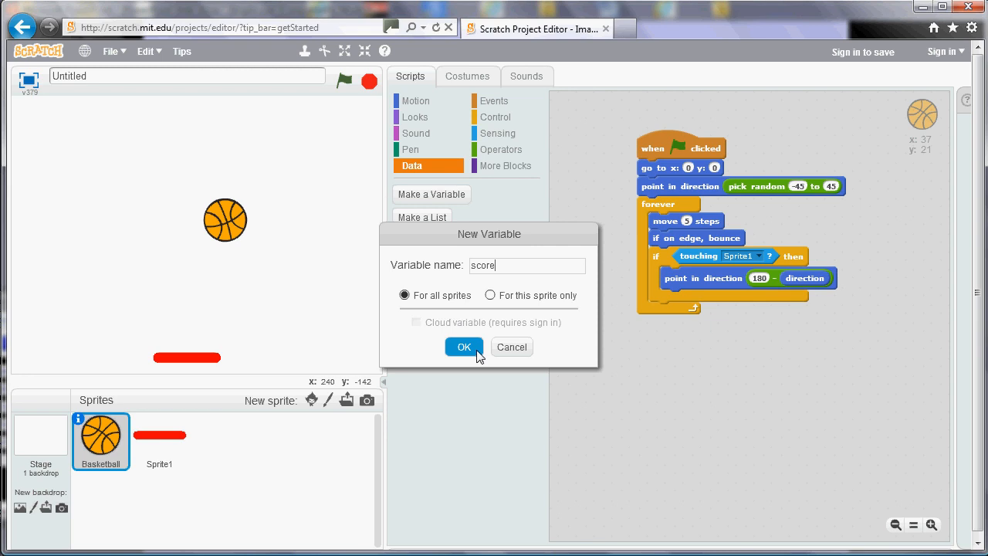
{"action": "left_click", "coordinate": [463, 347]}
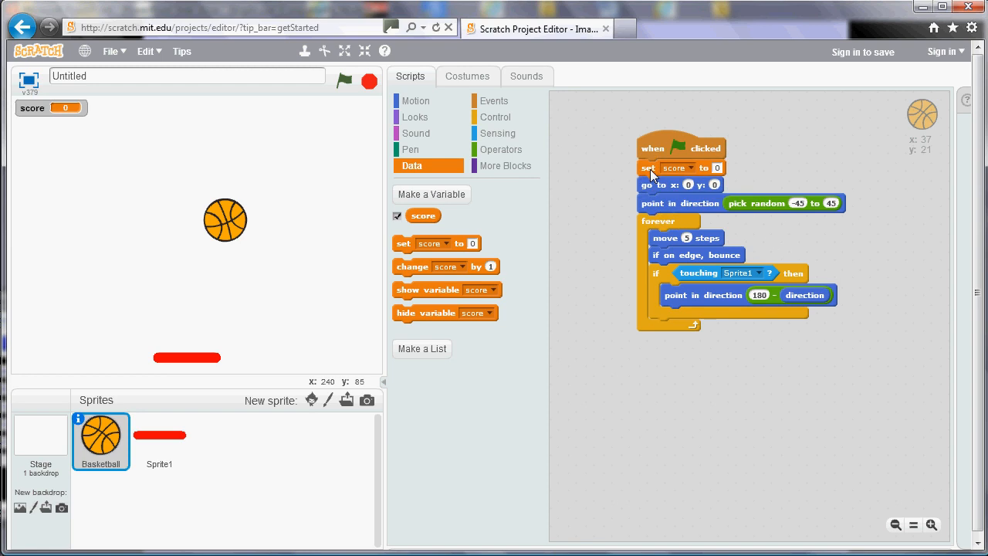
{"action": "mouse_move", "coordinate": [492, 326]}
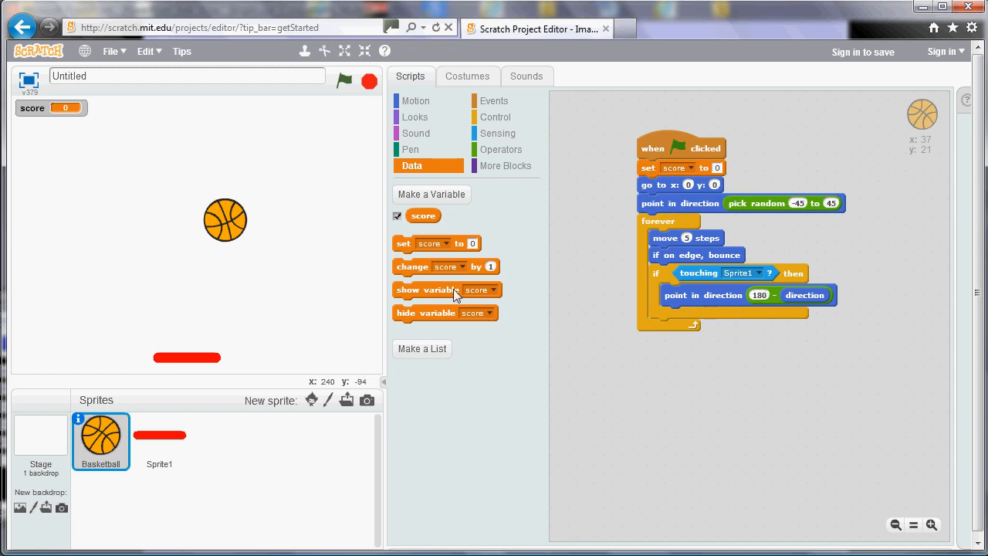
{"action": "mouse_move", "coordinate": [411, 271]}
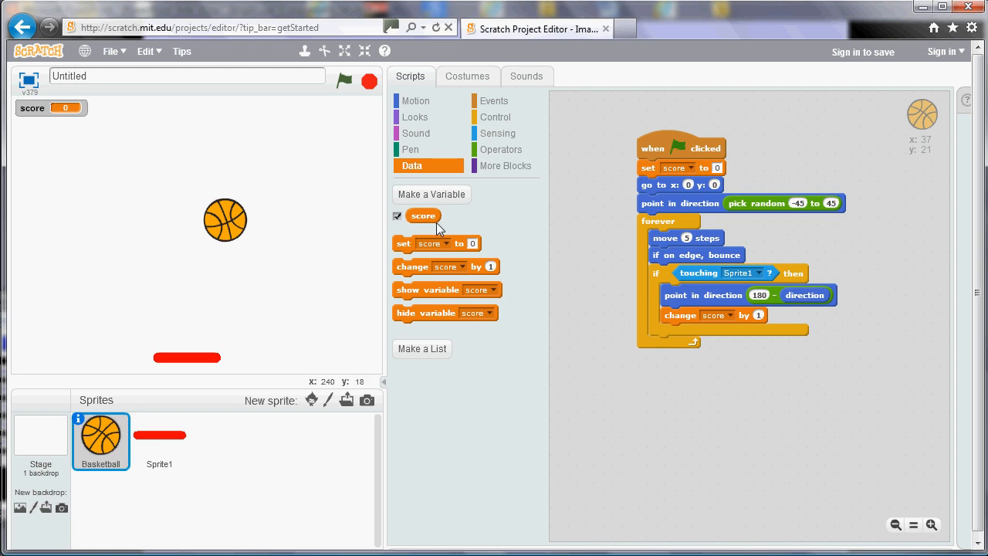
{"action": "mouse_move", "coordinate": [410, 229]}
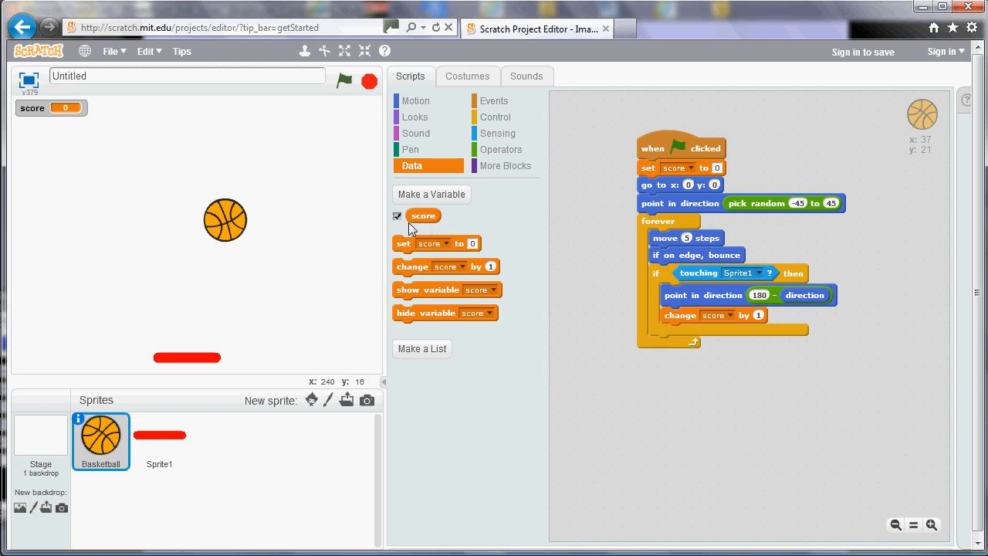
{"action": "mouse_move", "coordinate": [84, 117]}
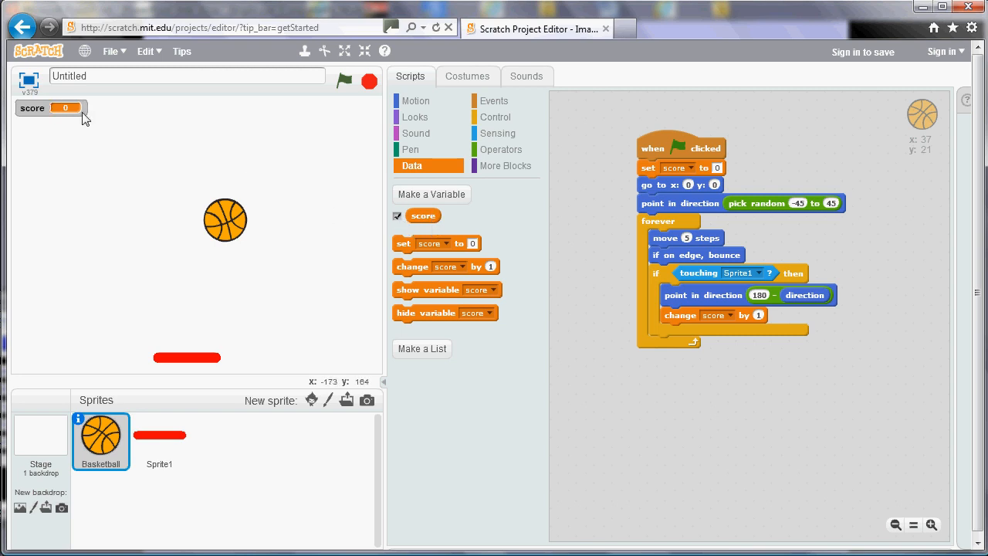
{"action": "mouse_move", "coordinate": [375, 320]}
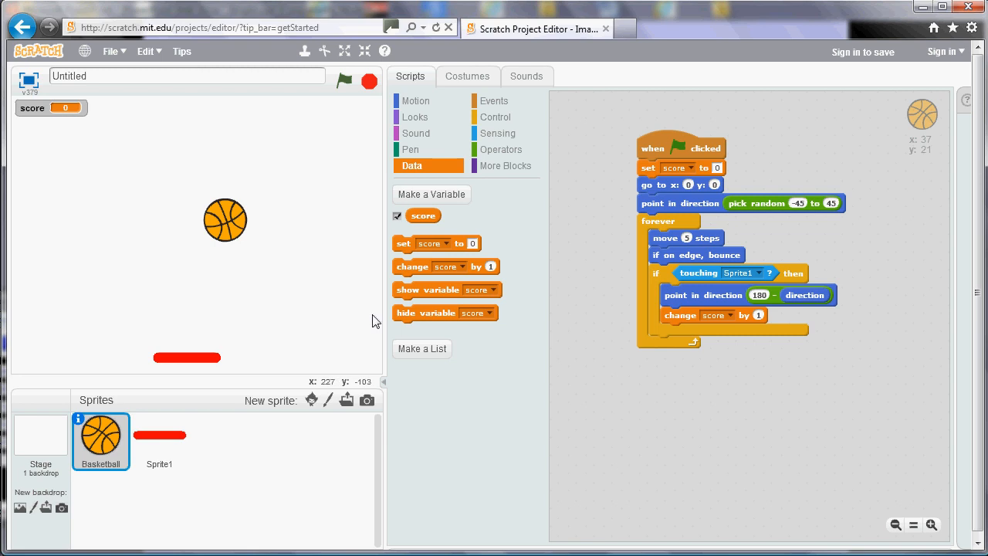
{"action": "mouse_move", "coordinate": [349, 65]}
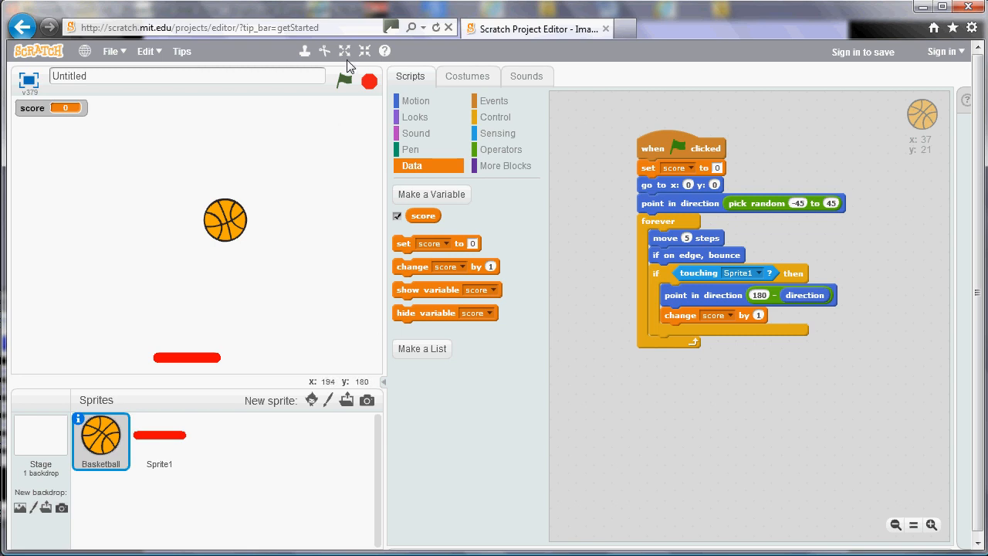
Play-test the game from the green flag until the score shows 8, then stop it.
{"action": "left_click", "coordinate": [343, 81]}
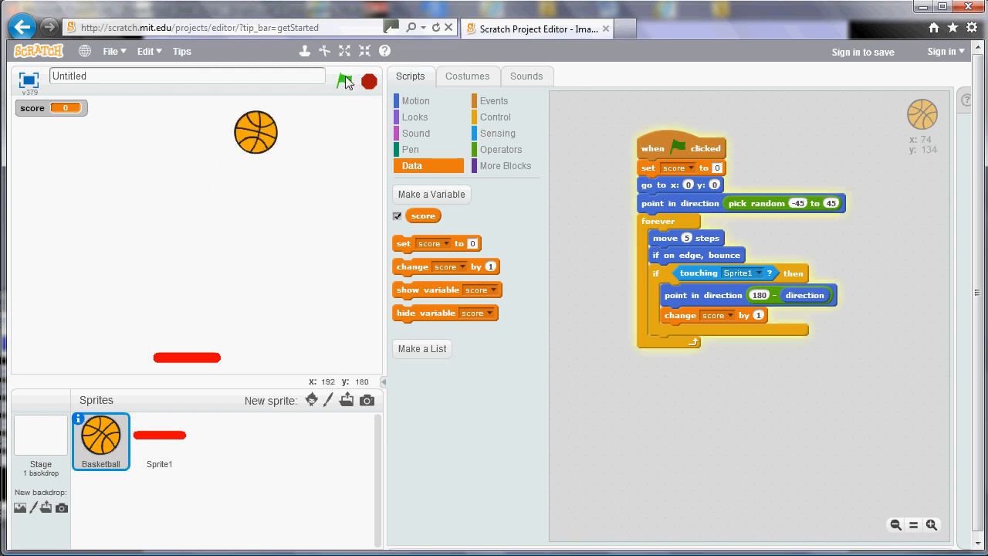
{"action": "left_click", "coordinate": [345, 82]}
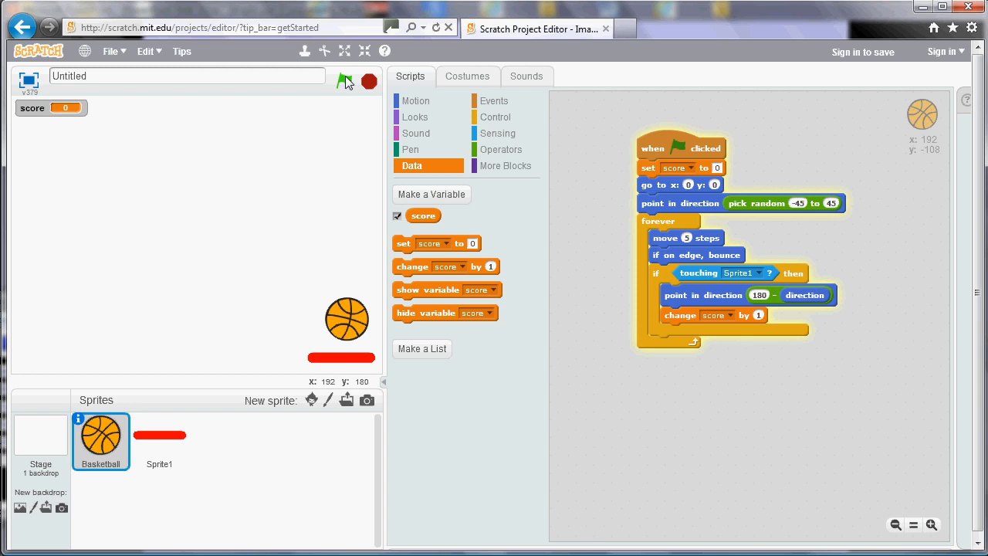
{"action": "left_click", "coordinate": [346, 81]}
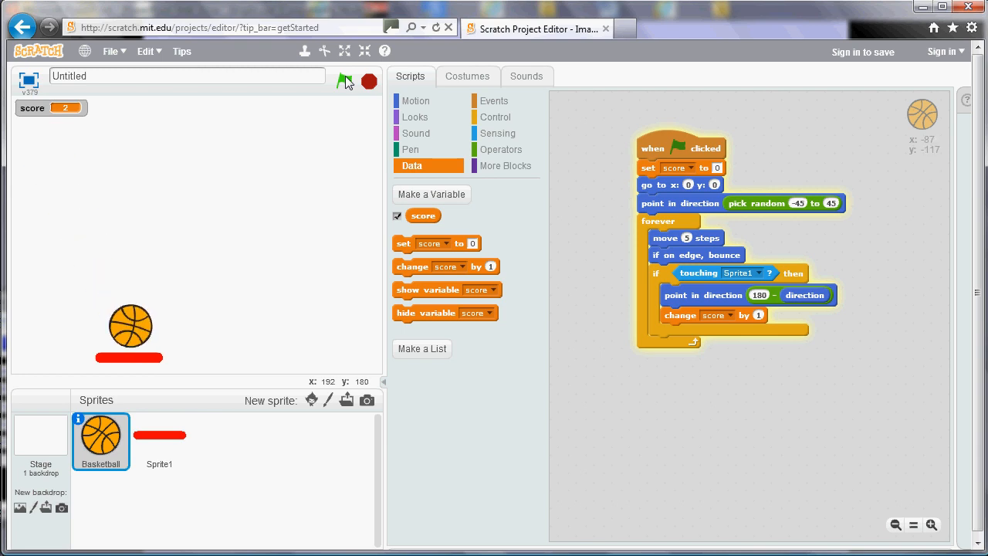
{"action": "left_click", "coordinate": [347, 80]}
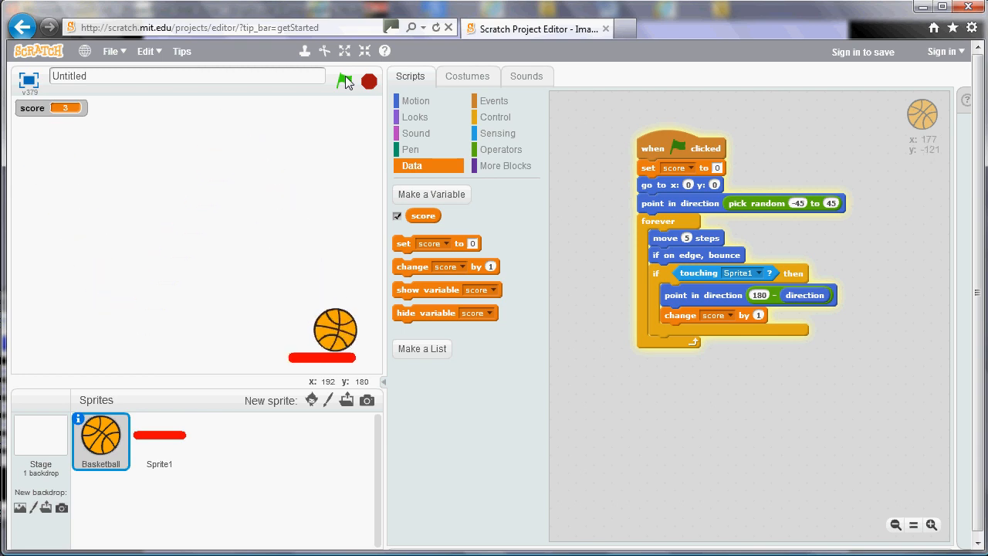
{"action": "left_click", "coordinate": [345, 80]}
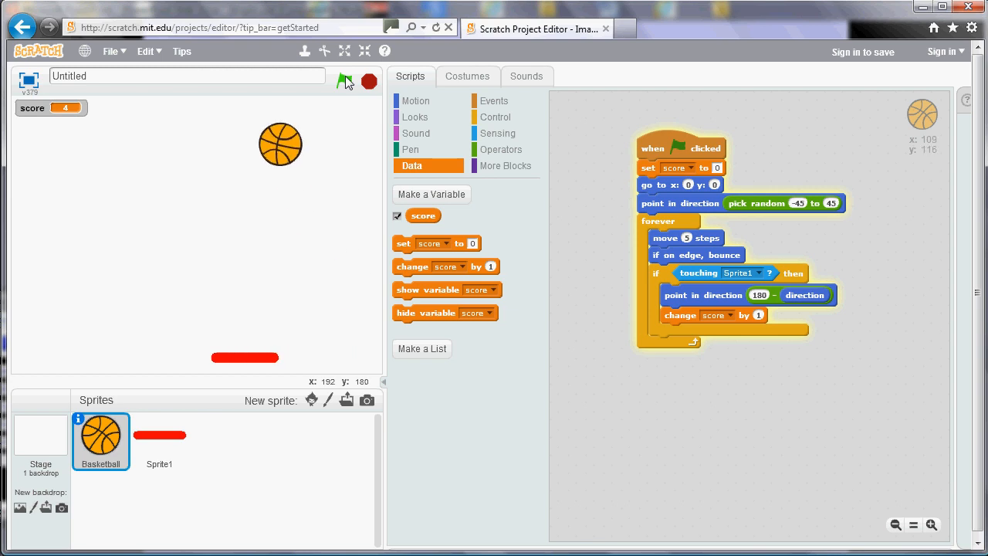
{"action": "left_click", "coordinate": [345, 81]}
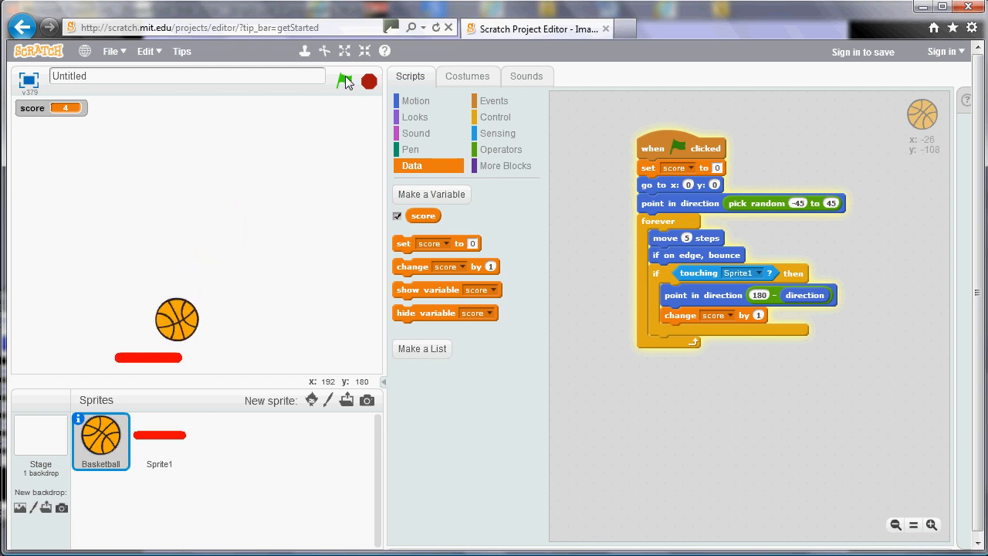
{"action": "left_click", "coordinate": [346, 81]}
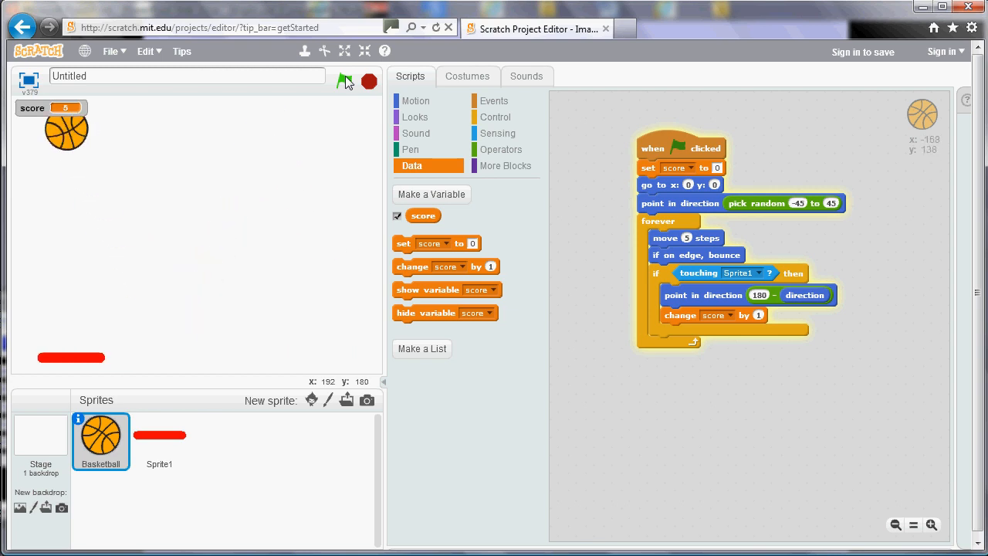
{"action": "left_click", "coordinate": [345, 81]}
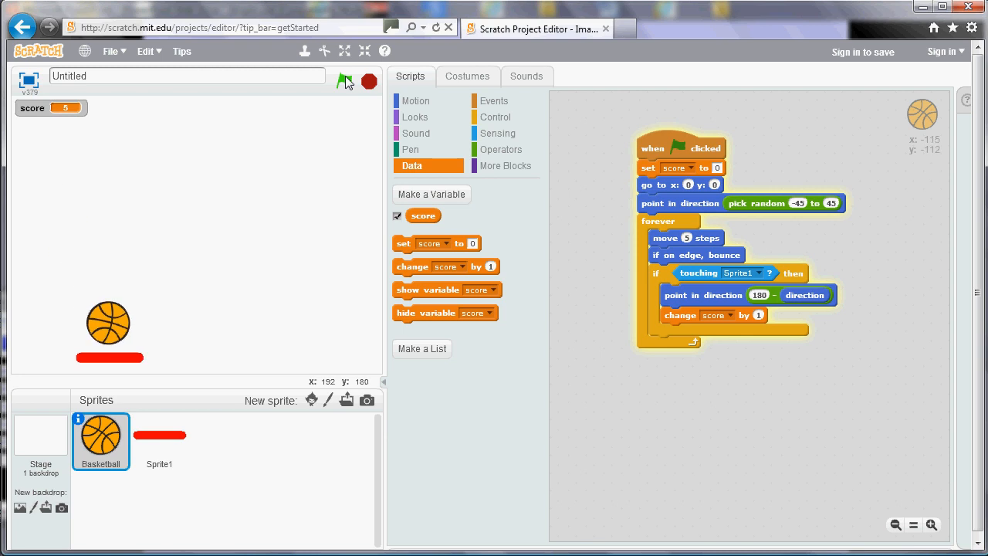
{"action": "left_click", "coordinate": [345, 80]}
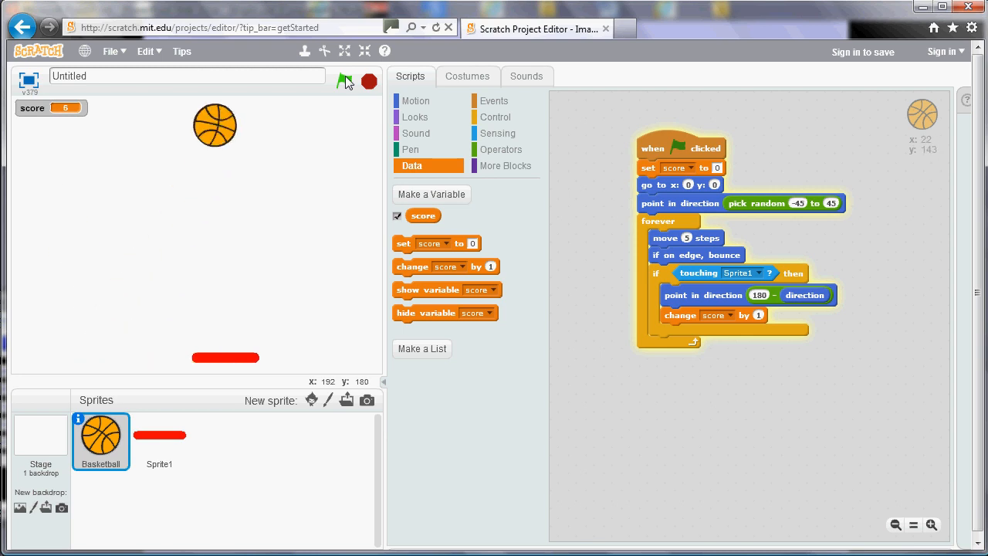
{"action": "left_click", "coordinate": [345, 81]}
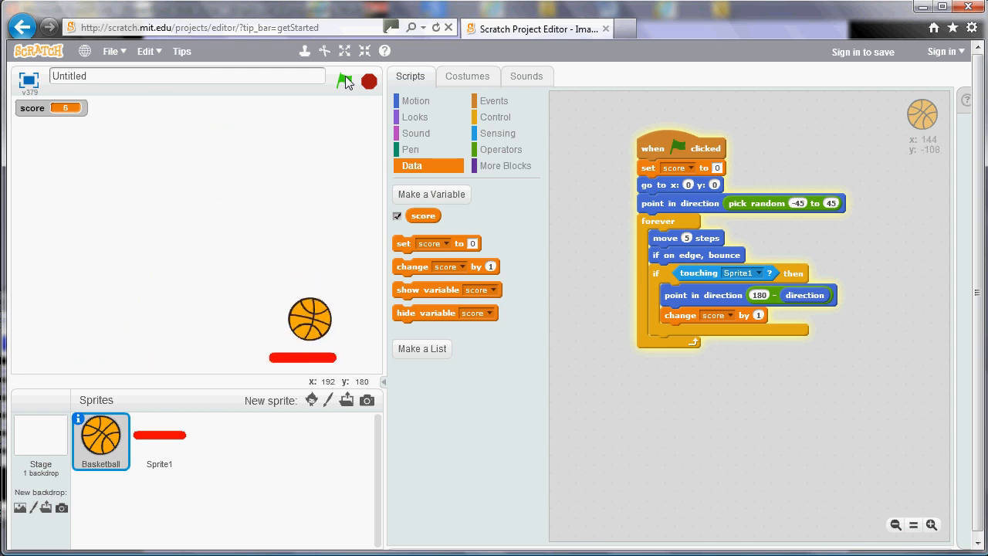
{"action": "left_click", "coordinate": [345, 81]}
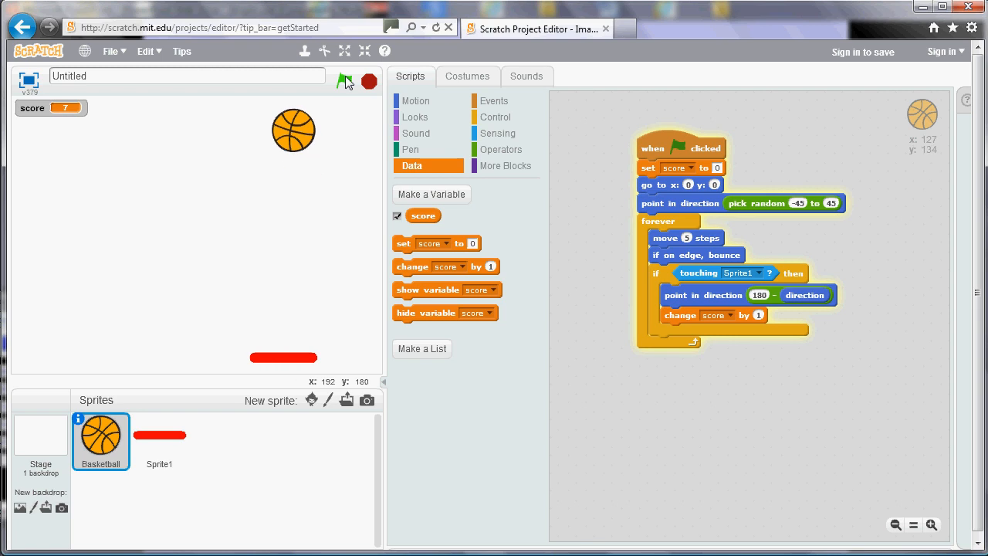
{"action": "left_click", "coordinate": [346, 81]}
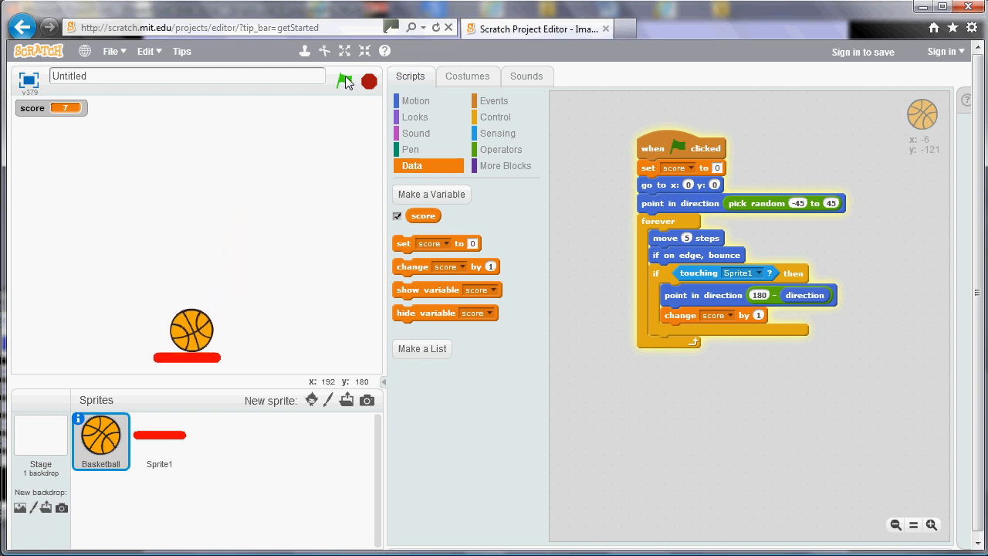
{"action": "left_click", "coordinate": [344, 80]}
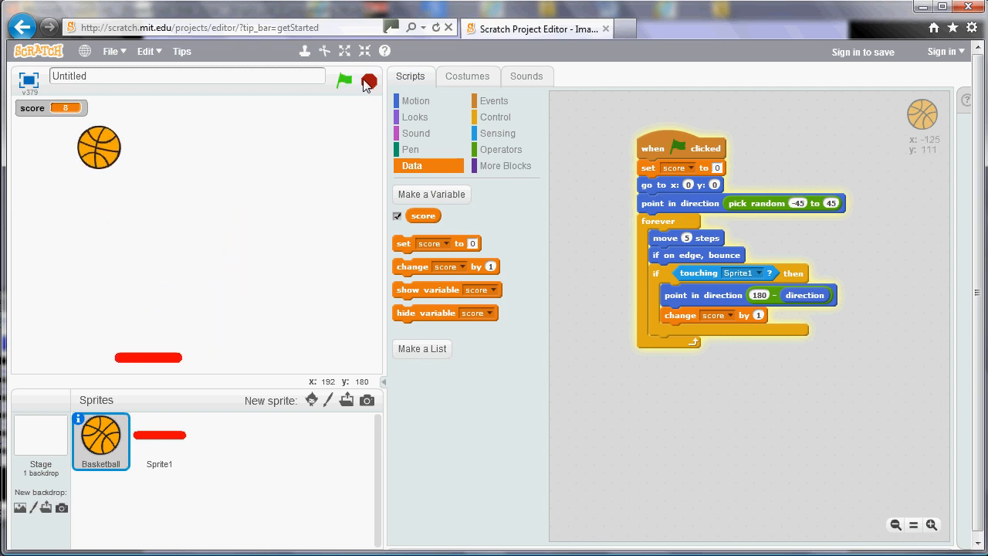
{"action": "left_click", "coordinate": [344, 80]}
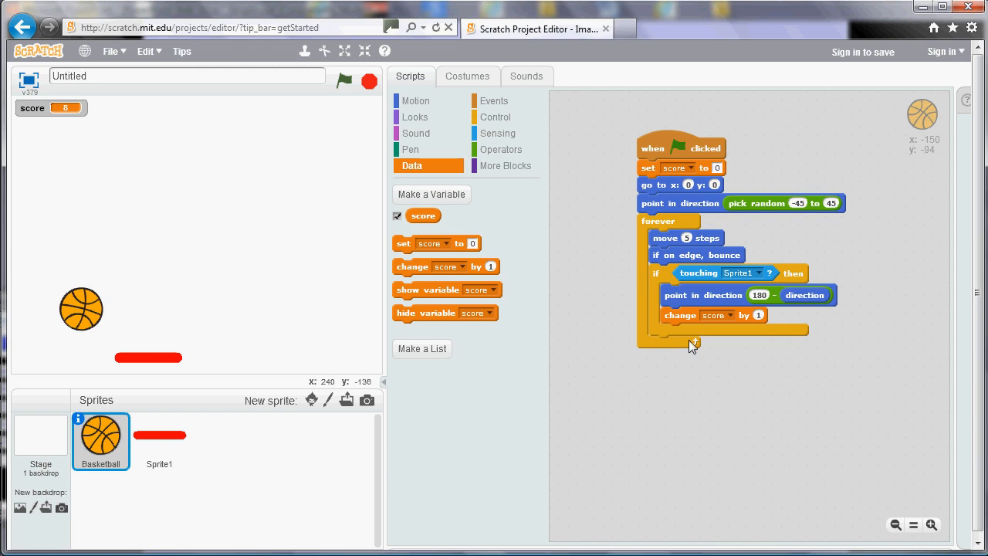
{"action": "mouse_move", "coordinate": [501, 149]}
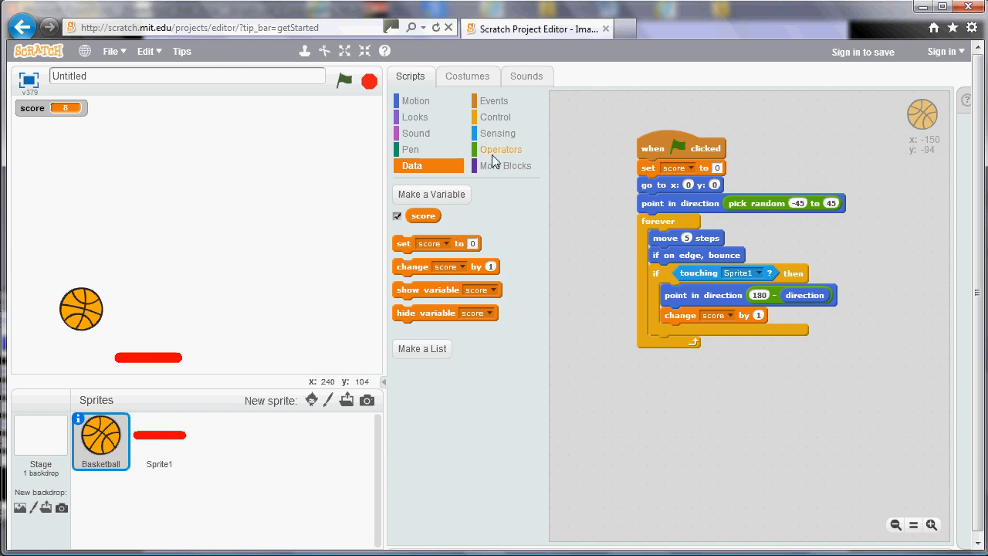
Show the Operators blocks to get the ( ) + ( ) addition block.
{"action": "left_click", "coordinate": [501, 149]}
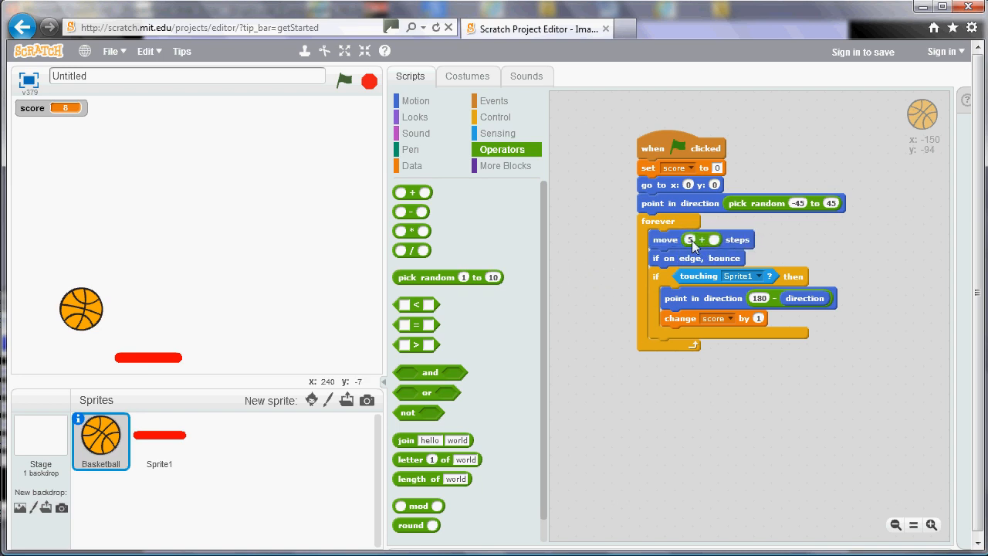
Make the ball move 5 + score steps, then test-run until the score reaches 6.
{"action": "left_click", "coordinate": [413, 165]}
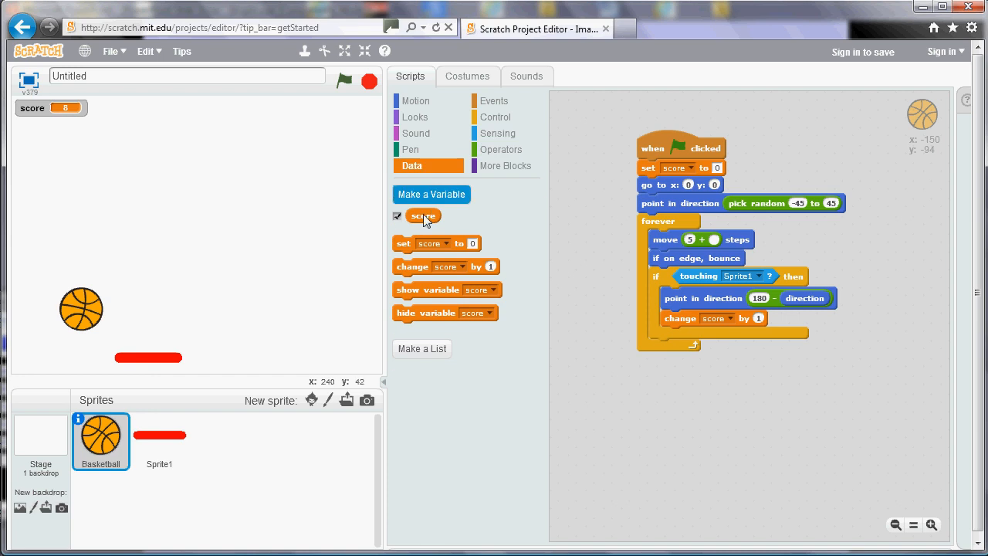
{"action": "left_click_drag", "start_coordinate": [423, 215], "coordinate": [732, 240]}
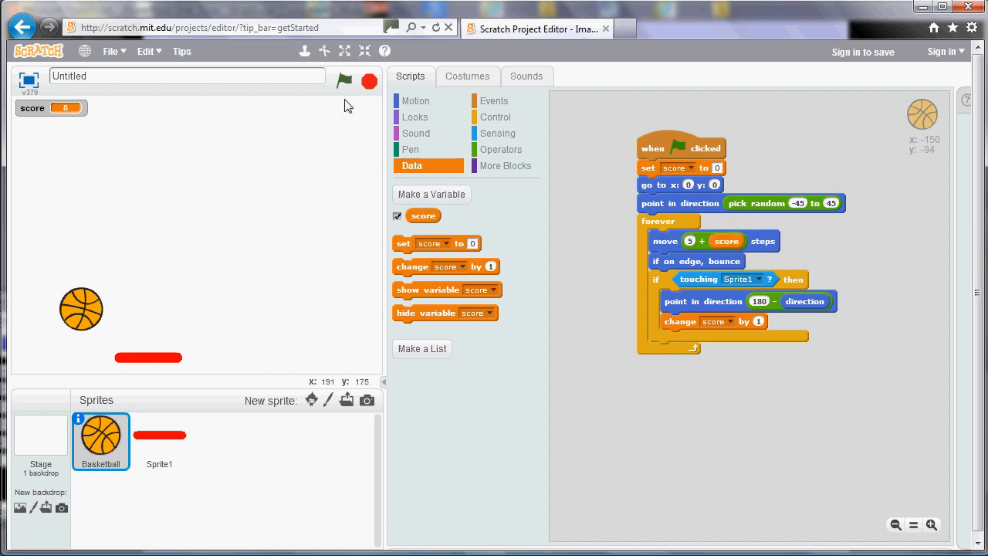
{"action": "left_click", "coordinate": [345, 81]}
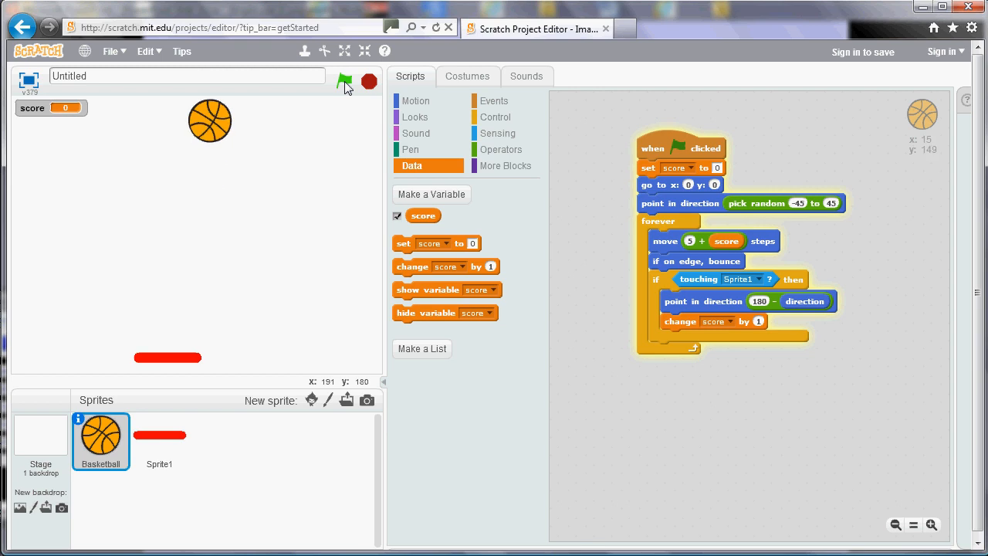
{"action": "left_click", "coordinate": [344, 80]}
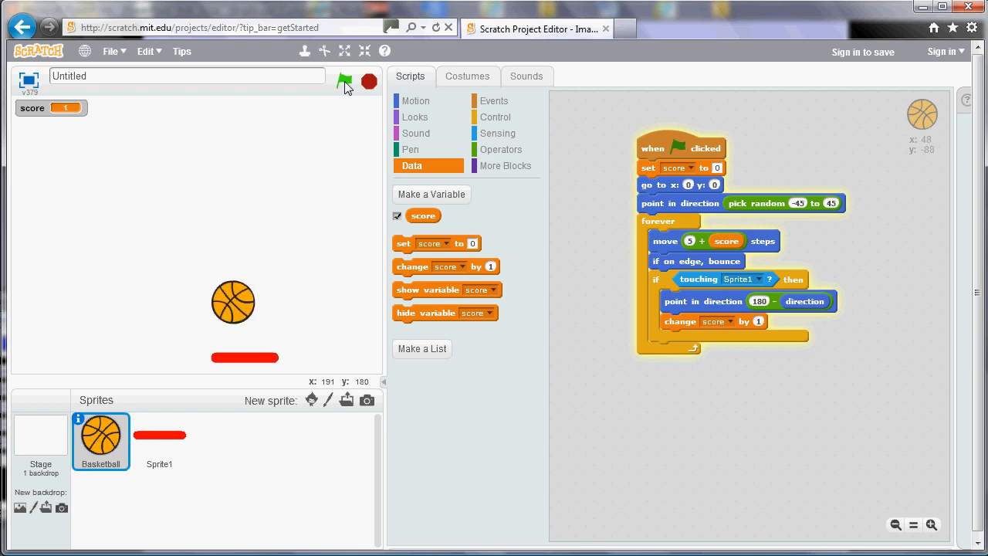
{"action": "left_click", "coordinate": [345, 81]}
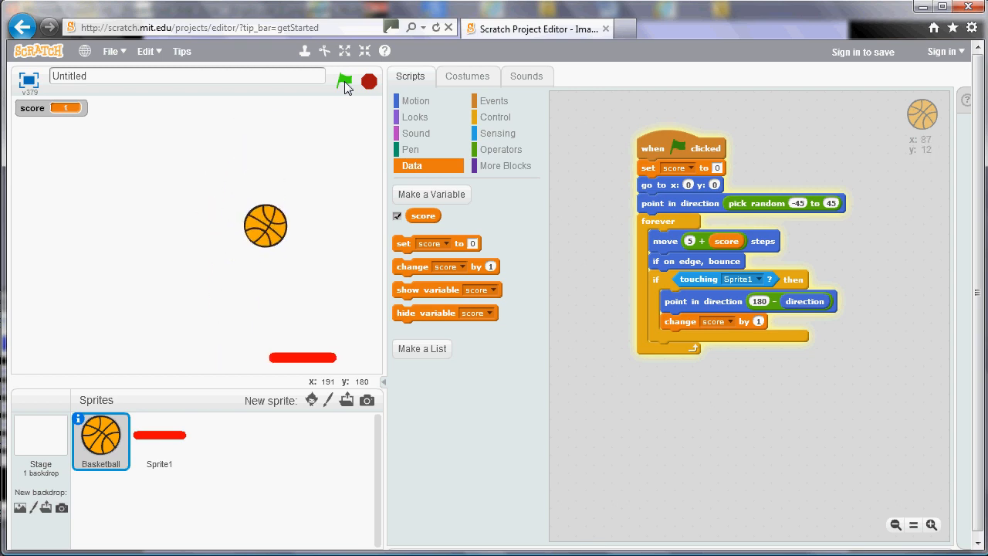
{"action": "left_click", "coordinate": [345, 81]}
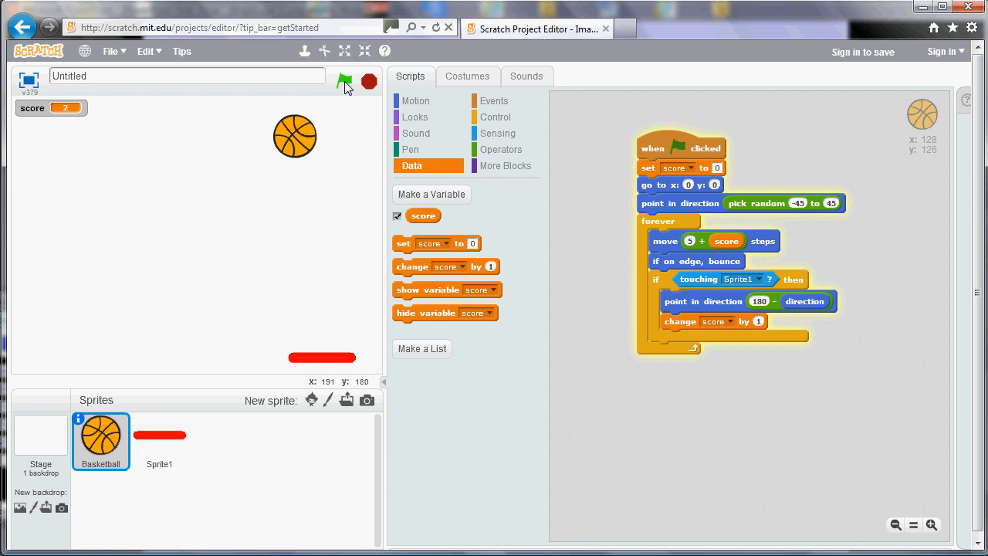
{"action": "left_click", "coordinate": [344, 81]}
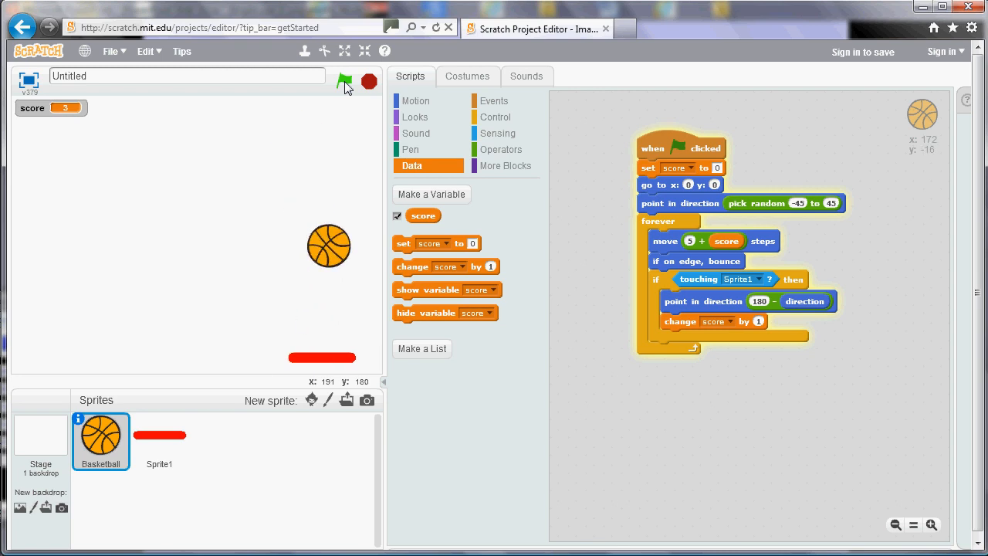
{"action": "left_click", "coordinate": [345, 81]}
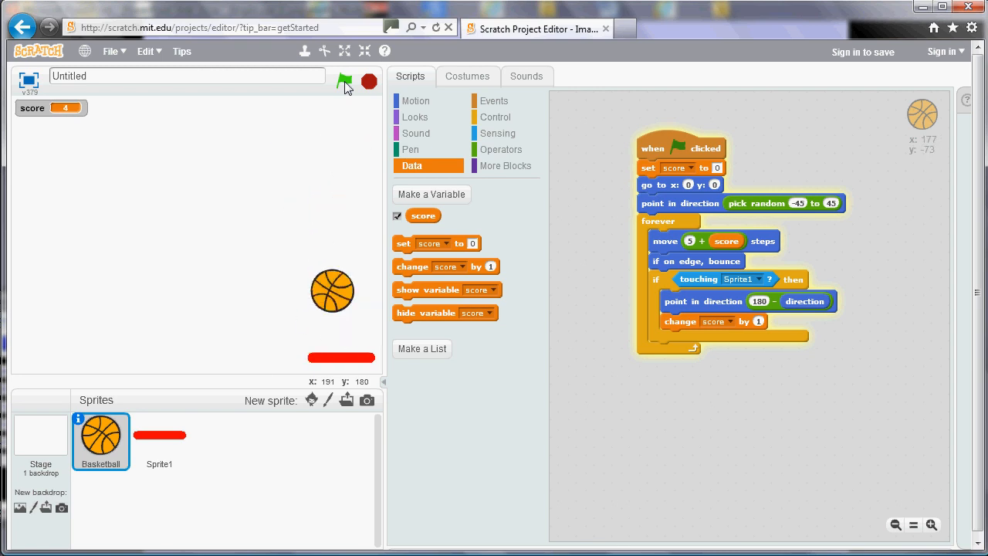
{"action": "left_click", "coordinate": [344, 82]}
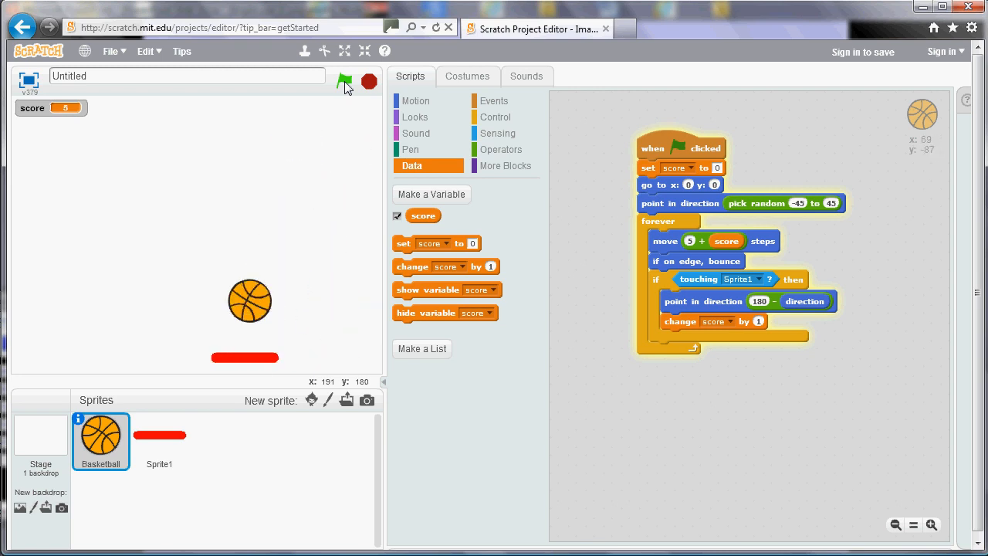
{"action": "left_click", "coordinate": [346, 81]}
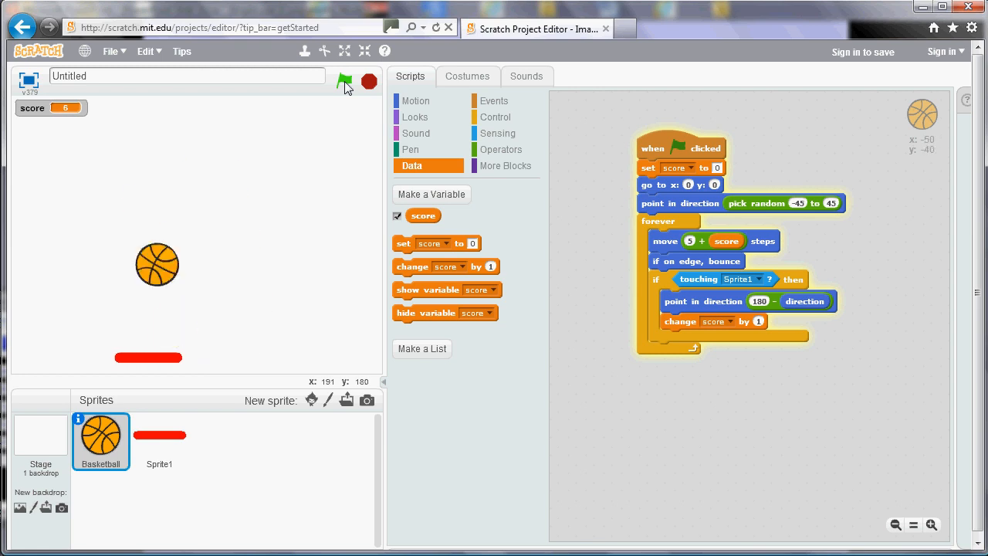
{"action": "left_click", "coordinate": [344, 82]}
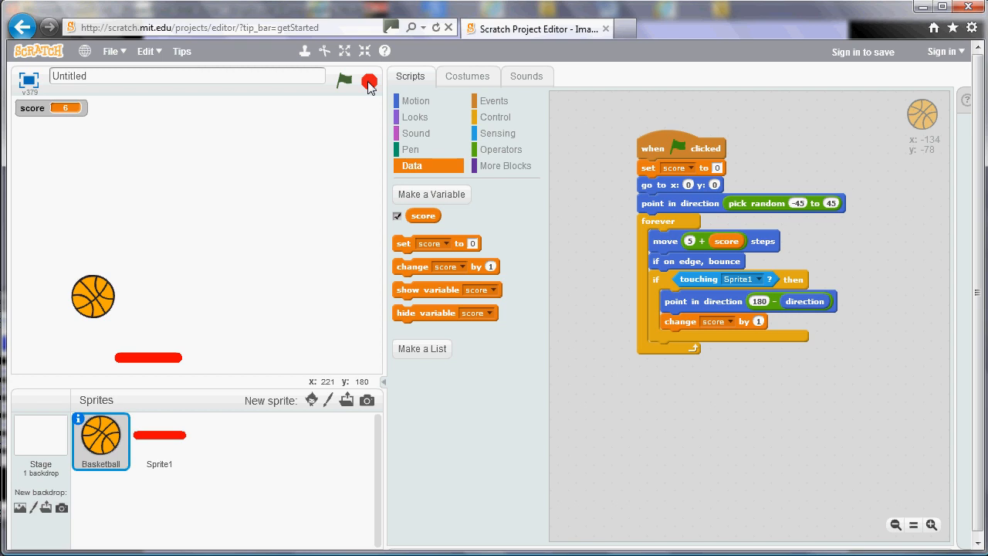
Browse the Looks and Motion palettes, then select the Stage as the editing target.
{"action": "left_click", "coordinate": [414, 117]}
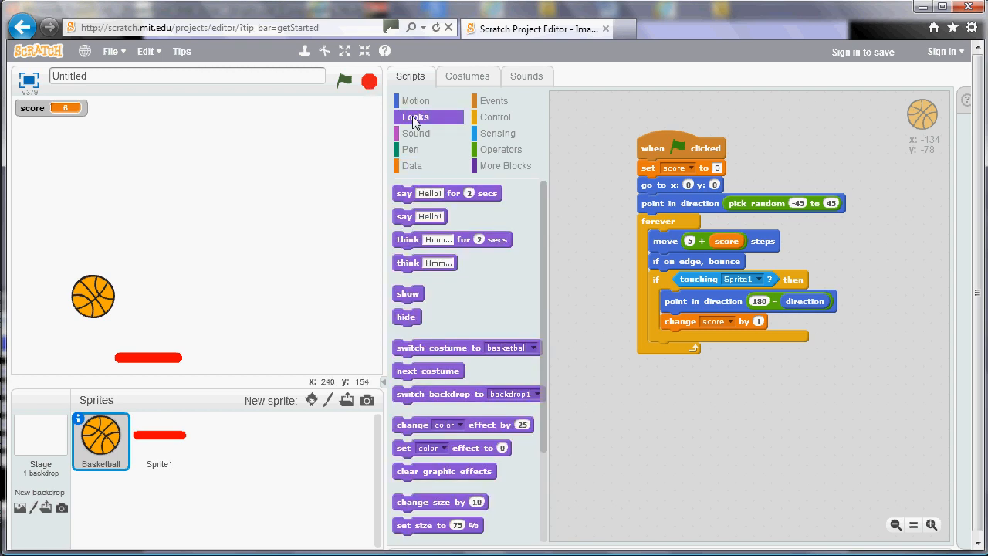
{"action": "mouse_move", "coordinate": [463, 502]}
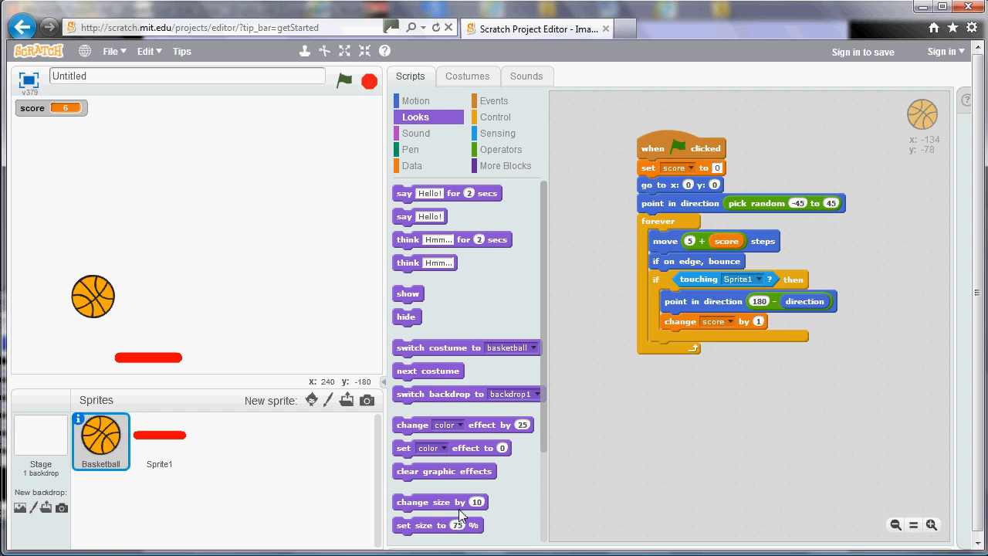
{"action": "mouse_move", "coordinate": [530, 421]}
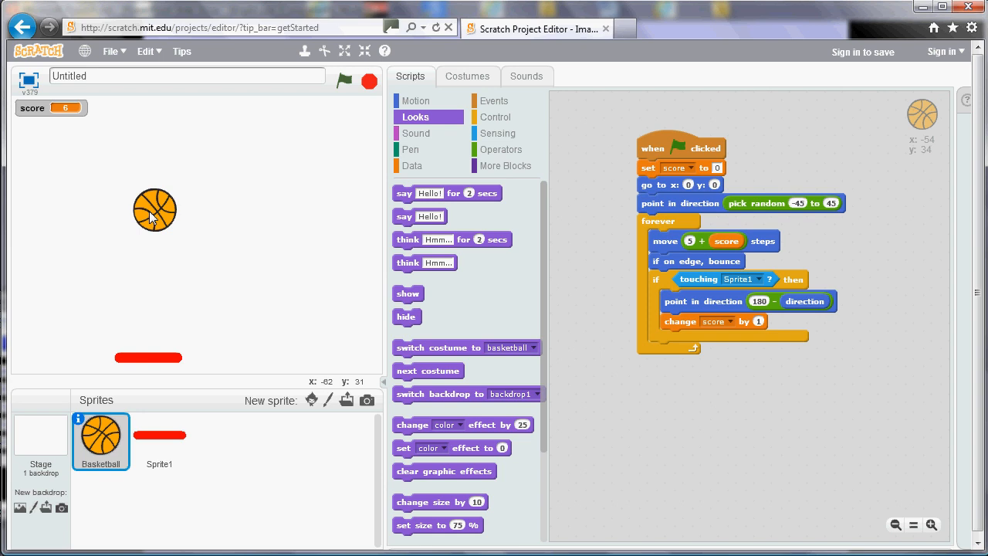
{"action": "mouse_move", "coordinate": [55, 344]}
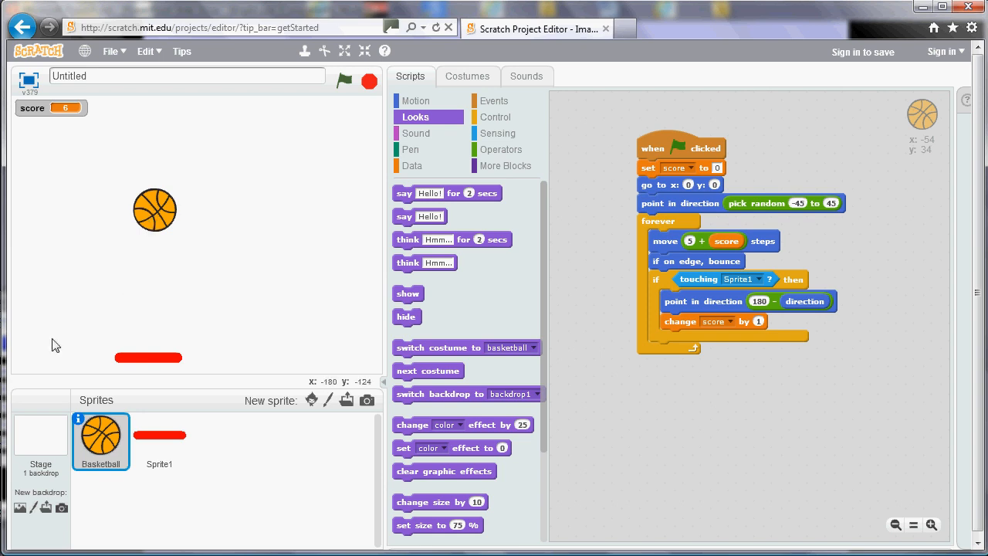
{"action": "mouse_move", "coordinate": [281, 380]}
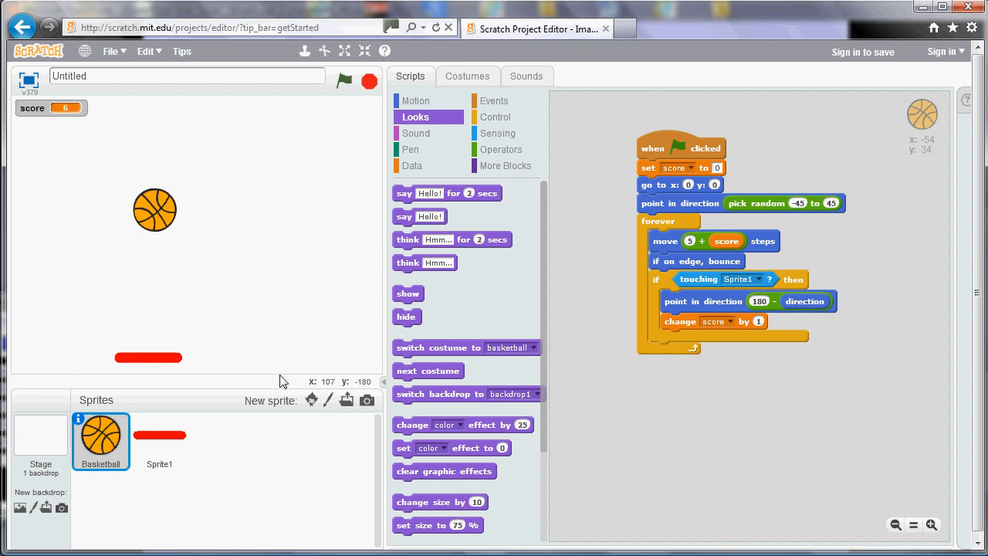
{"action": "mouse_move", "coordinate": [271, 364]}
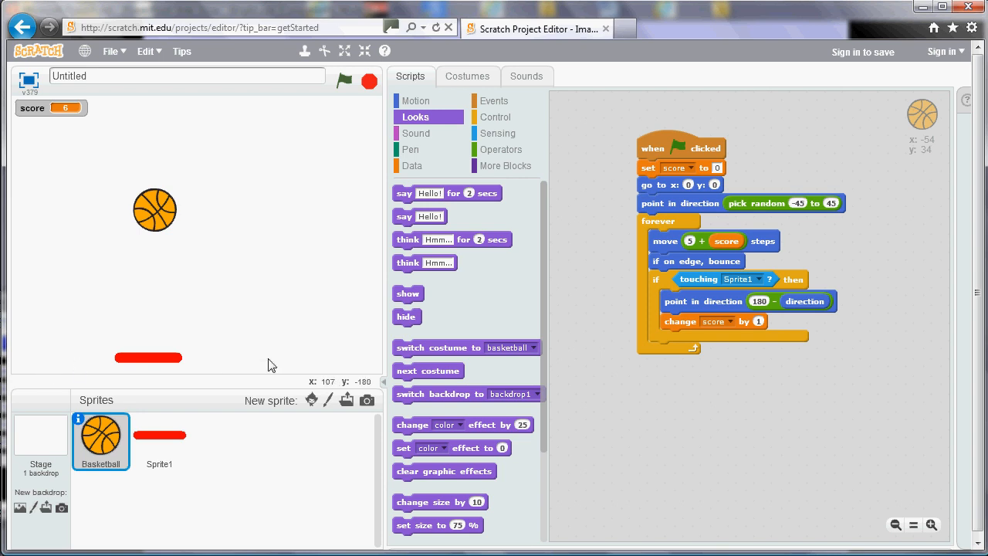
{"action": "mouse_move", "coordinate": [416, 100]}
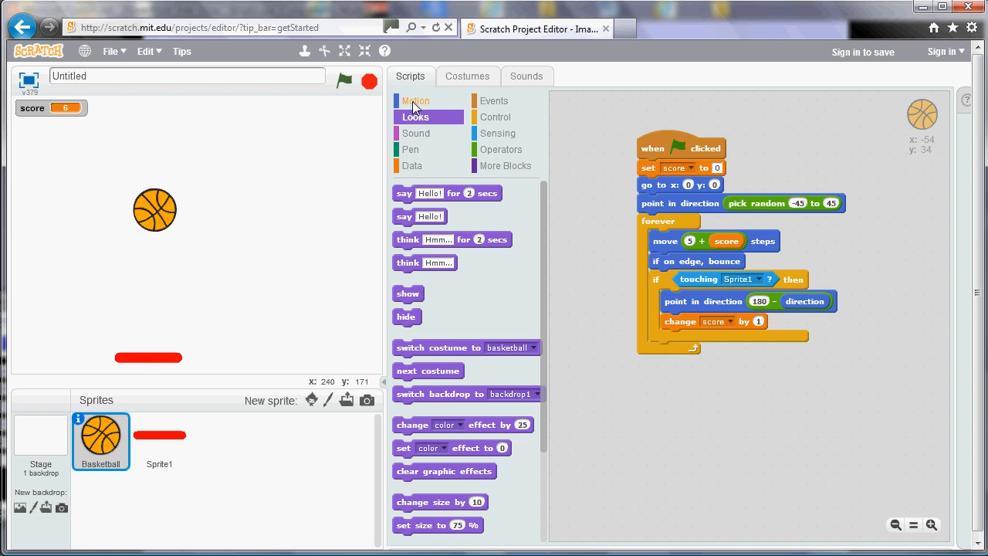
{"action": "left_click", "coordinate": [415, 100]}
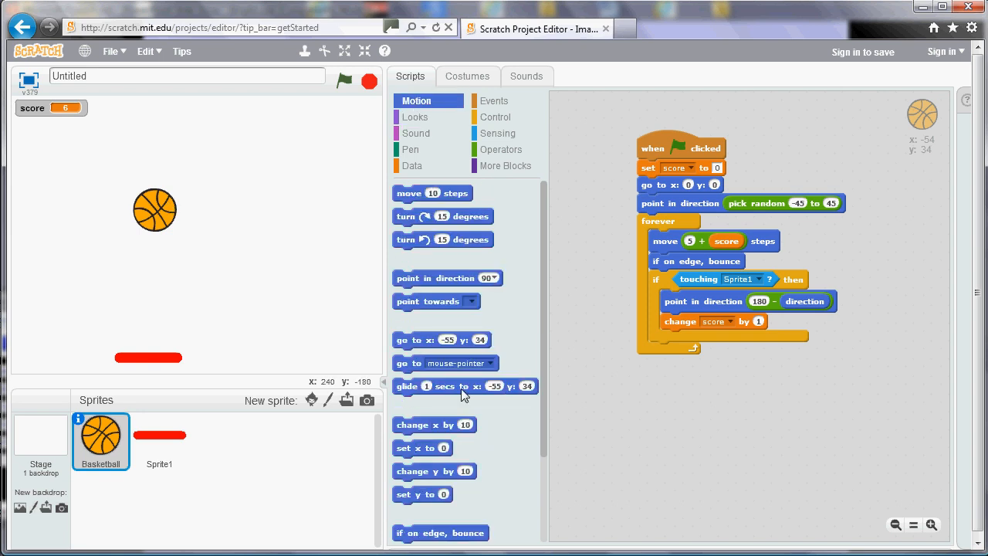
{"action": "mouse_move", "coordinate": [548, 467]}
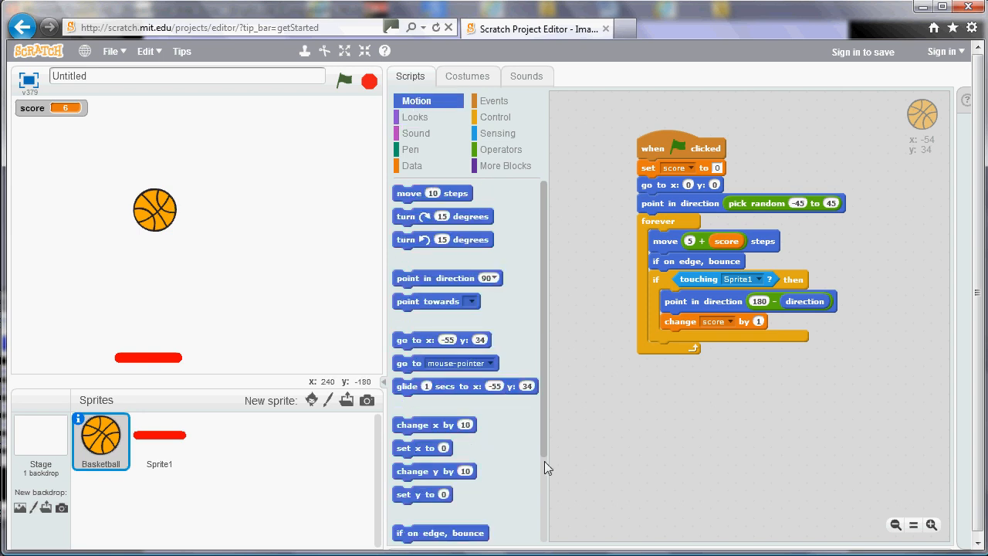
{"action": "scroll", "scroll_direction": "down", "scroll_amount": 3}
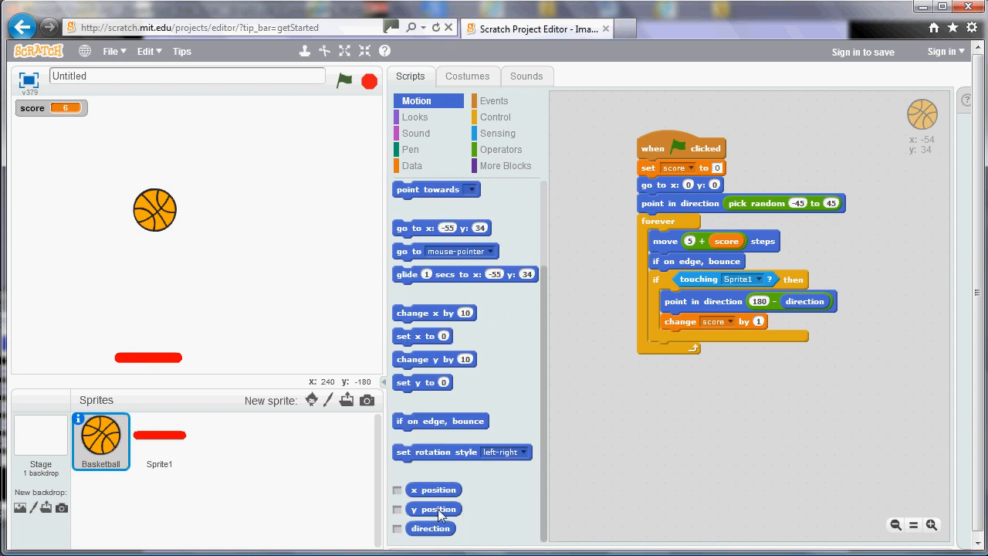
{"action": "mouse_move", "coordinate": [442, 492]}
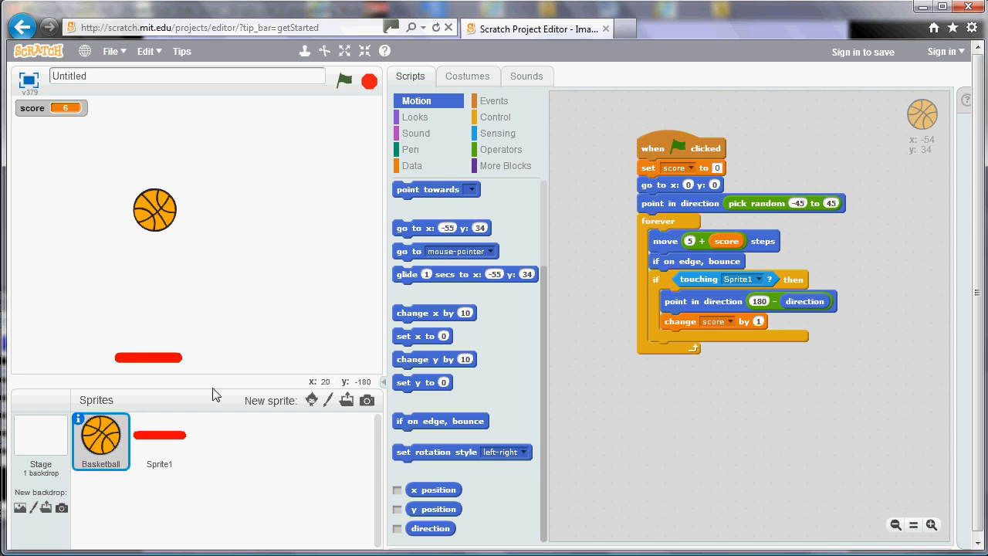
{"action": "left_click", "coordinate": [40, 440]}
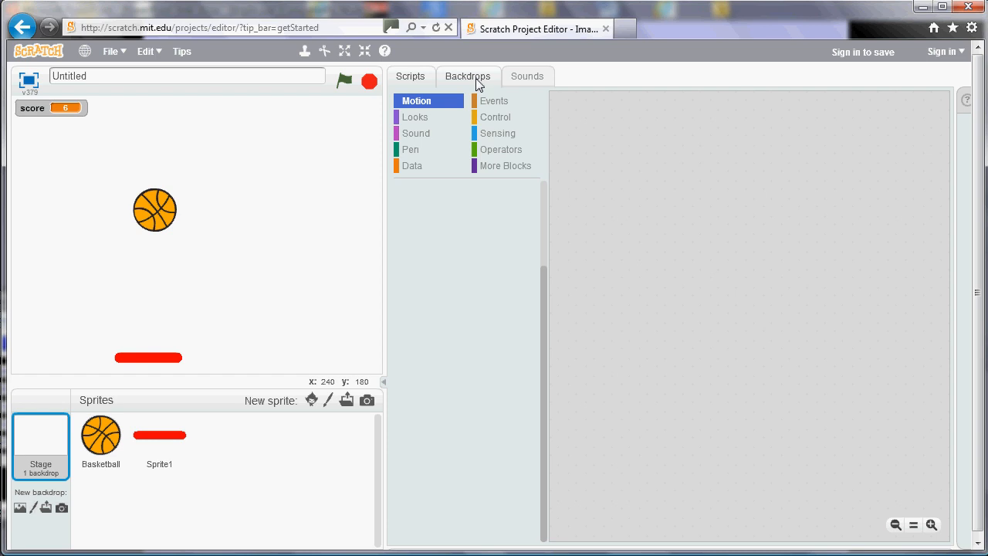
Paint a thick green ground strip across the bottom of the Stage backdrop.
{"action": "left_click", "coordinate": [468, 76]}
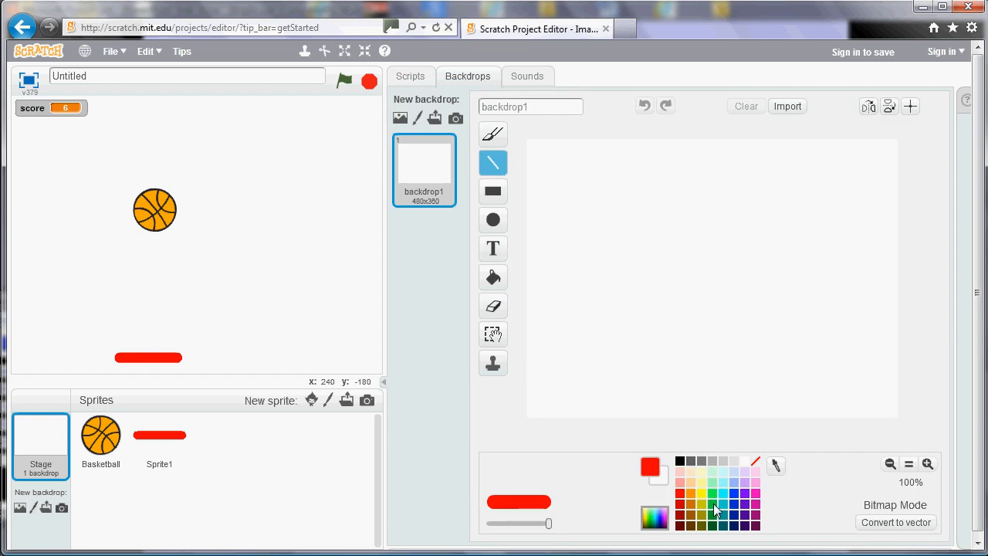
{"action": "left_click", "coordinate": [715, 508]}
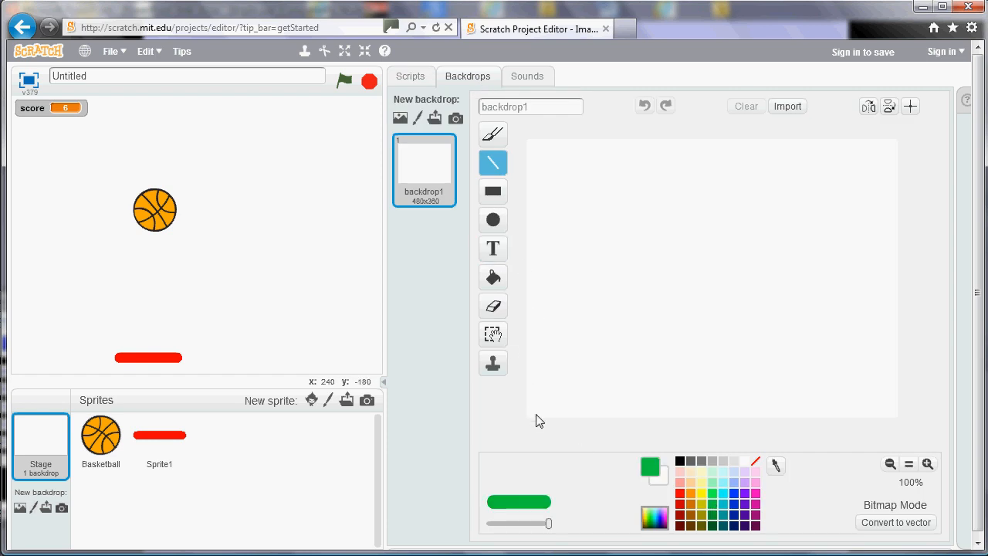
{"action": "left_click_drag", "start_coordinate": [529, 409], "coordinate": [595, 409]}
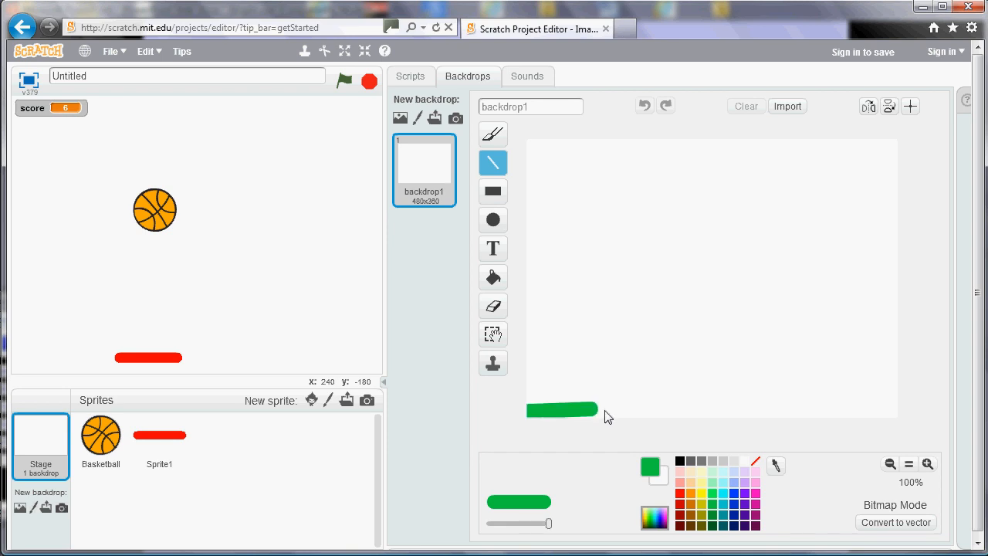
{"action": "left_click_drag", "start_coordinate": [606, 411], "coordinate": [900, 411]}
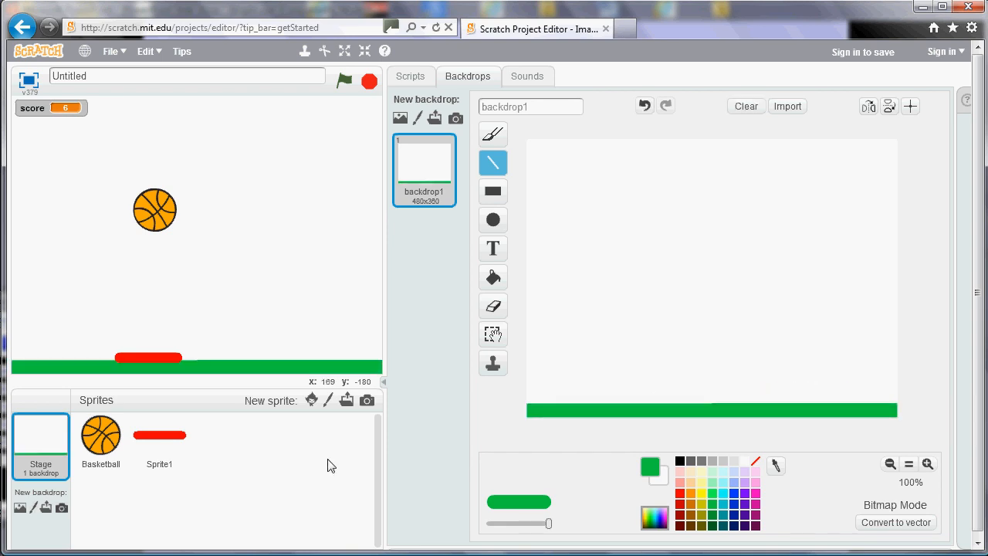
{"action": "mouse_move", "coordinate": [169, 386]}
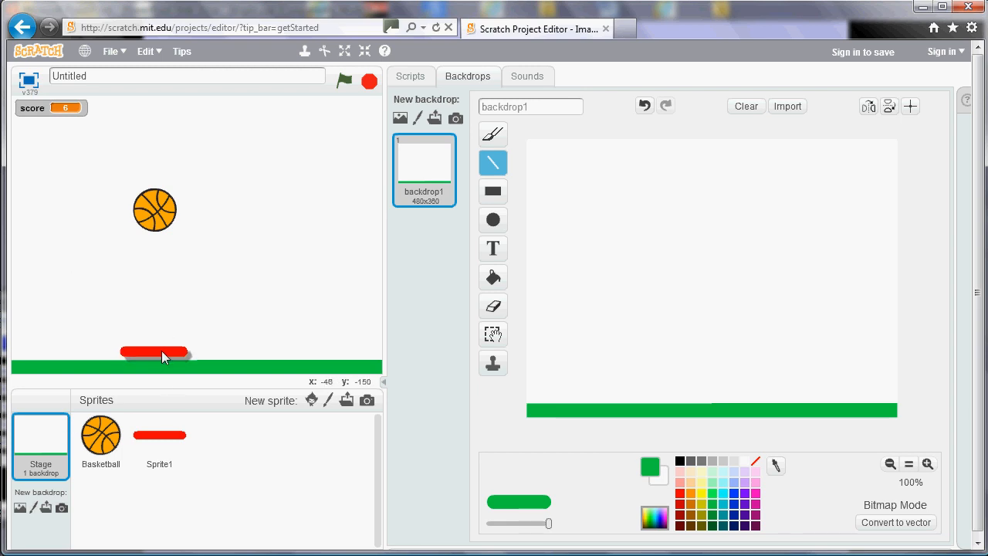
Select the basketball sprite and show its scripts again.
{"action": "left_click", "coordinate": [159, 440]}
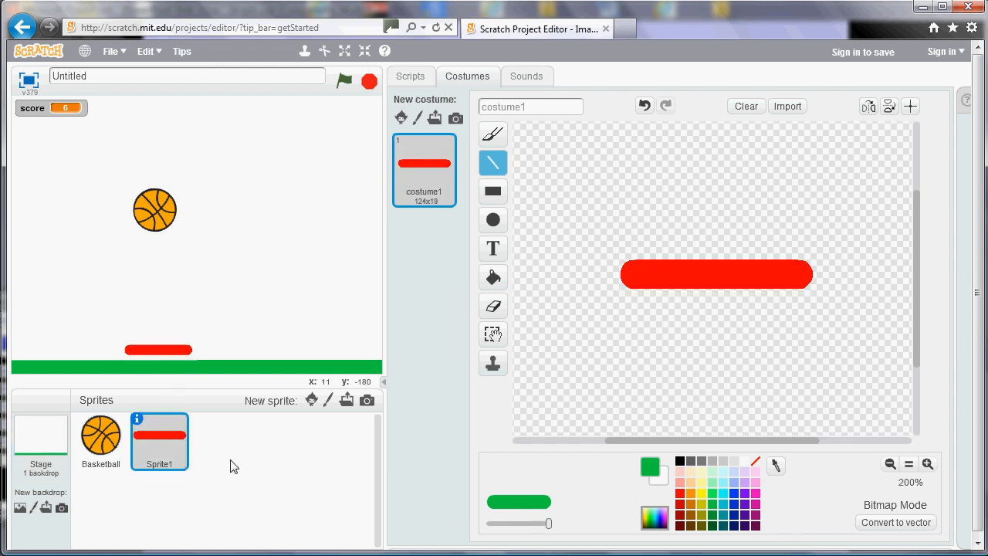
{"action": "left_click", "coordinate": [100, 440]}
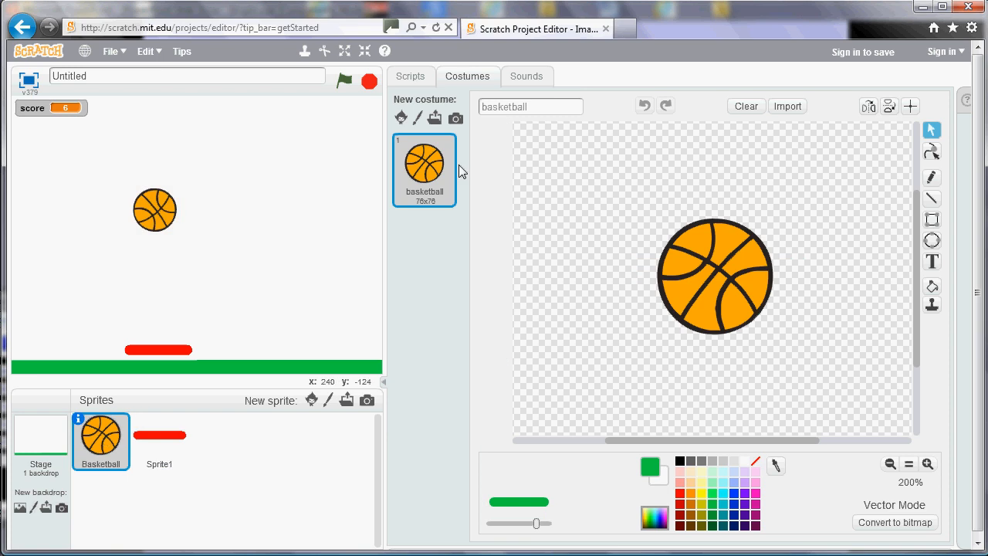
{"action": "left_click", "coordinate": [411, 75]}
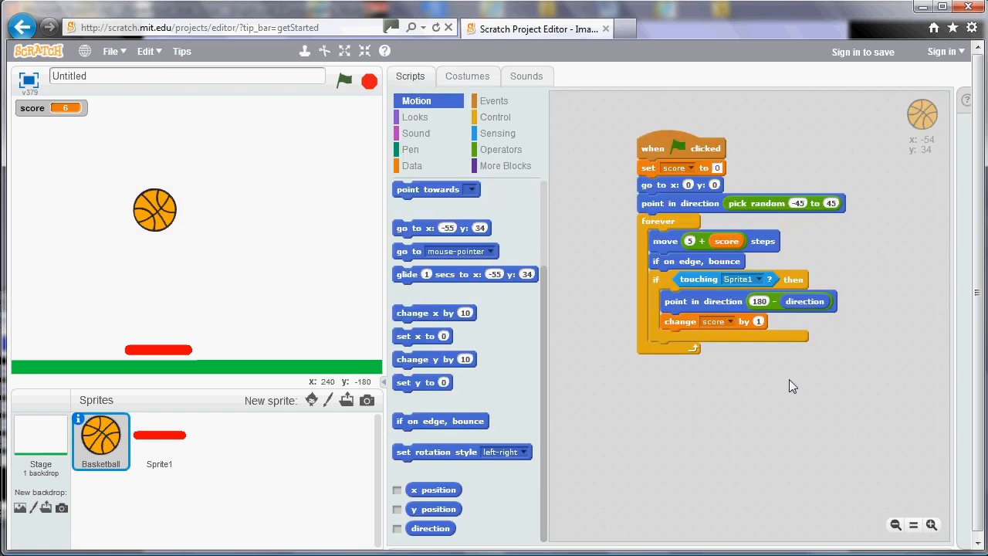
Add an if touching green ground check that says 'Game Over!' for 2 seconds.
{"action": "left_click", "coordinate": [497, 117]}
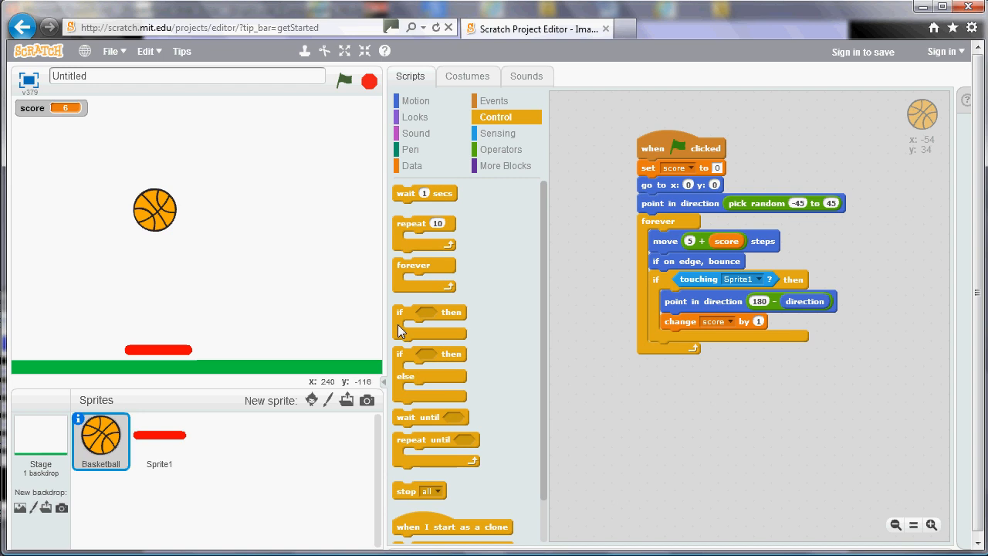
{"action": "left_click_drag", "start_coordinate": [430, 312], "coordinate": [676, 349]}
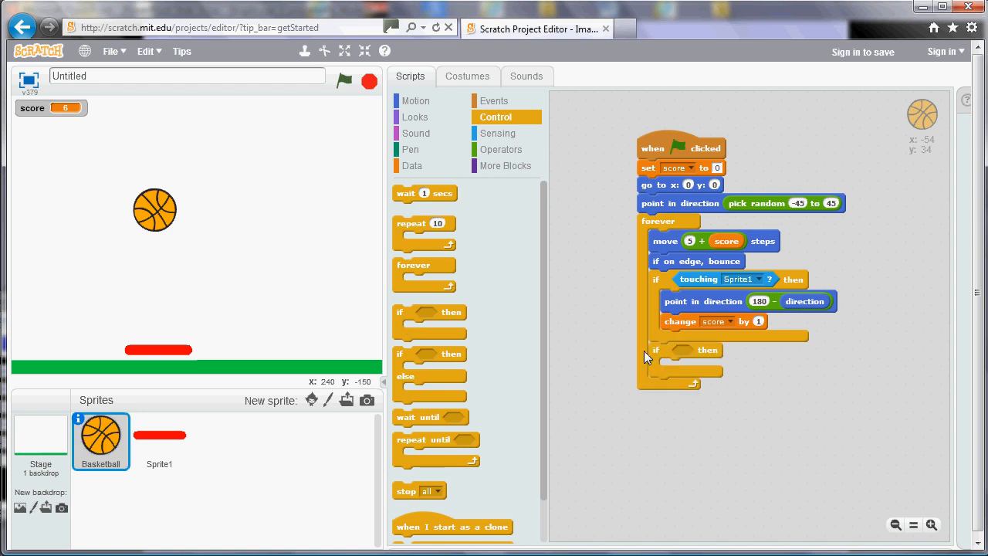
{"action": "left_click", "coordinate": [499, 132]}
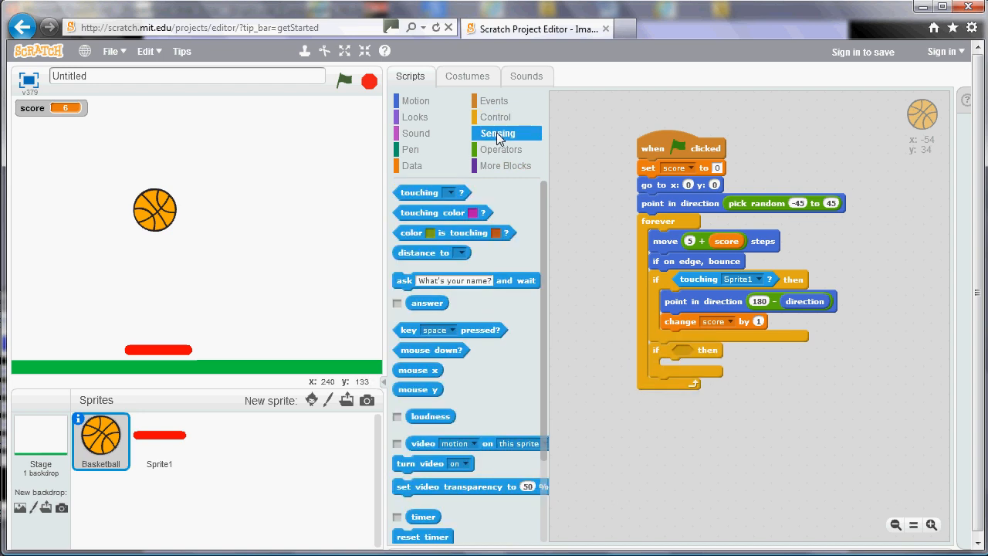
{"action": "left_click_drag", "start_coordinate": [429, 212], "coordinate": [691, 321]}
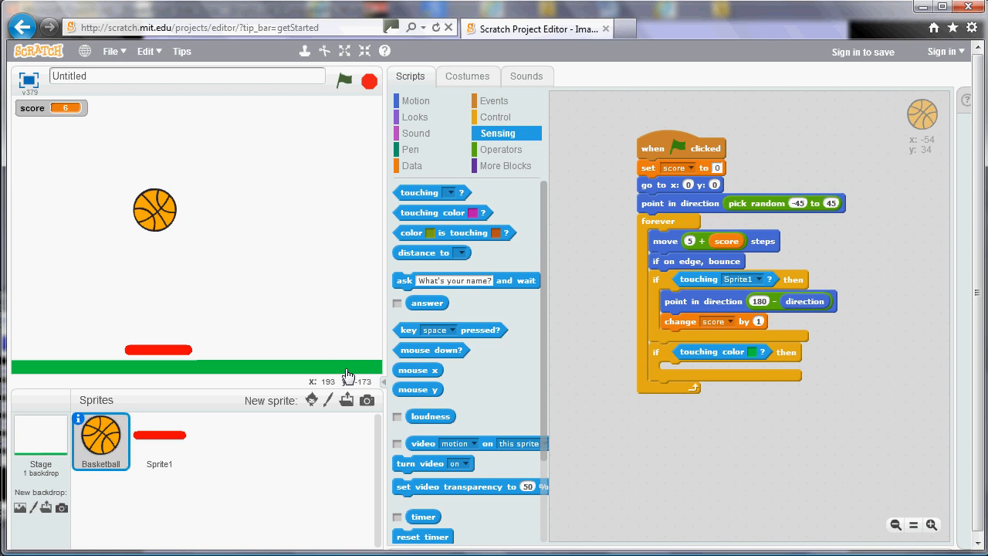
{"action": "left_click", "coordinate": [417, 117]}
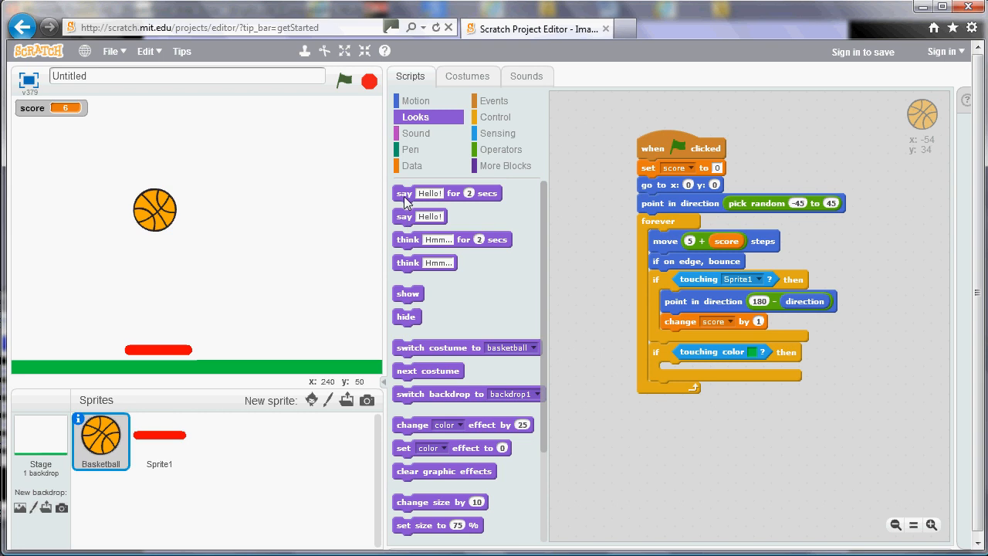
{"action": "left_click_drag", "start_coordinate": [447, 193], "coordinate": [722, 371]}
{"action": "type", "text": "Game Over!"}
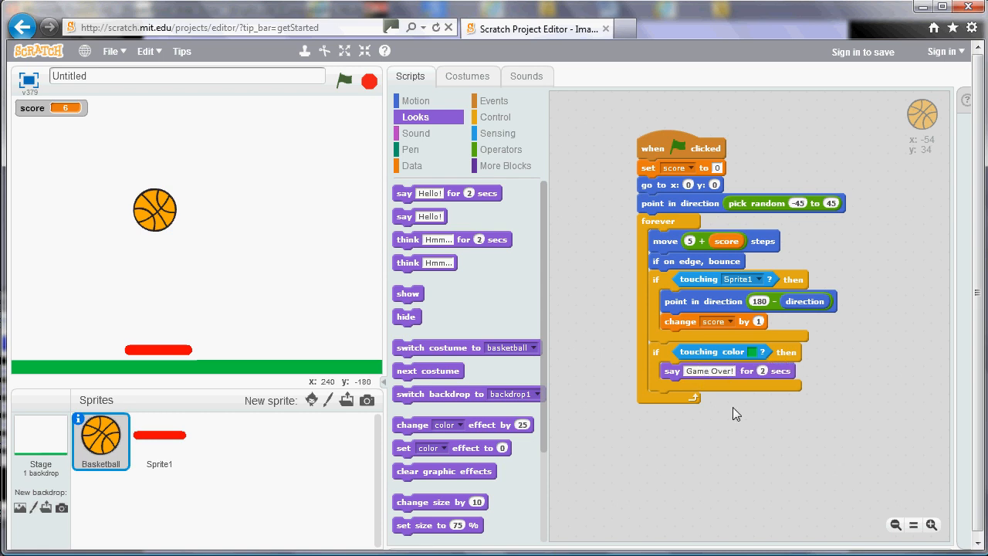
Place a stop all block after the 'Game Over!' speech in the green check.
{"action": "left_click", "coordinate": [495, 117]}
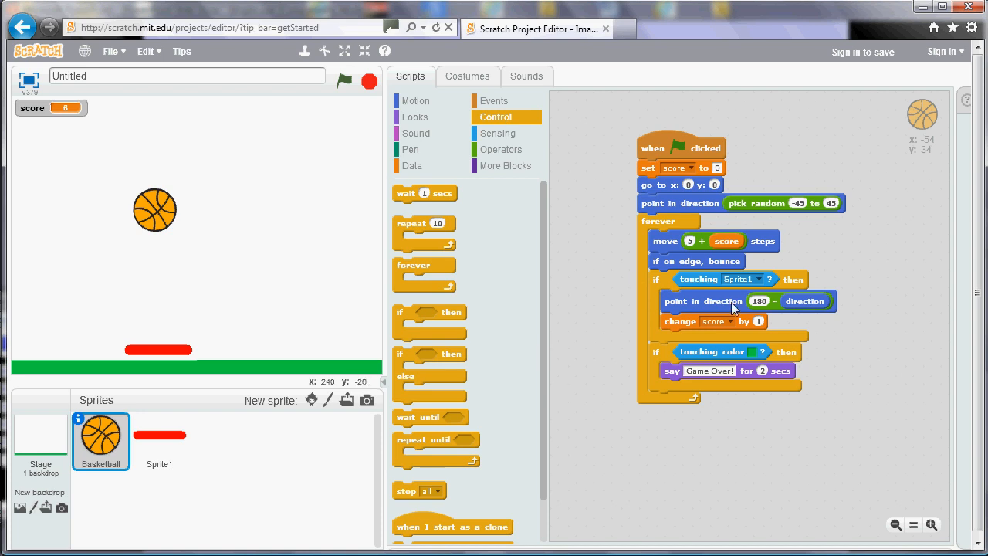
{"action": "mouse_move", "coordinate": [736, 326]}
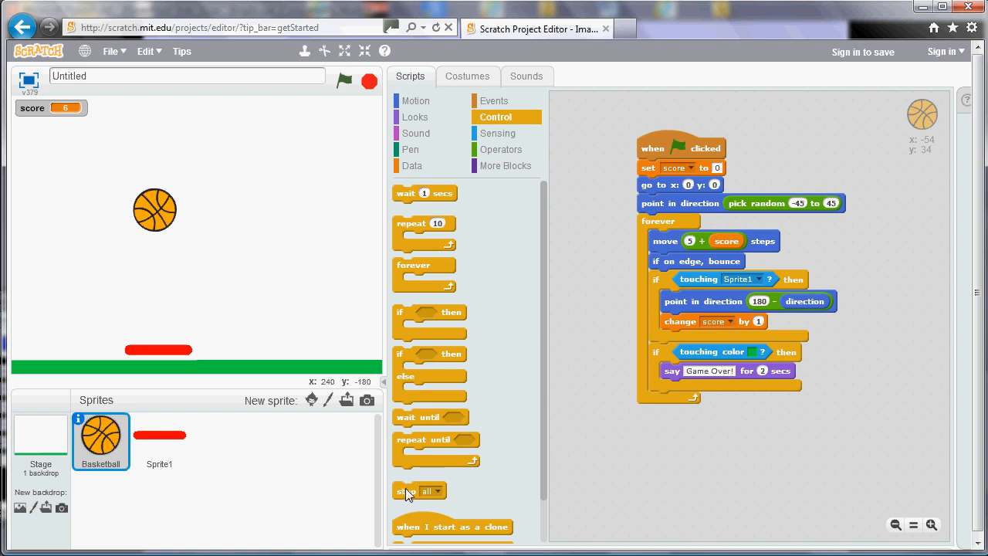
{"action": "left_click_drag", "start_coordinate": [409, 491], "coordinate": [676, 390]}
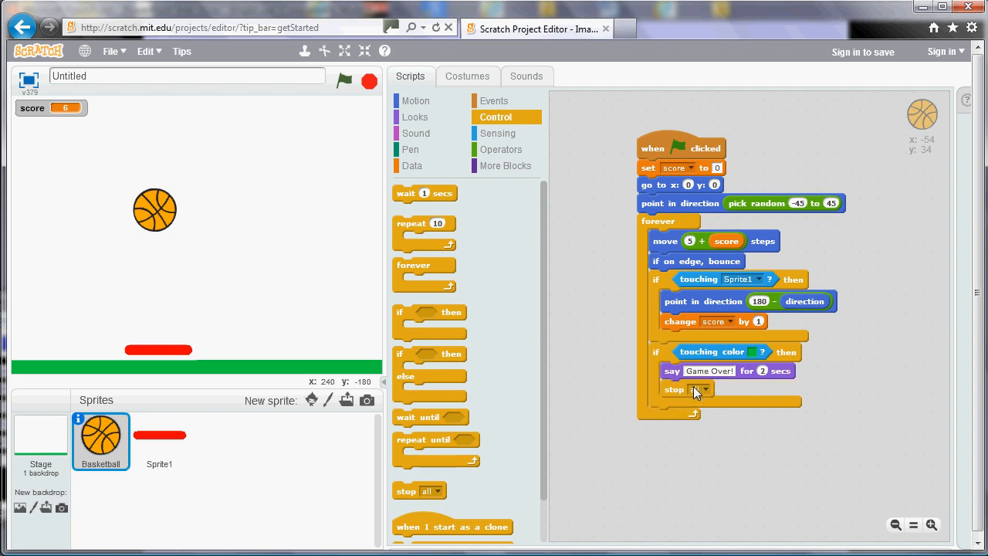
{"action": "mouse_move", "coordinate": [807, 468]}
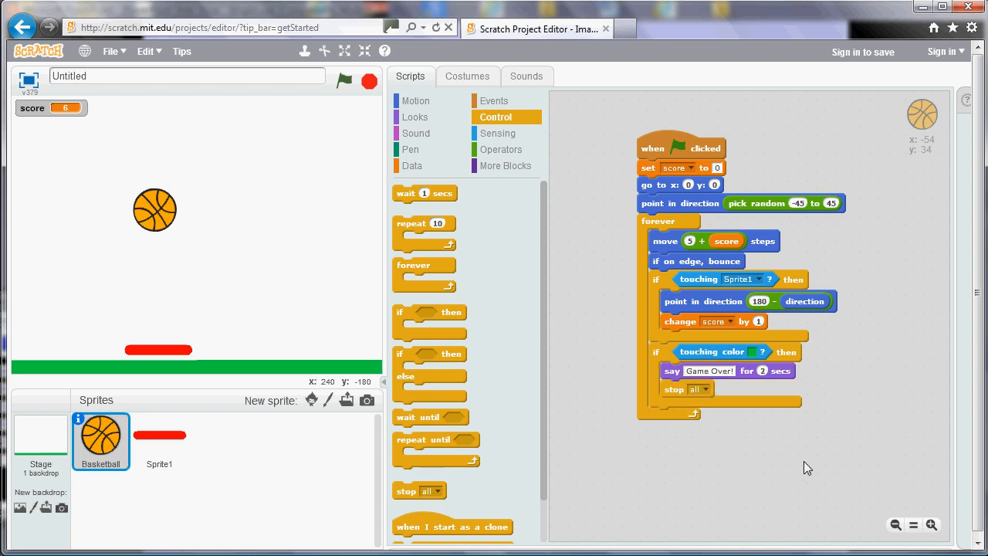
{"action": "mouse_move", "coordinate": [710, 477]}
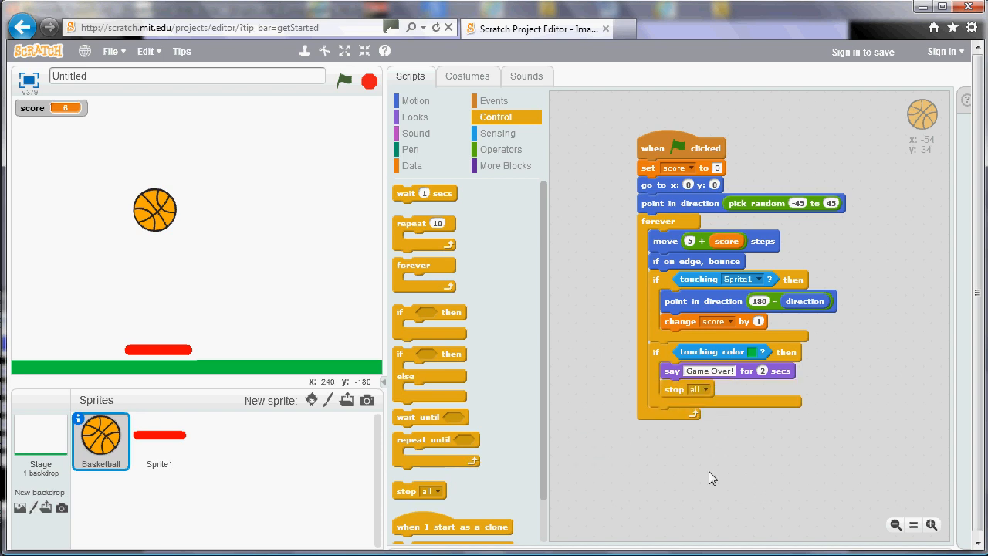
{"action": "mouse_move", "coordinate": [538, 431]}
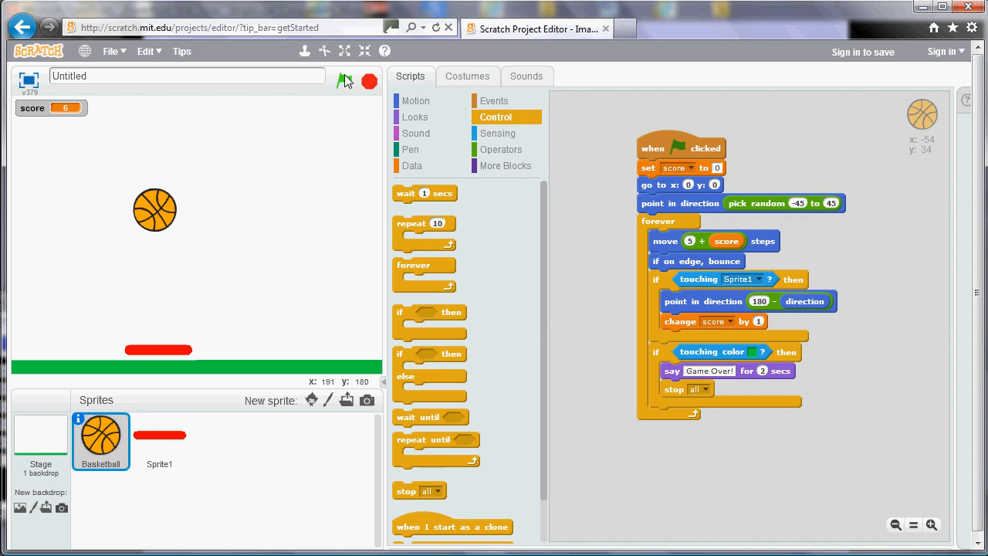
Start the game from the green flag and watch the score climb from 0.
{"action": "left_click", "coordinate": [346, 81]}
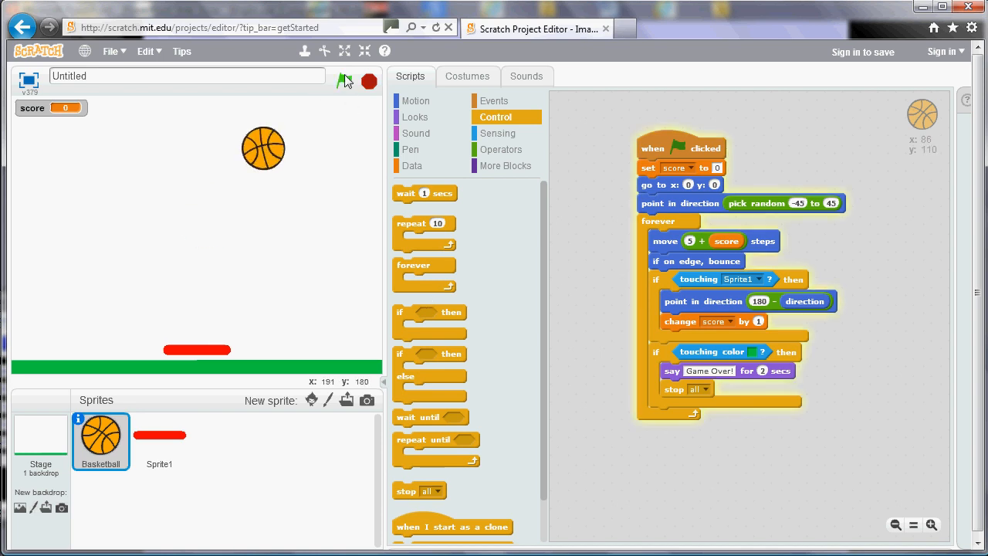
{"action": "left_click", "coordinate": [345, 81]}
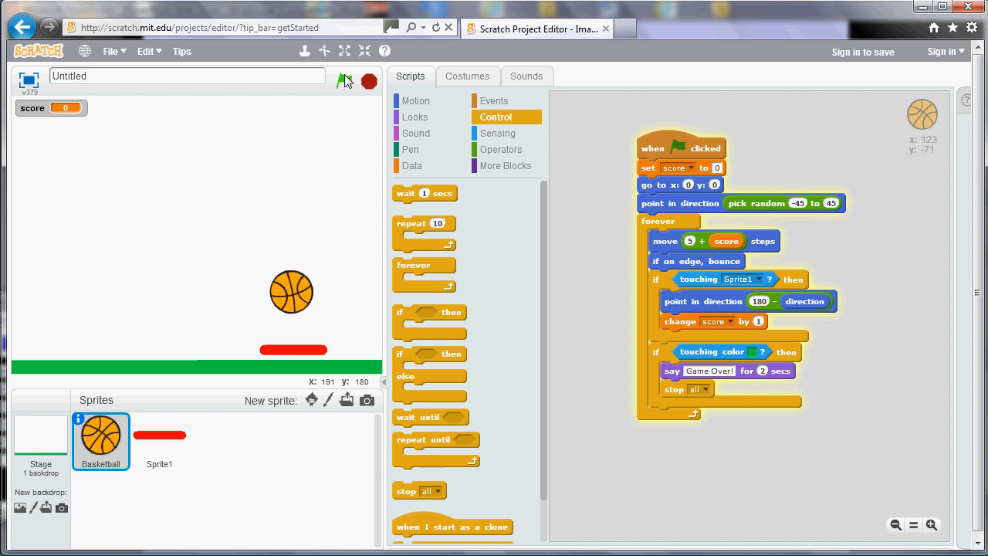
{"action": "left_click", "coordinate": [348, 81]}
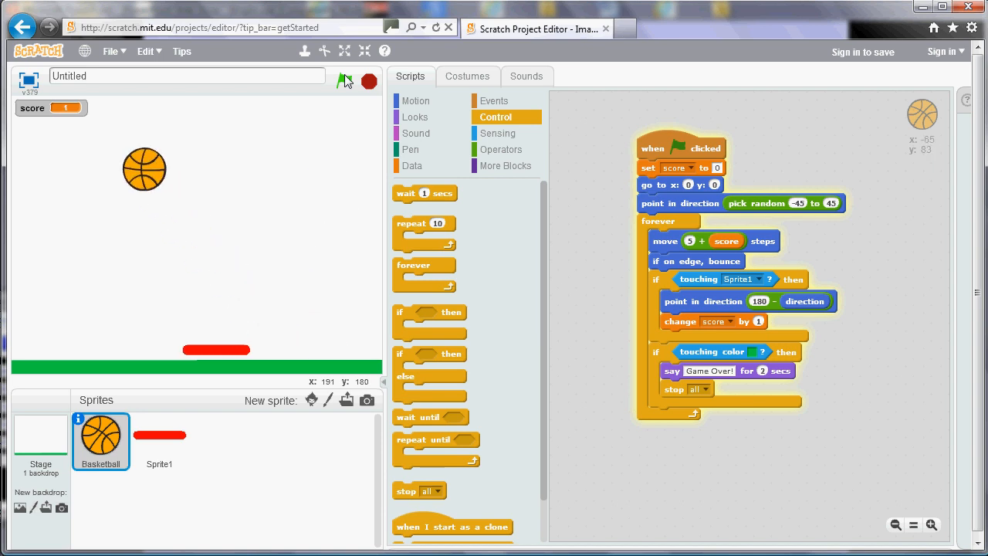